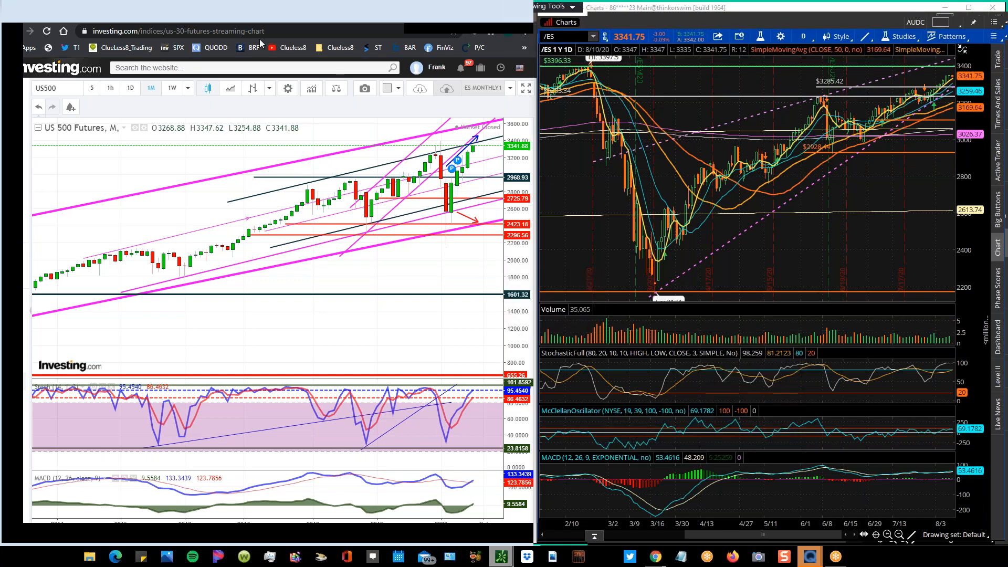
Switch the Investing.com US 500 Futures chart to the weekly timeframe.
click(172, 89)
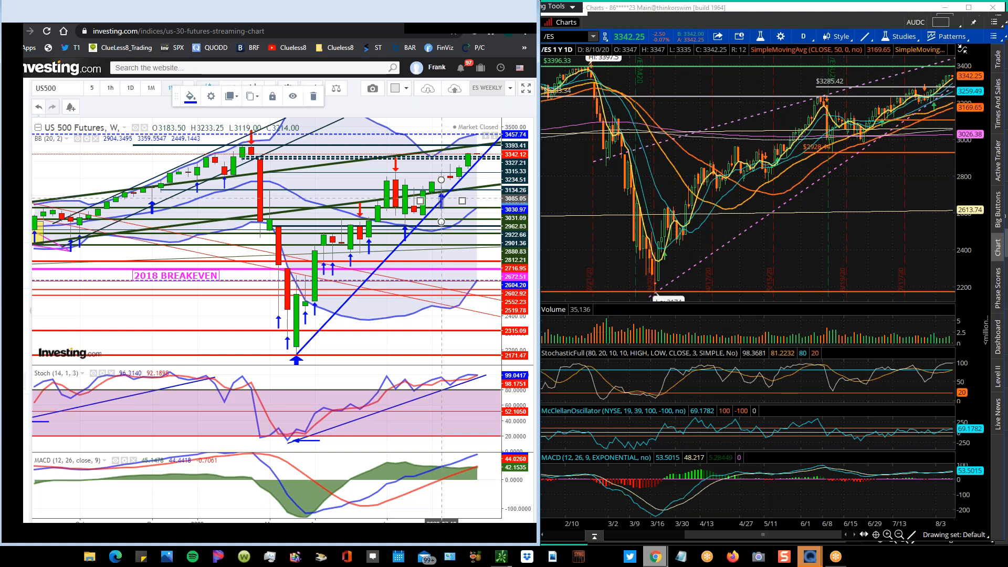
mouse_move(450, 199)
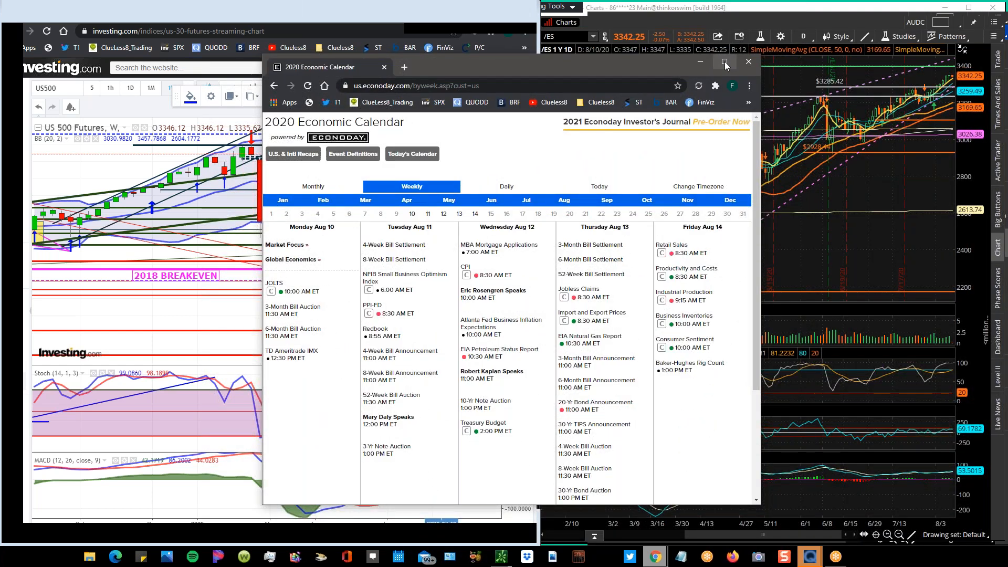
Maximize the Econoday calendar window showing the Aug 10–14 US releases.
click(724, 62)
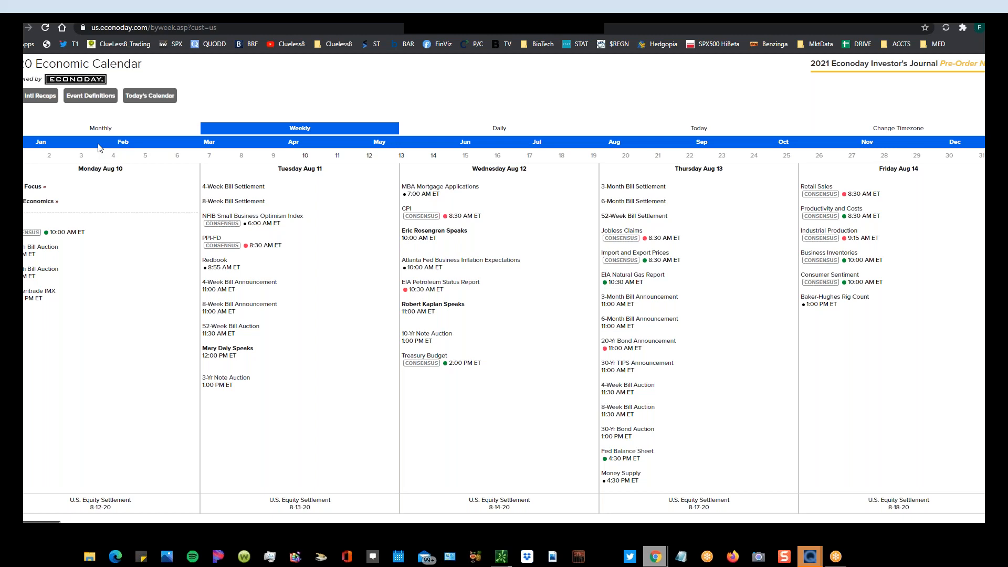
mouse_move(233, 150)
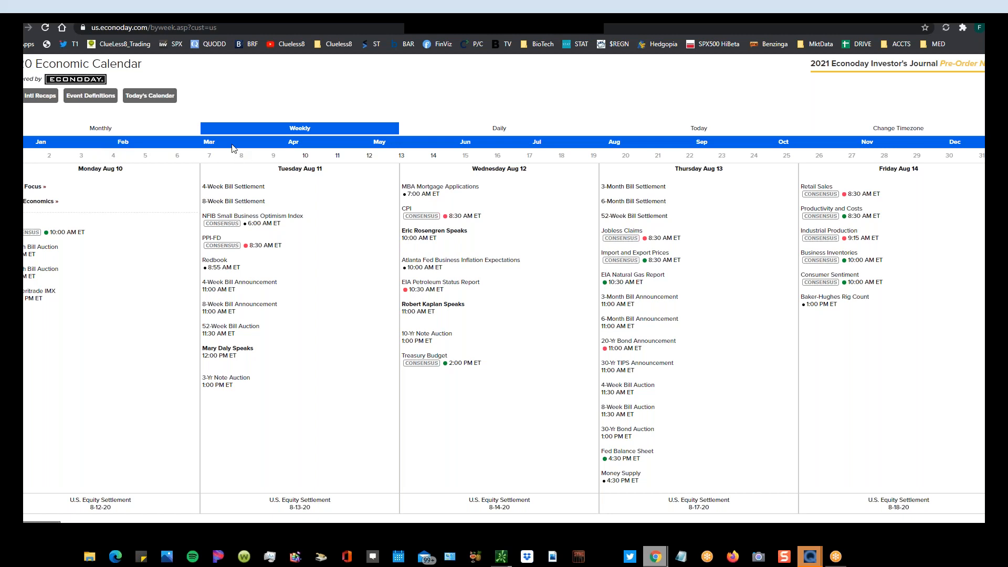
mouse_move(207, 180)
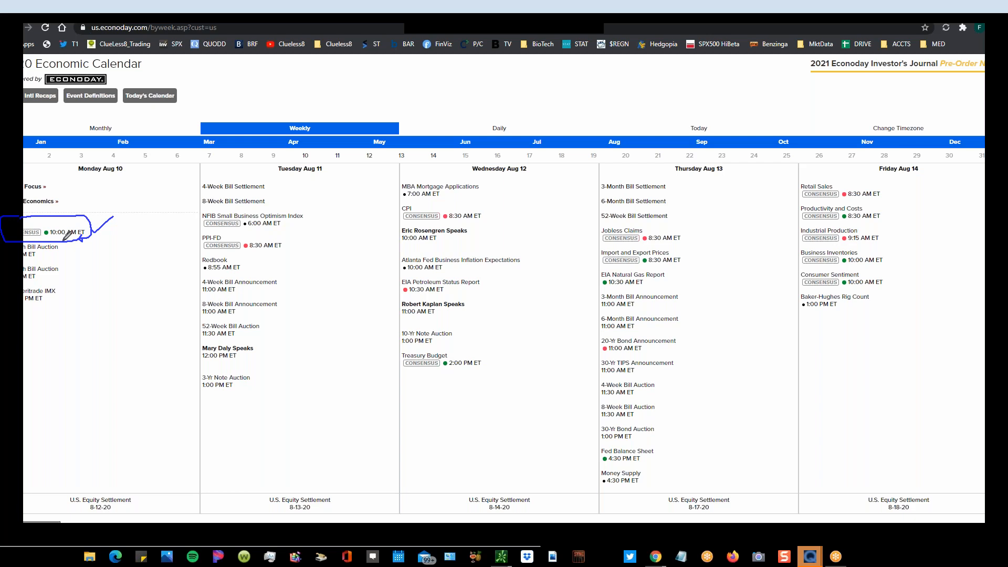
mouse_move(270, 183)
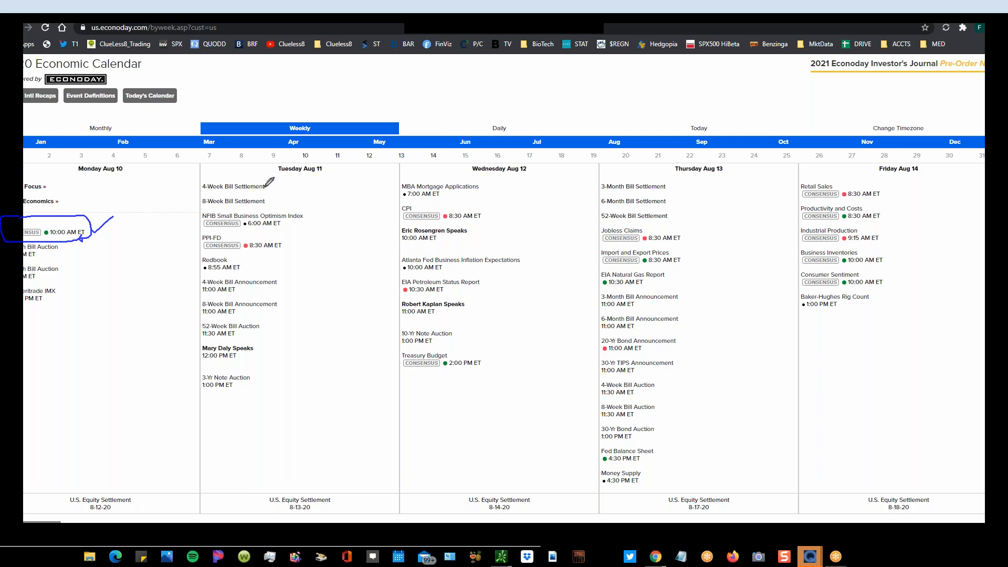
mouse_move(204, 210)
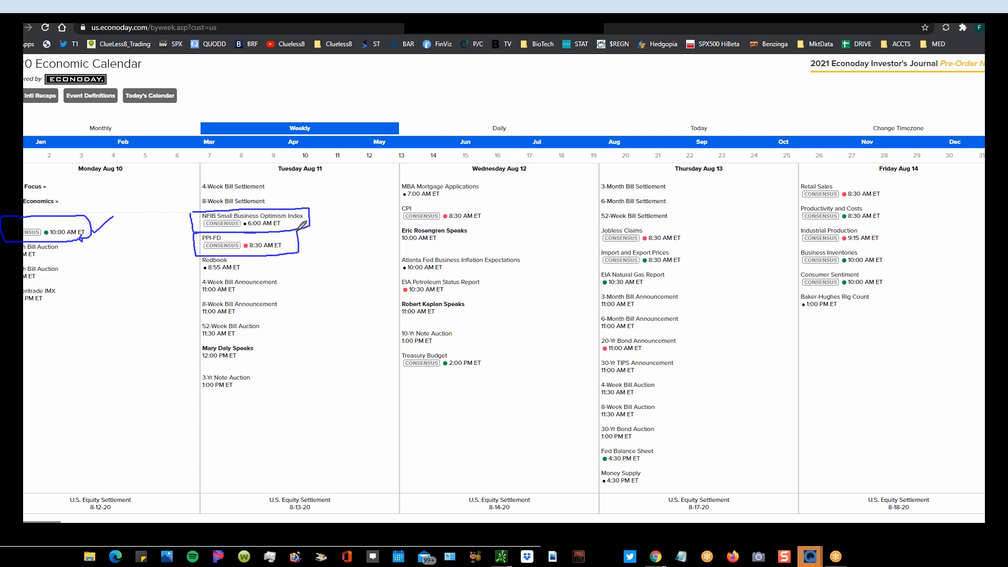
mouse_move(257, 318)
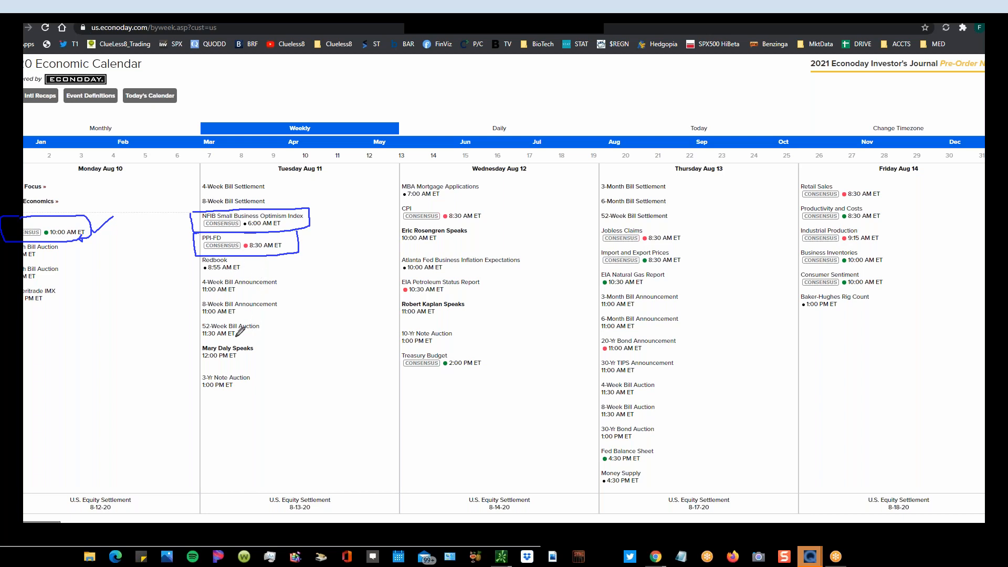
mouse_move(257, 334)
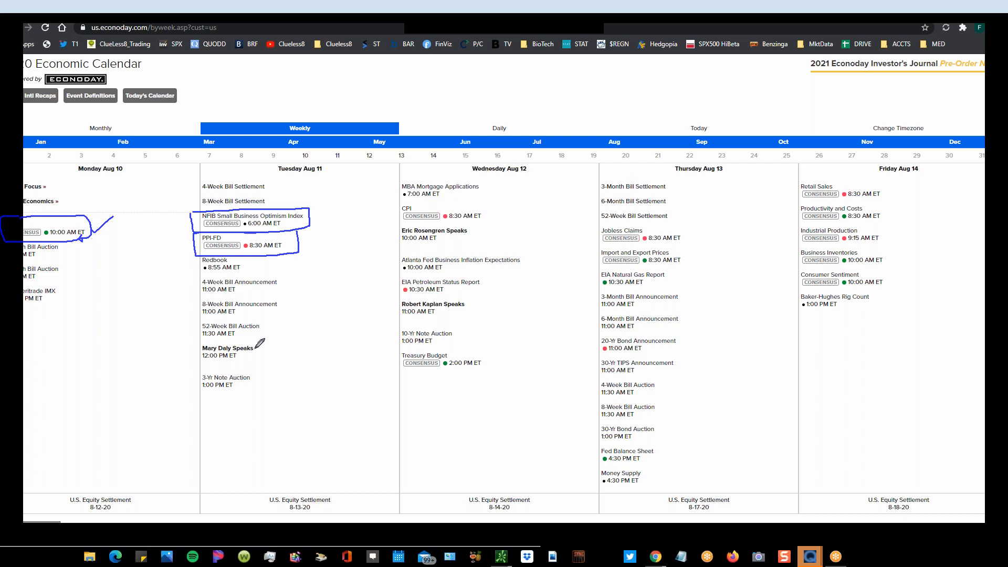
mouse_move(260, 304)
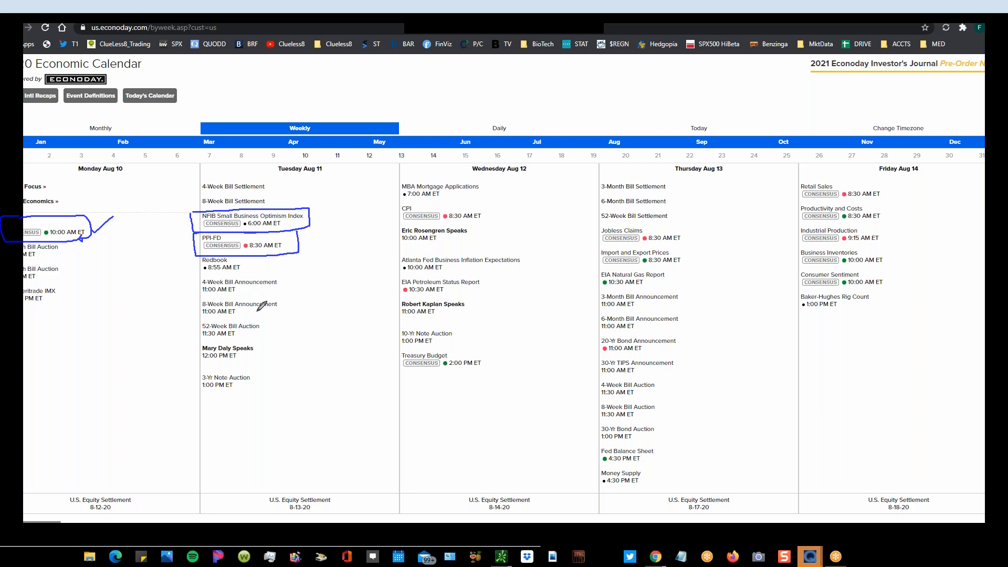
mouse_move(262, 338)
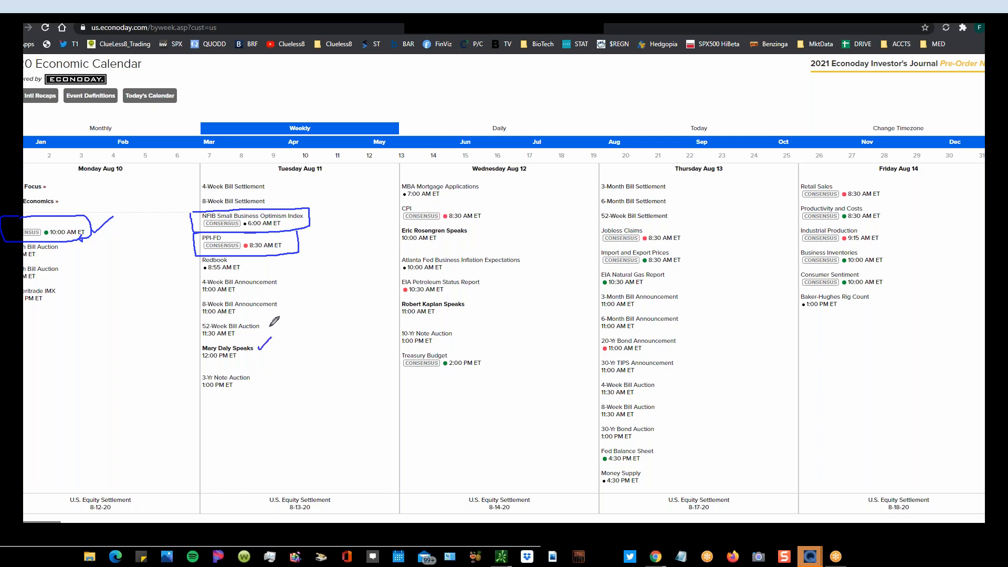
mouse_move(299, 228)
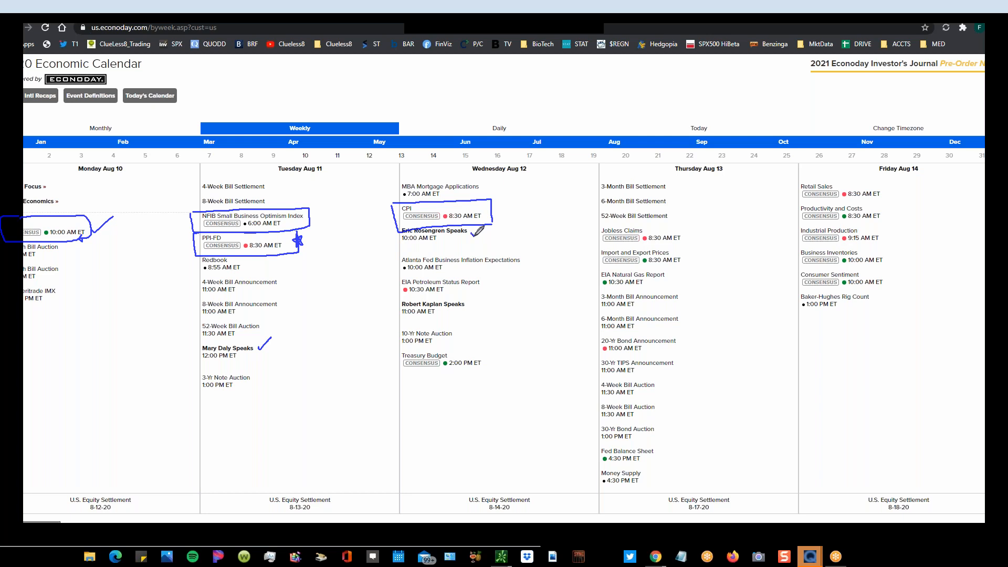
mouse_move(479, 296)
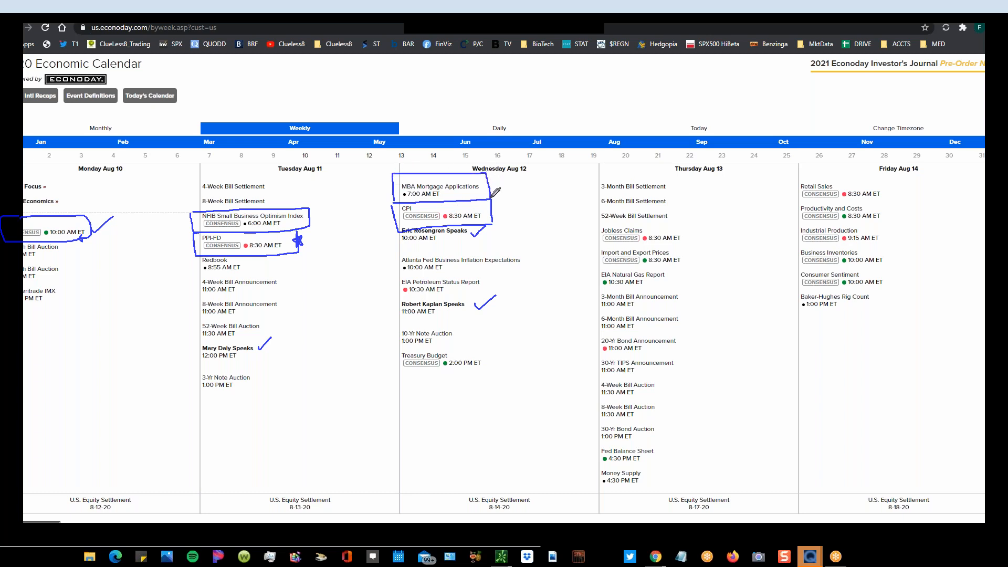
mouse_move(595, 215)
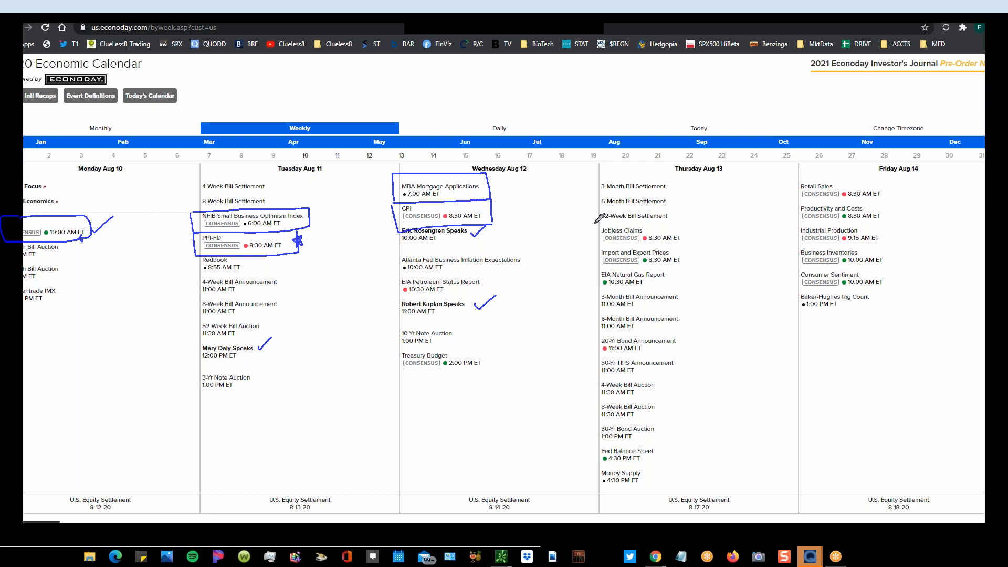
mouse_move(489, 177)
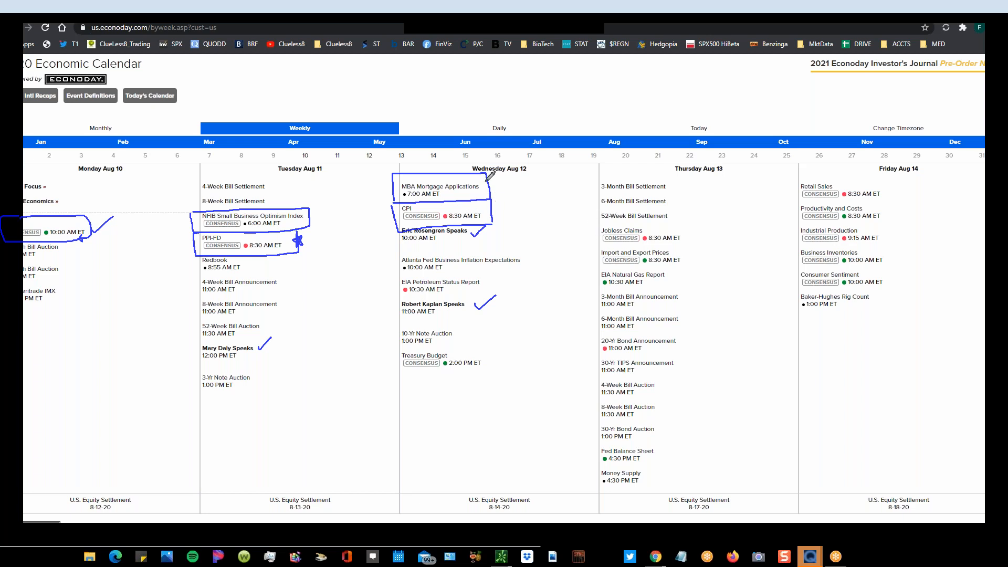
mouse_move(129, 468)
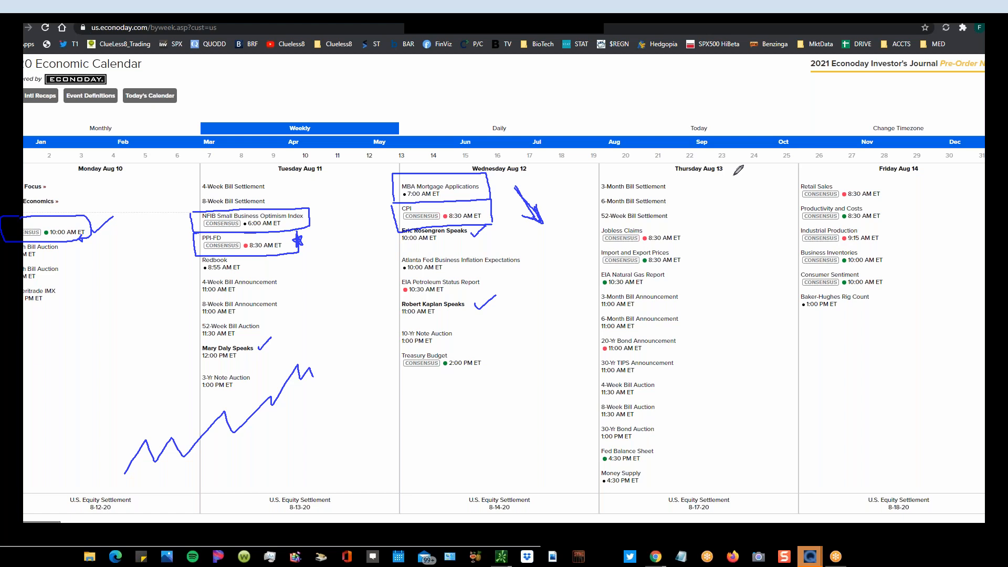
mouse_move(592, 215)
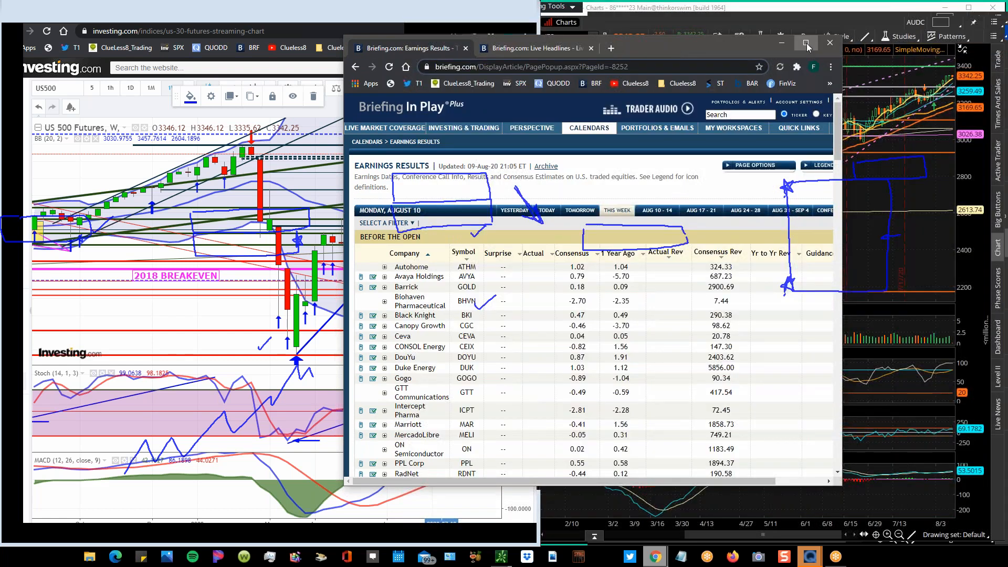
Maximize the Briefing.com Earnings Results window.
click(806, 43)
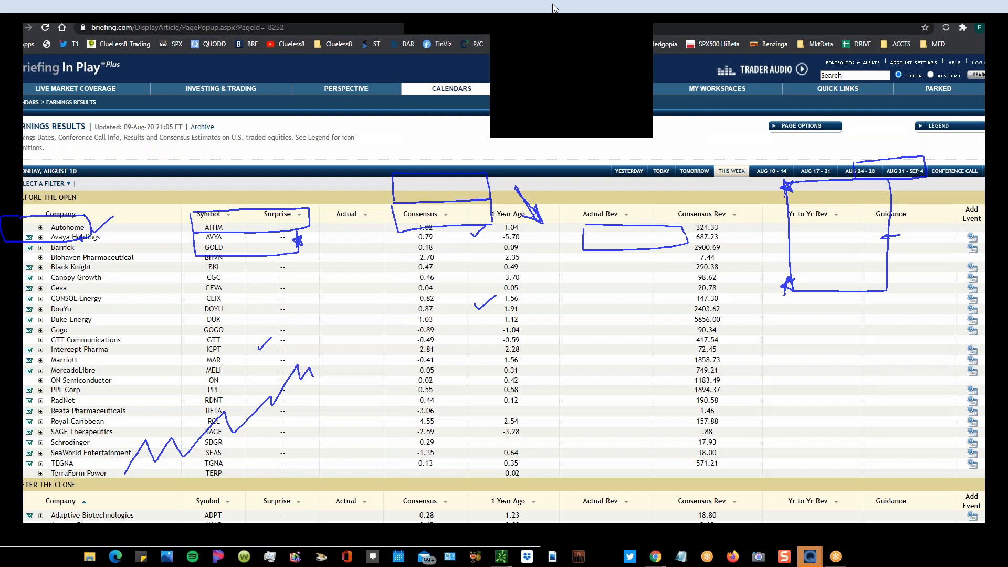
mouse_move(555, 55)
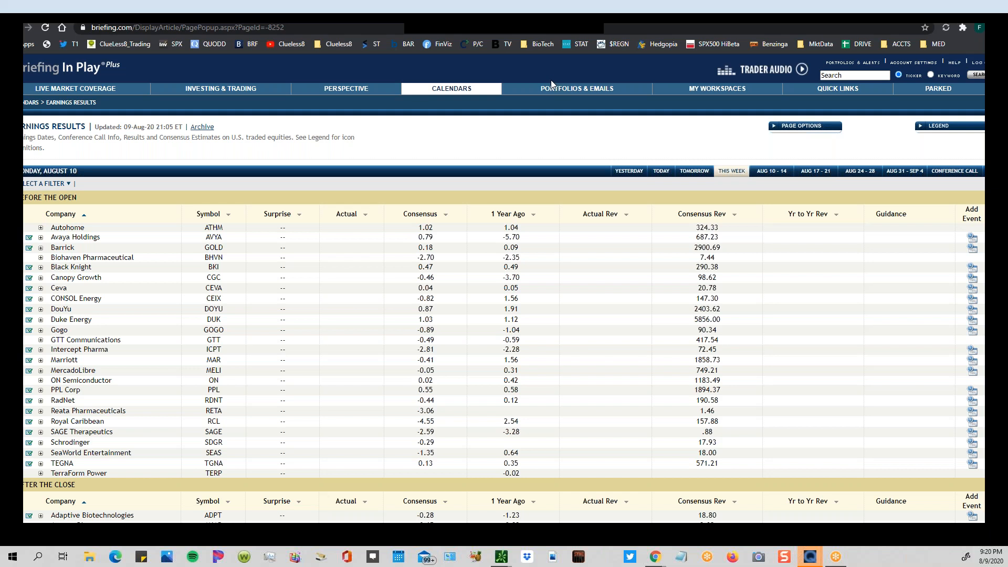
Scroll down to Monday's after-the-close earnings list, through Grocery Outlet.
scroll(down, 3)
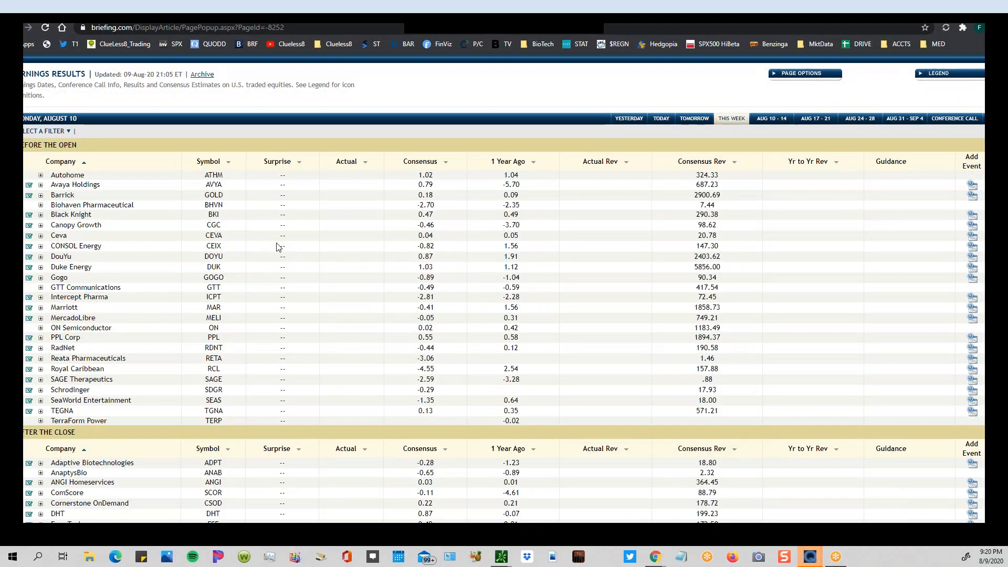
scroll(up, 3)
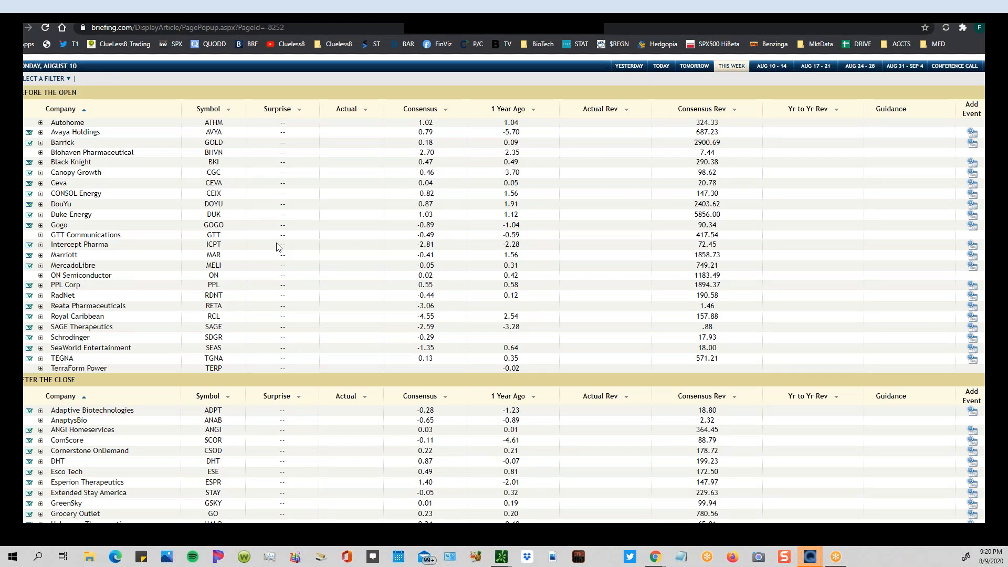
mouse_move(135, 163)
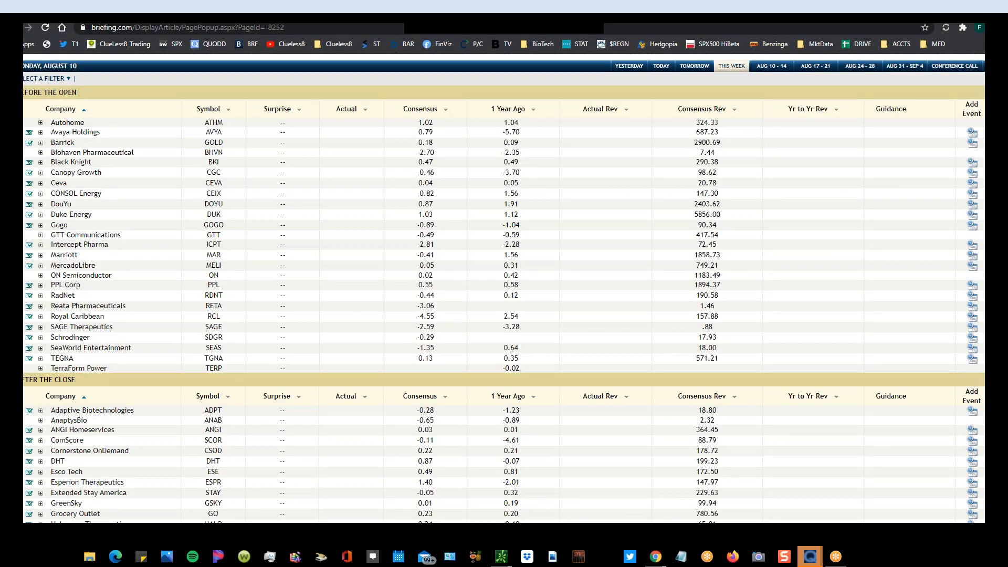
mouse_move(756, 83)
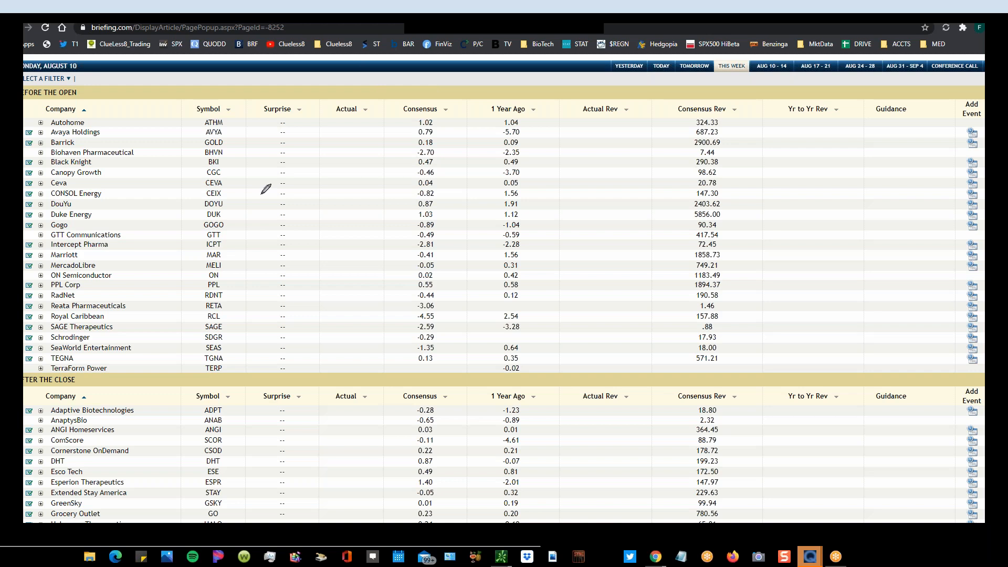
mouse_move(246, 155)
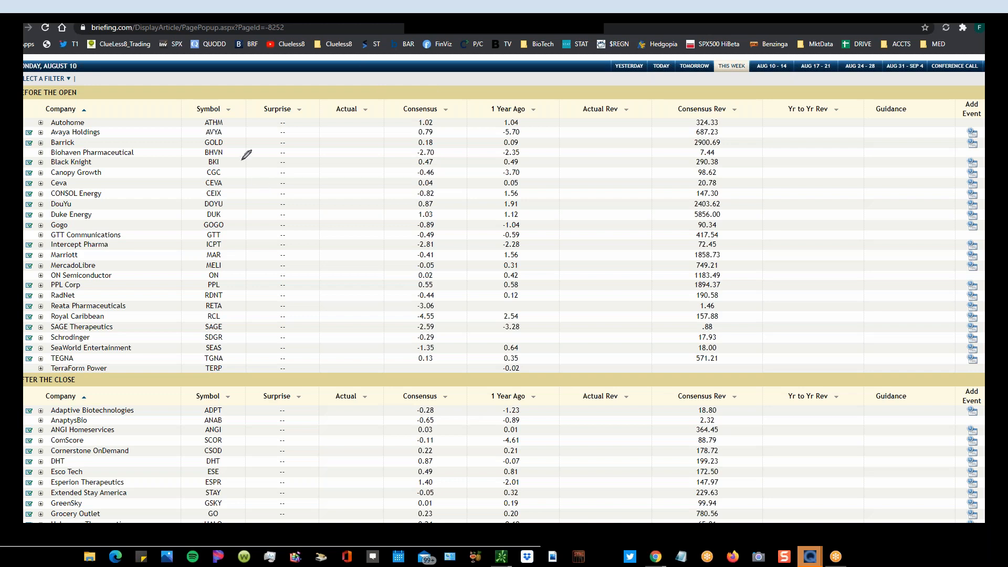
mouse_move(230, 117)
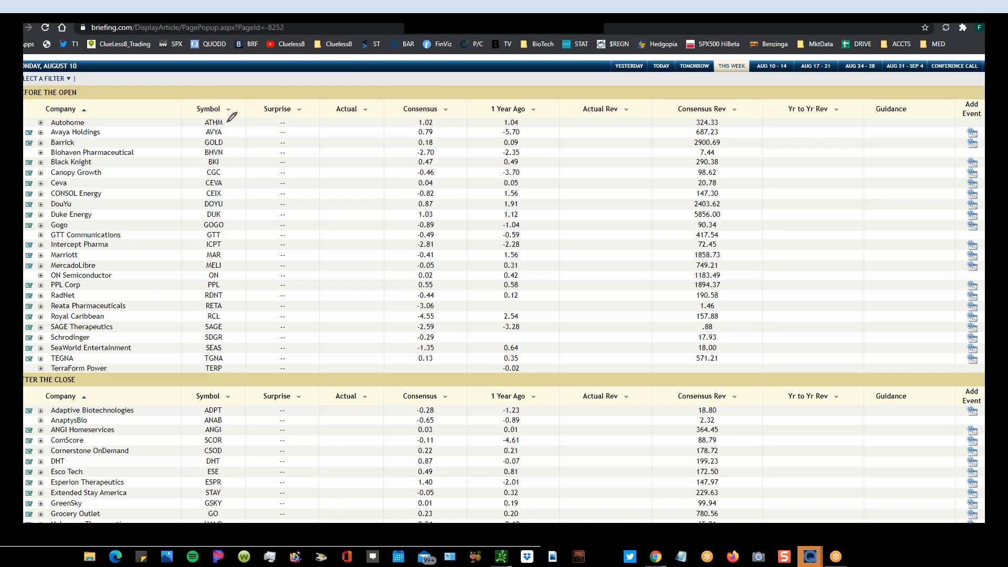
mouse_move(235, 149)
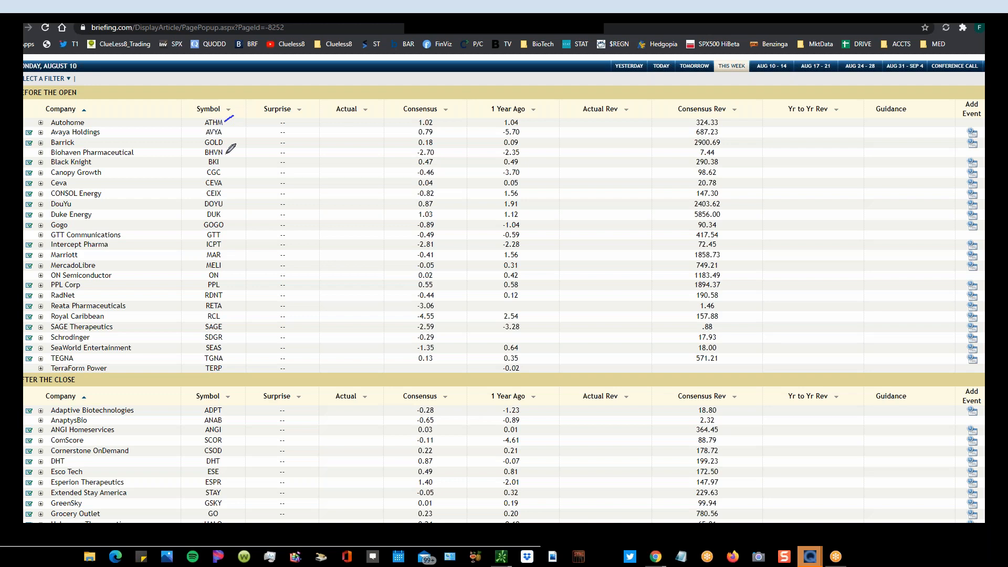
mouse_move(229, 169)
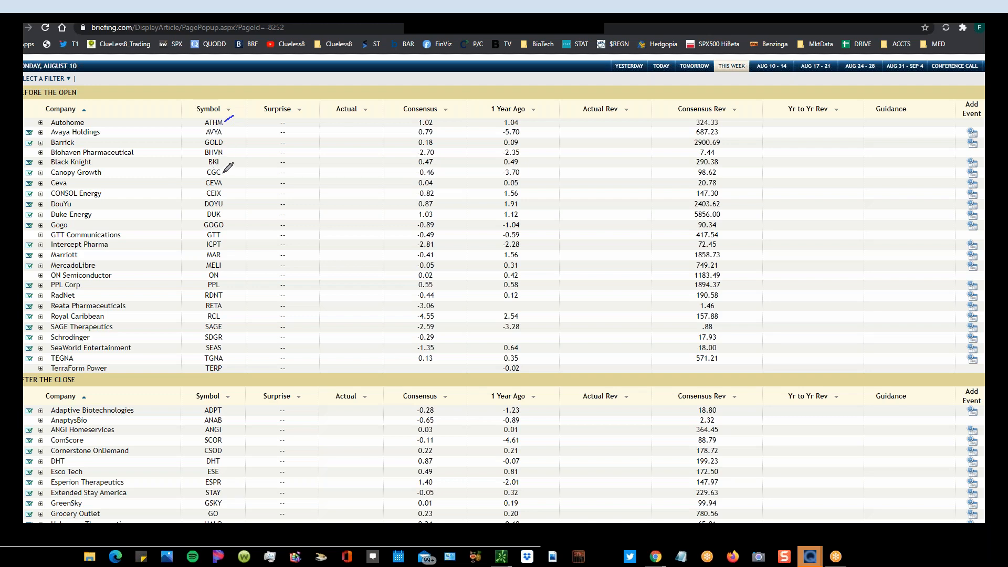
mouse_move(227, 221)
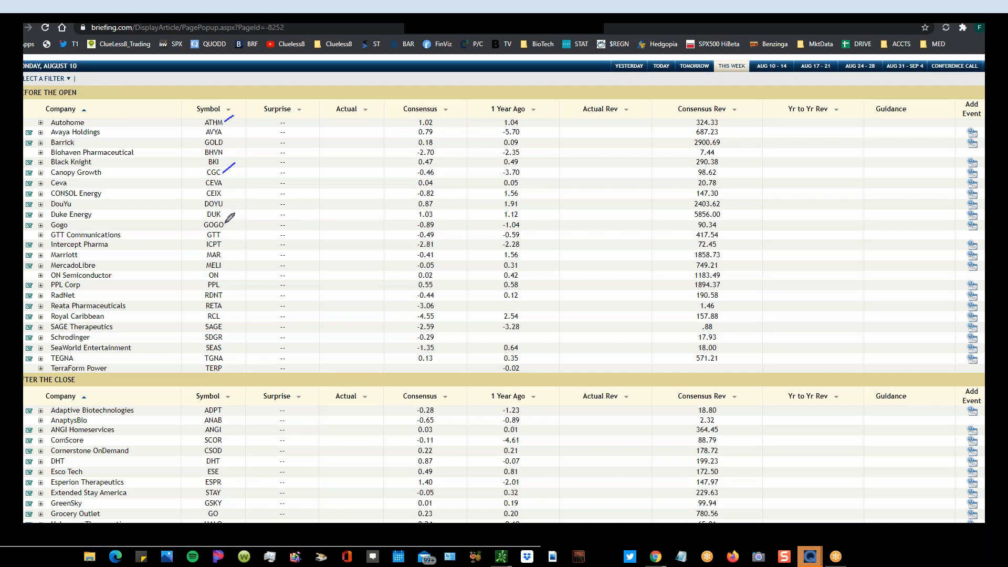
mouse_move(203, 264)
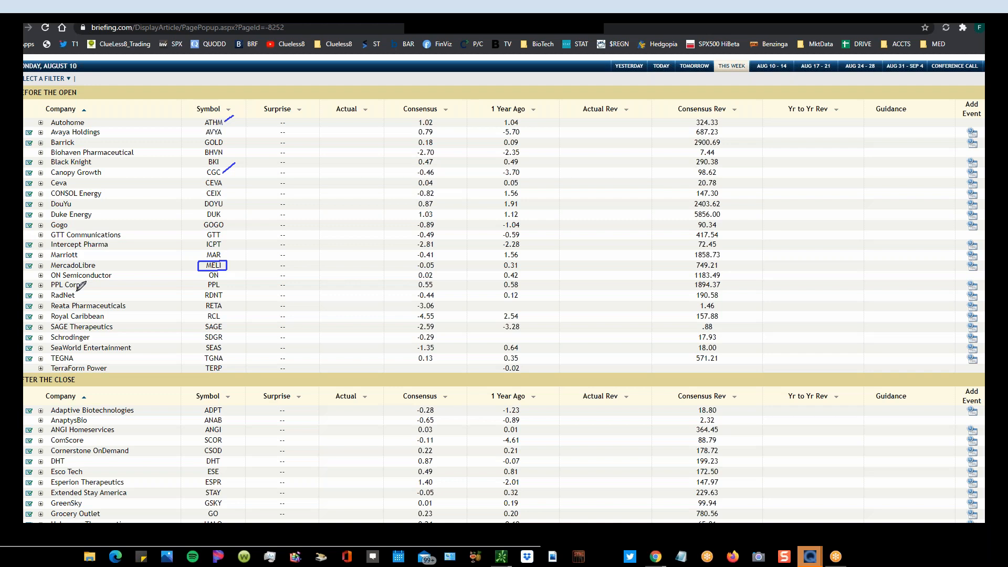
mouse_move(132, 285)
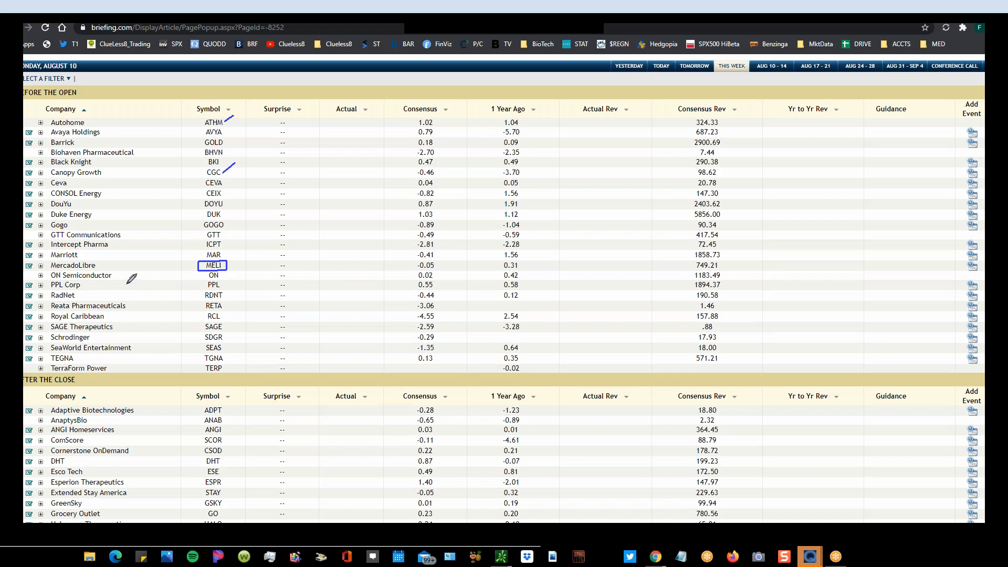
mouse_move(225, 267)
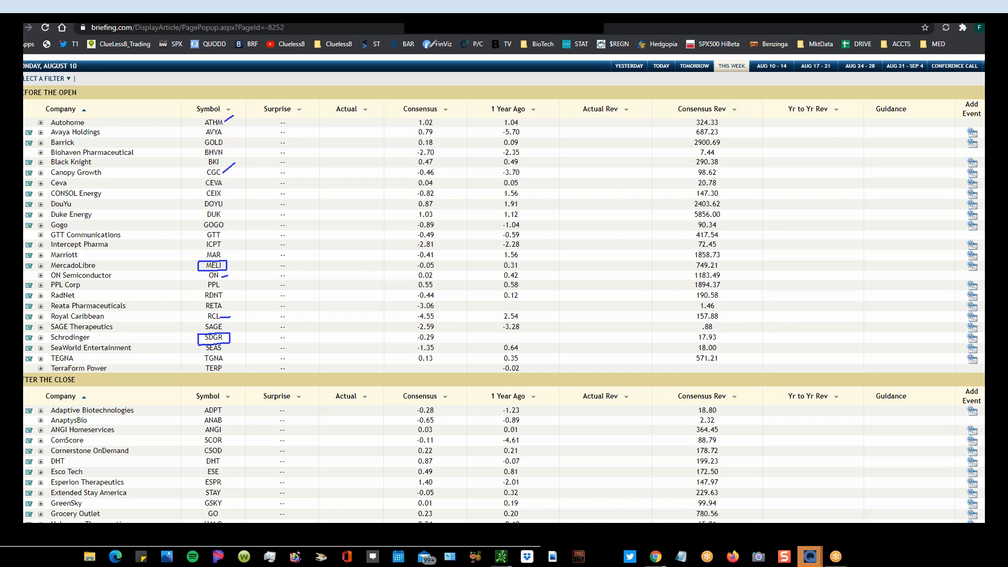
mouse_move(184, 338)
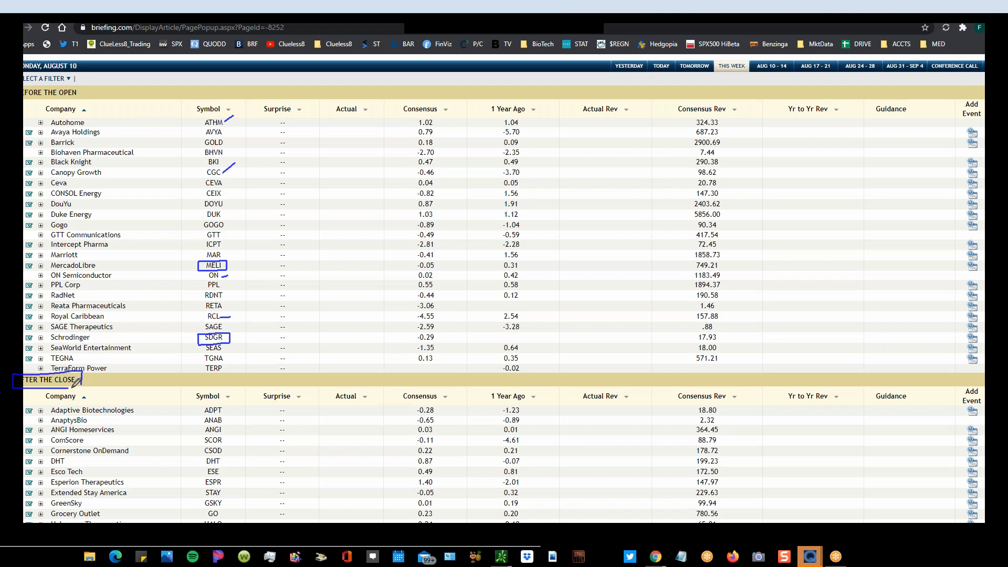
mouse_move(169, 422)
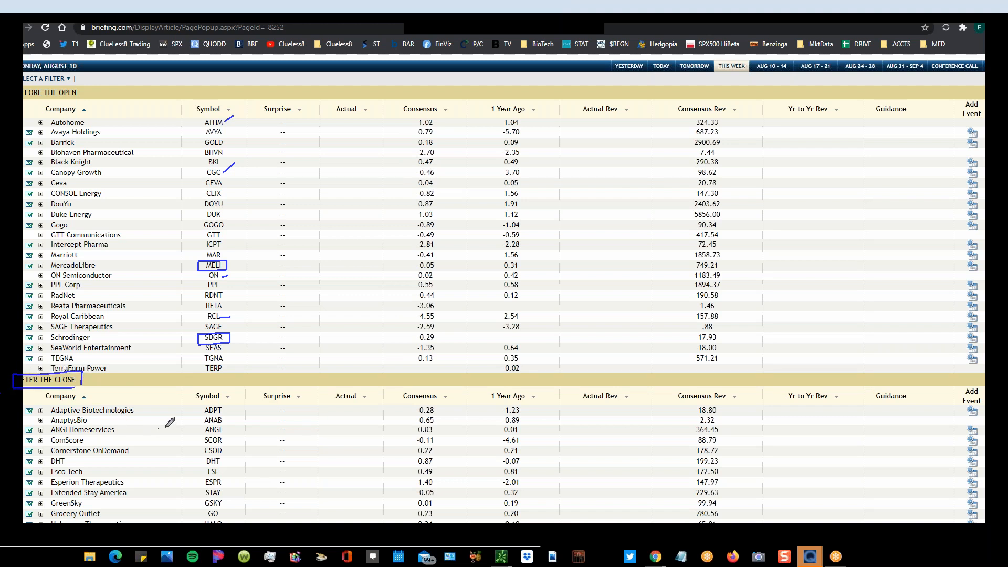
mouse_move(202, 460)
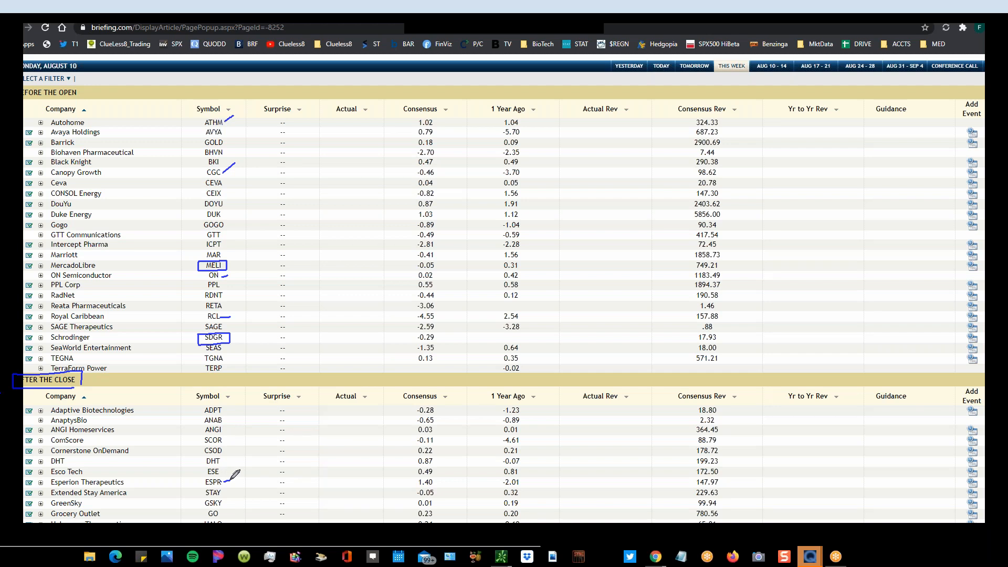
mouse_move(231, 412)
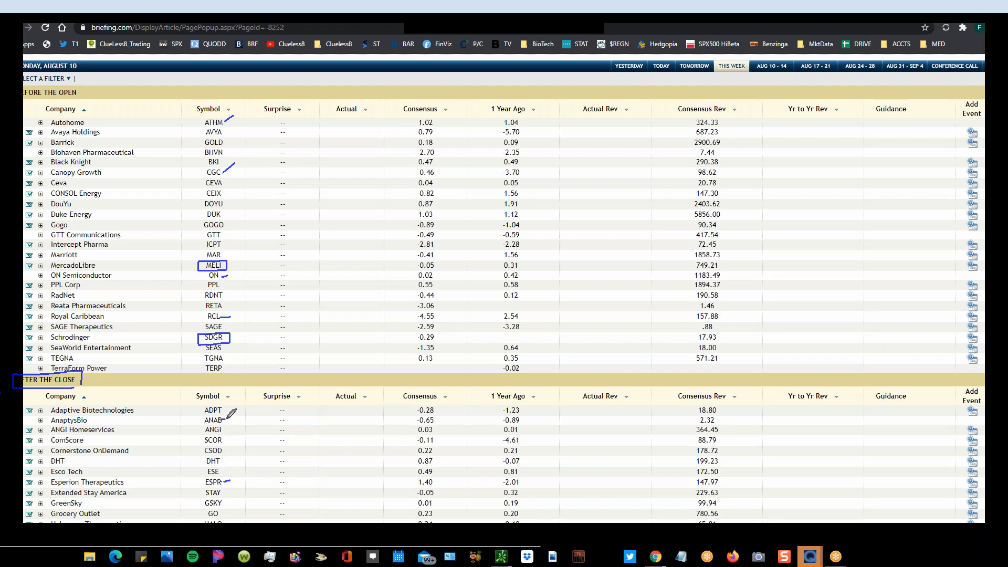
mouse_move(241, 442)
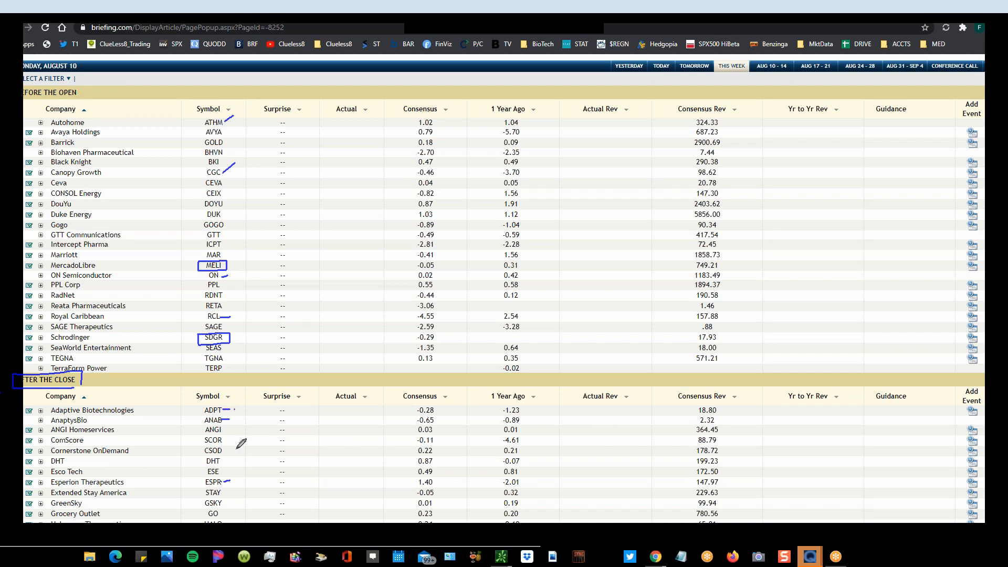
mouse_move(241, 515)
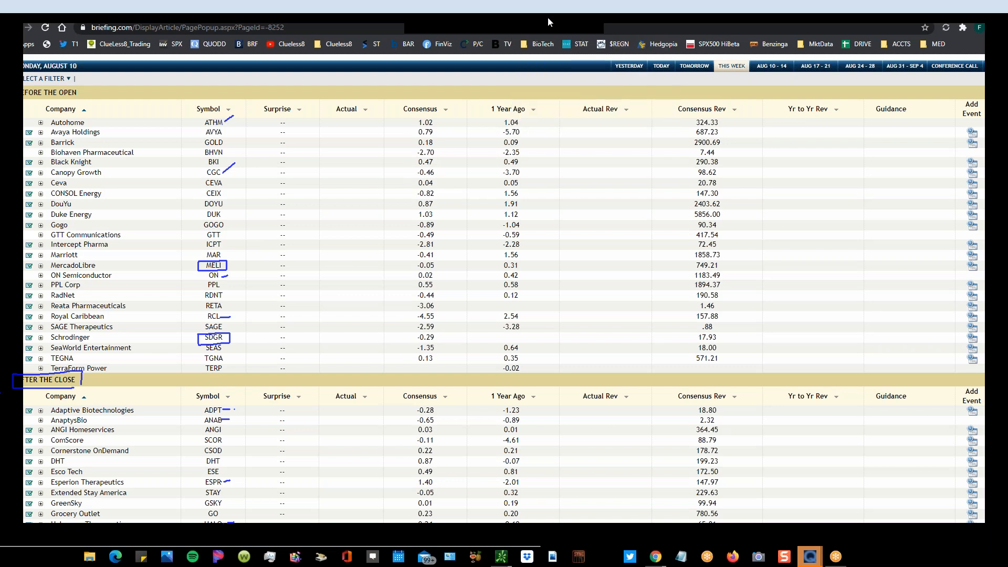
Scroll Monday's after-the-close list further down toward Nutrien.
scroll(down, 3)
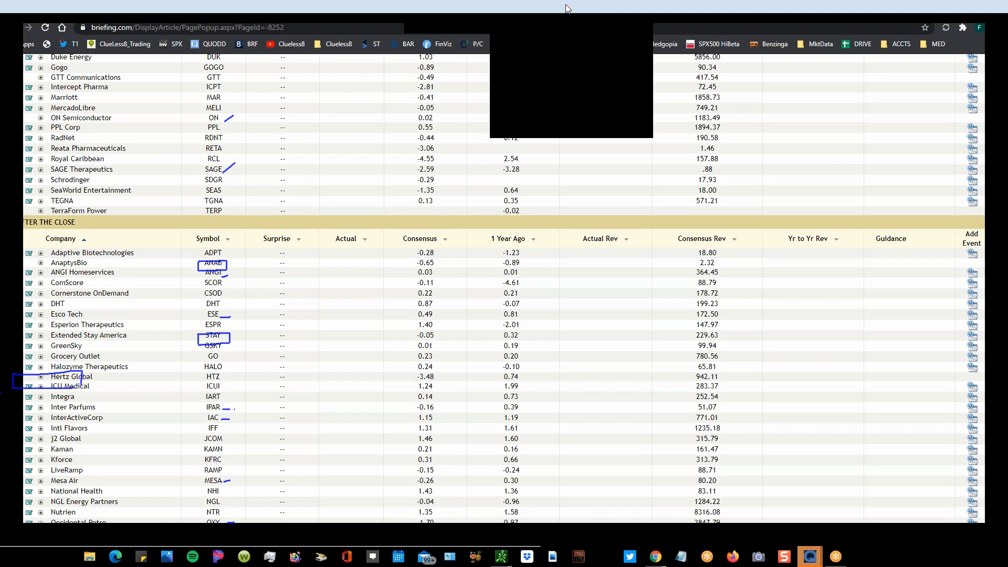
mouse_move(576, 82)
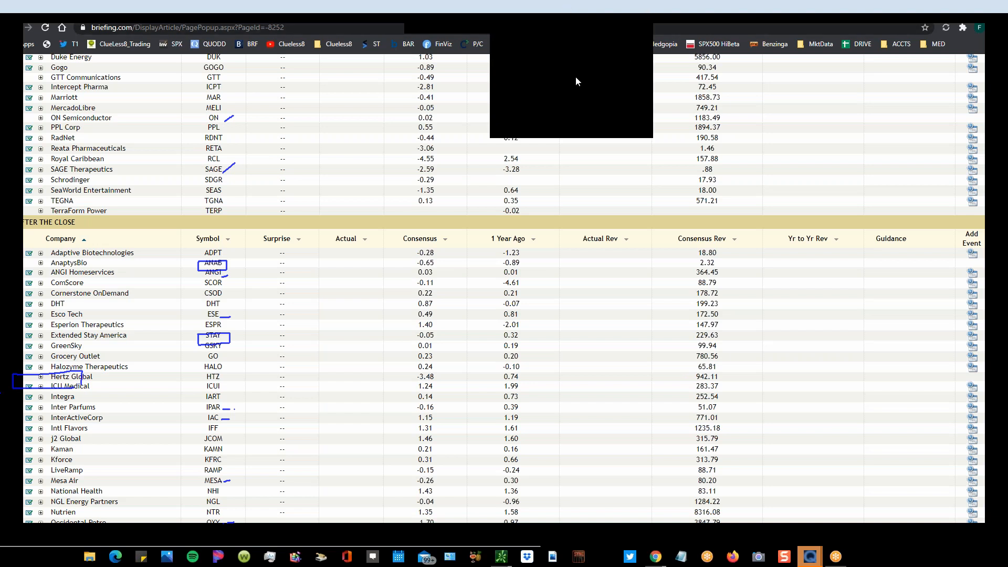
Scroll through the after-the-close reporters down to ZoomInfo.
scroll(down, 3)
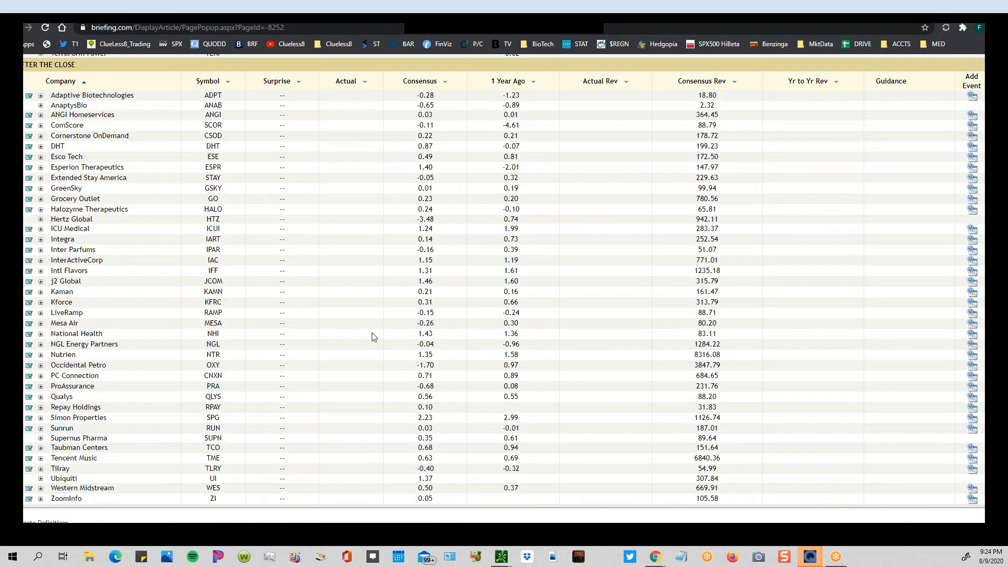
mouse_move(533, 13)
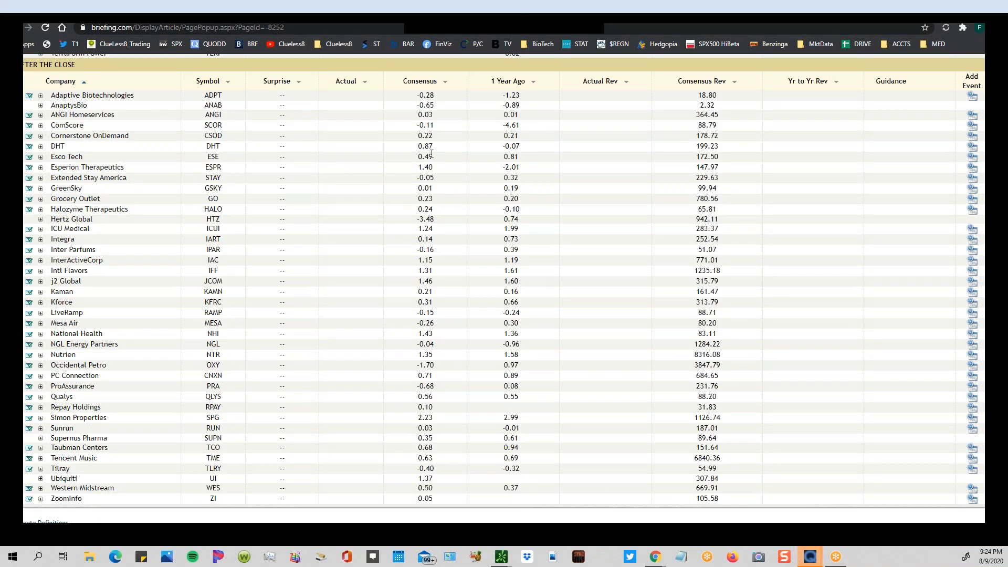
scroll(down, 3)
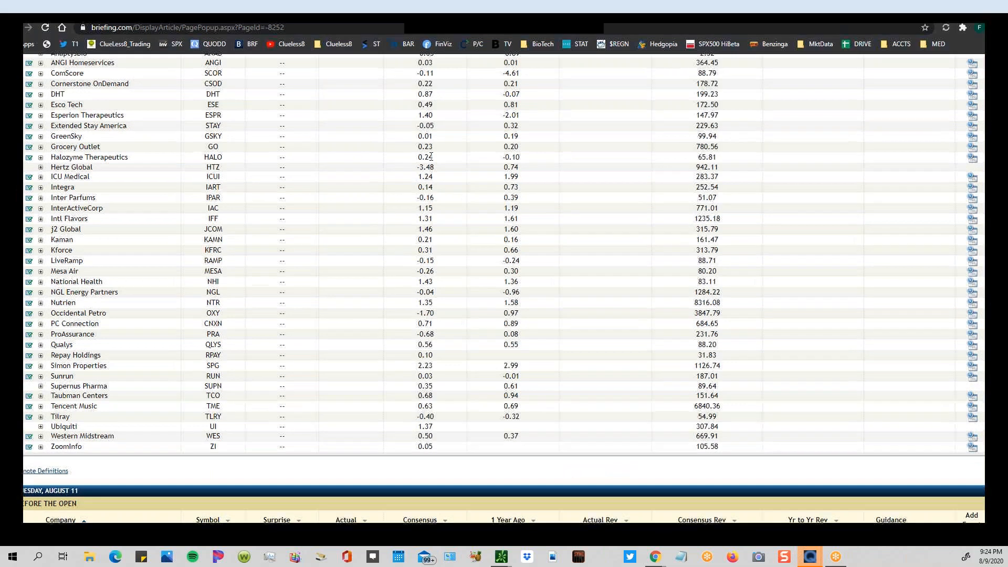
scroll(up, 3)
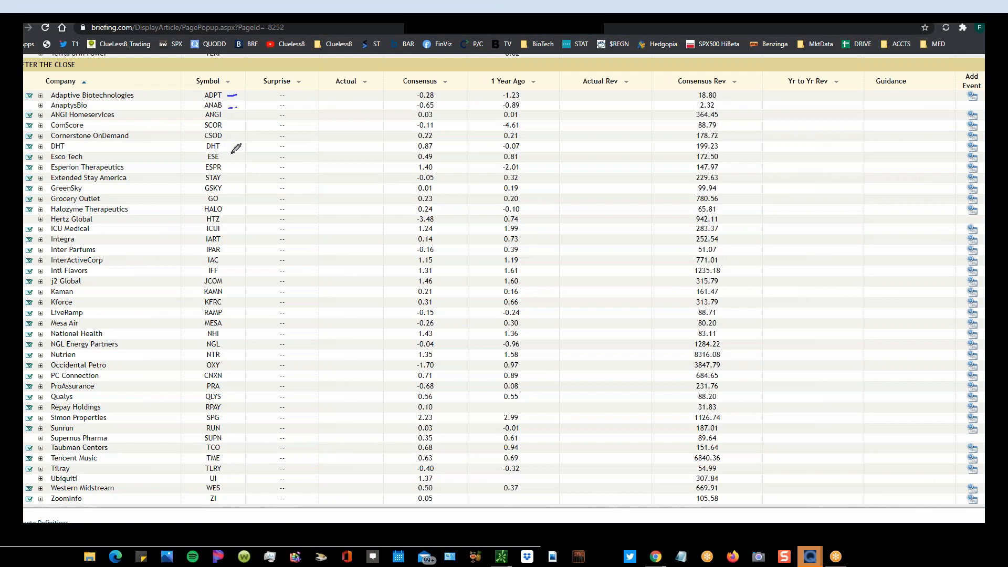
mouse_move(246, 189)
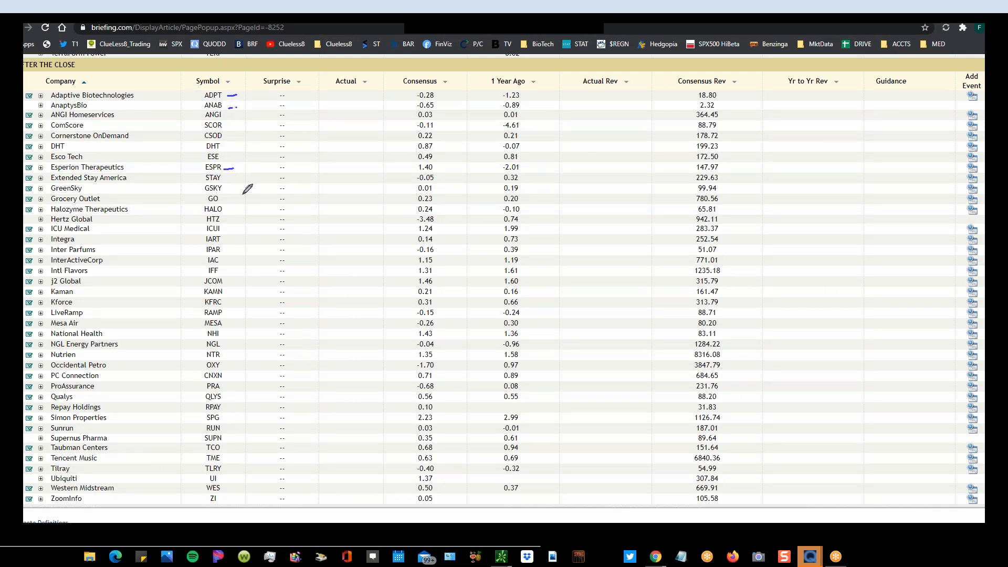
mouse_move(232, 214)
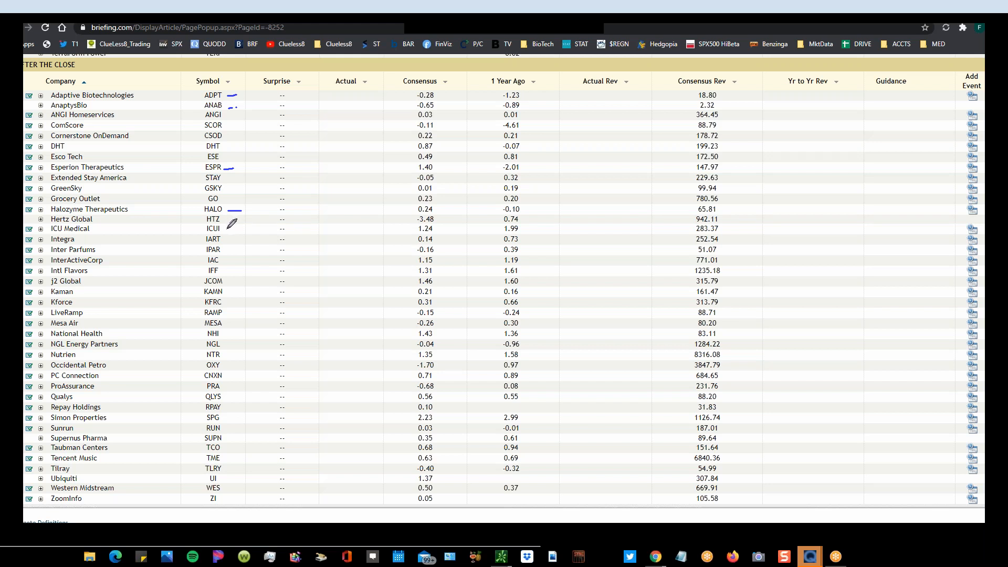
mouse_move(209, 221)
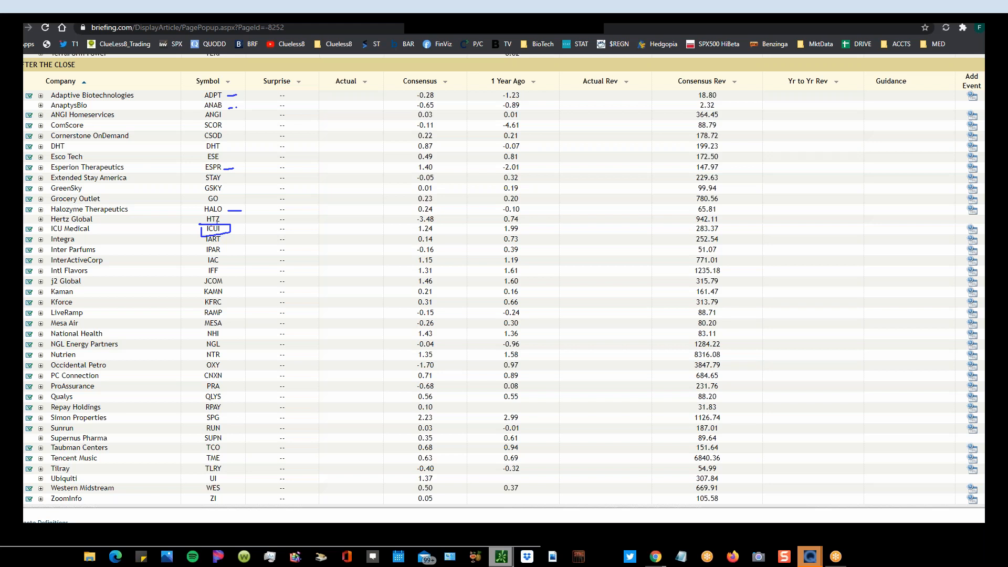
mouse_move(725, 251)
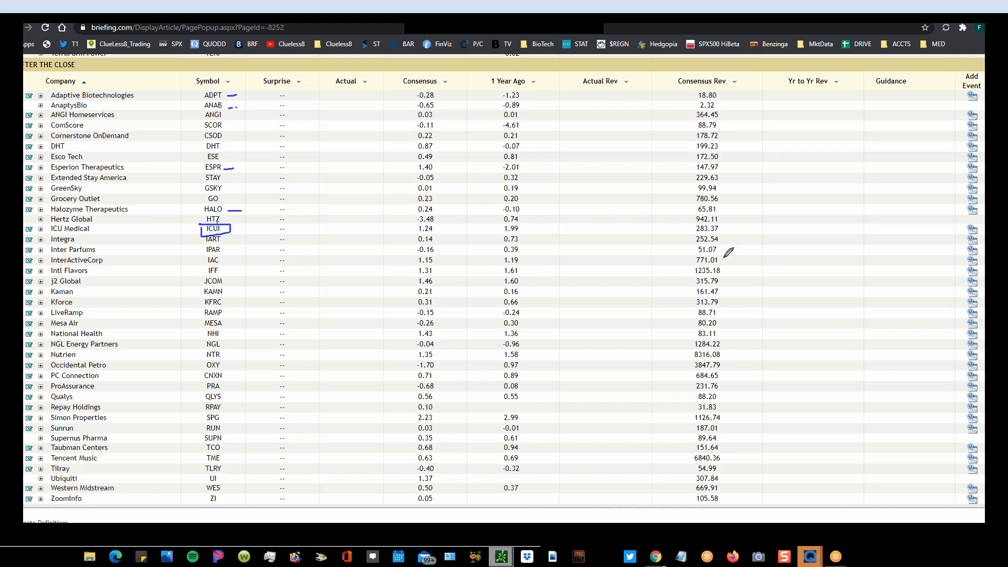
mouse_move(225, 264)
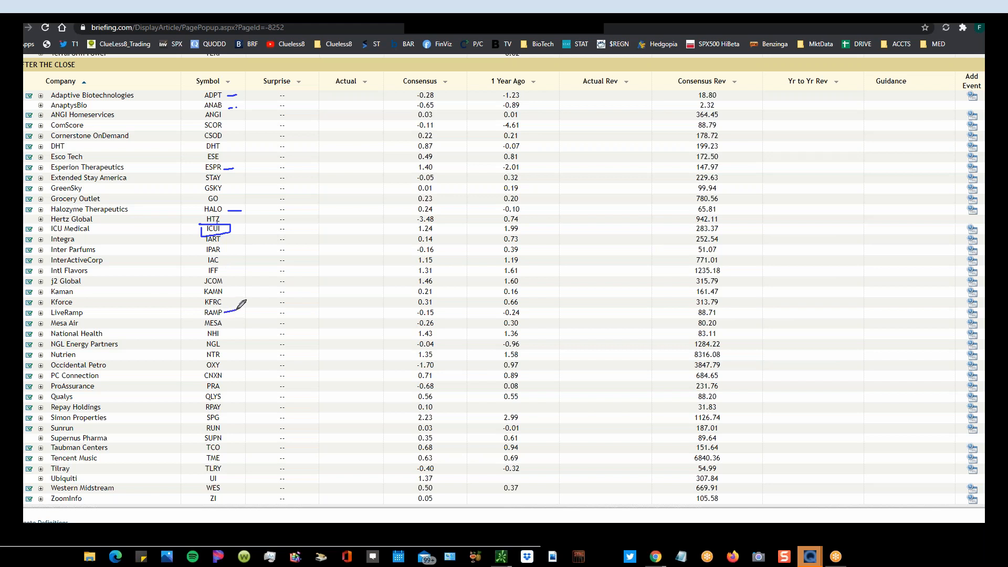
mouse_move(206, 373)
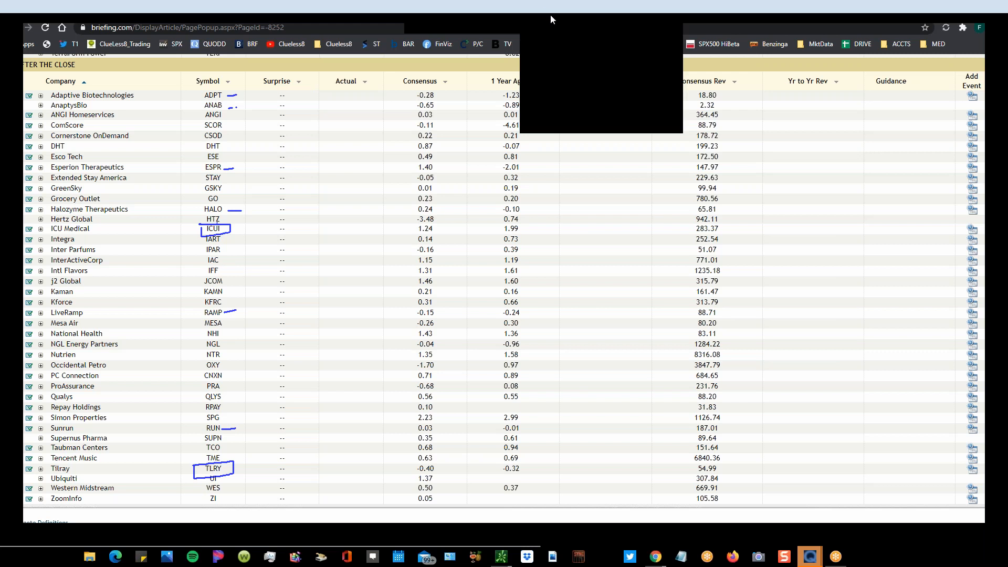
Scroll down to Tuesday, August 11's lists and erase all earlier drawings.
scroll(down, 3)
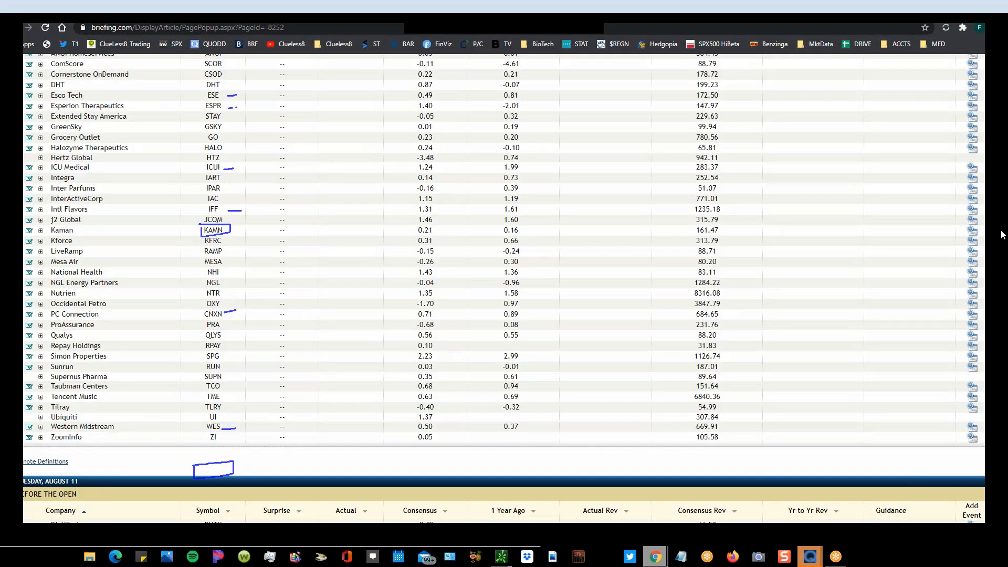
scroll(down, 3)
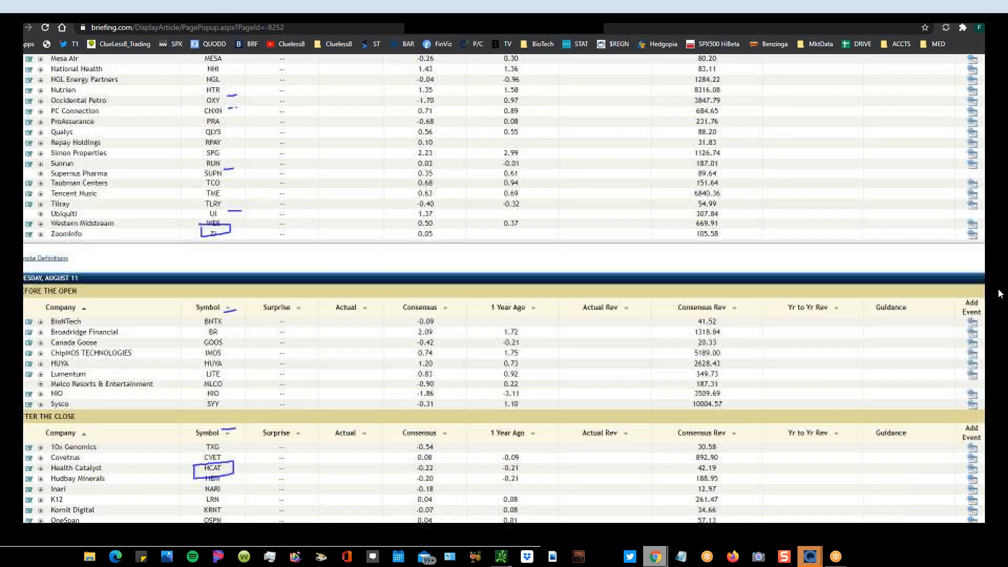
scroll(down, 3)
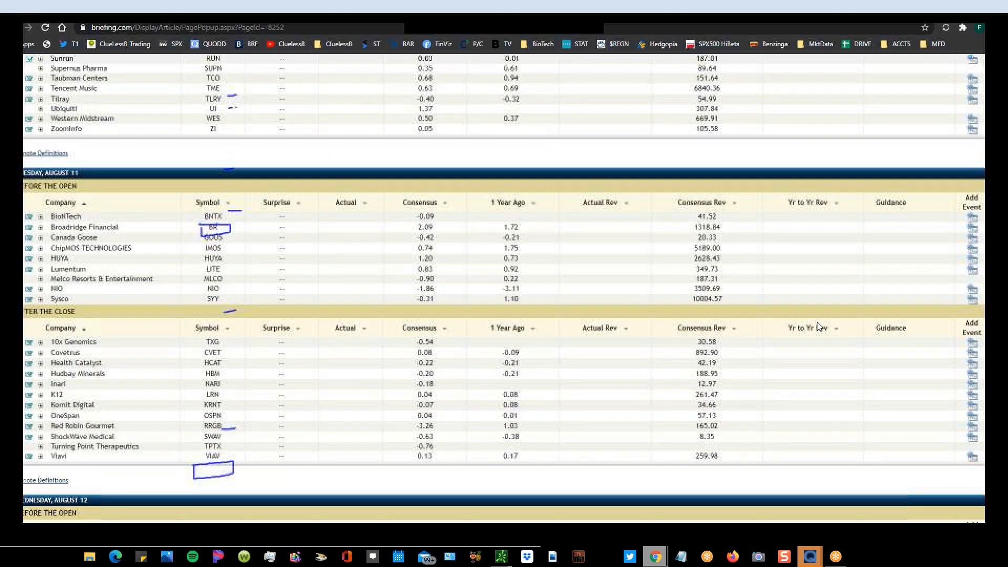
scroll(down, 3)
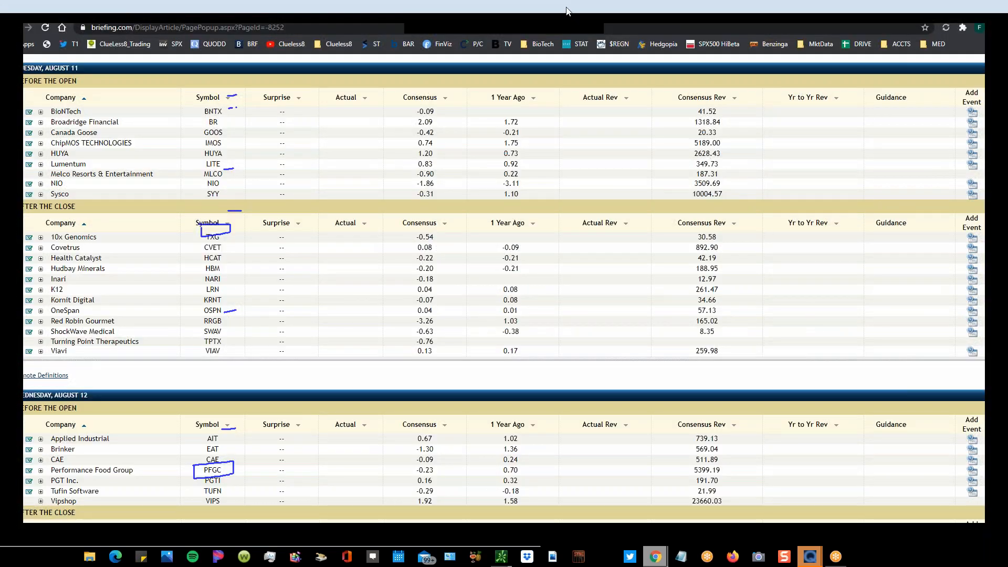
click(550, 77)
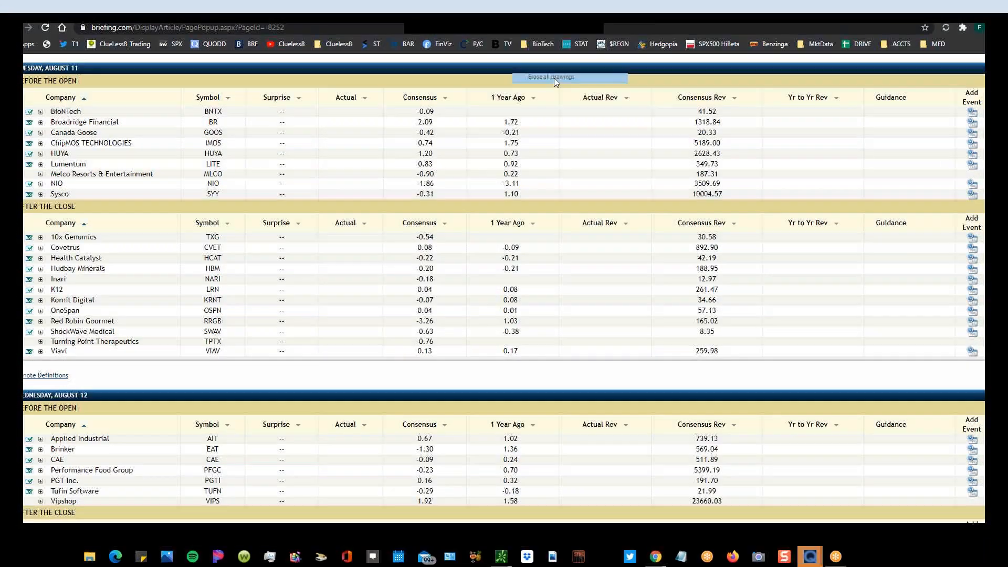
mouse_move(574, 8)
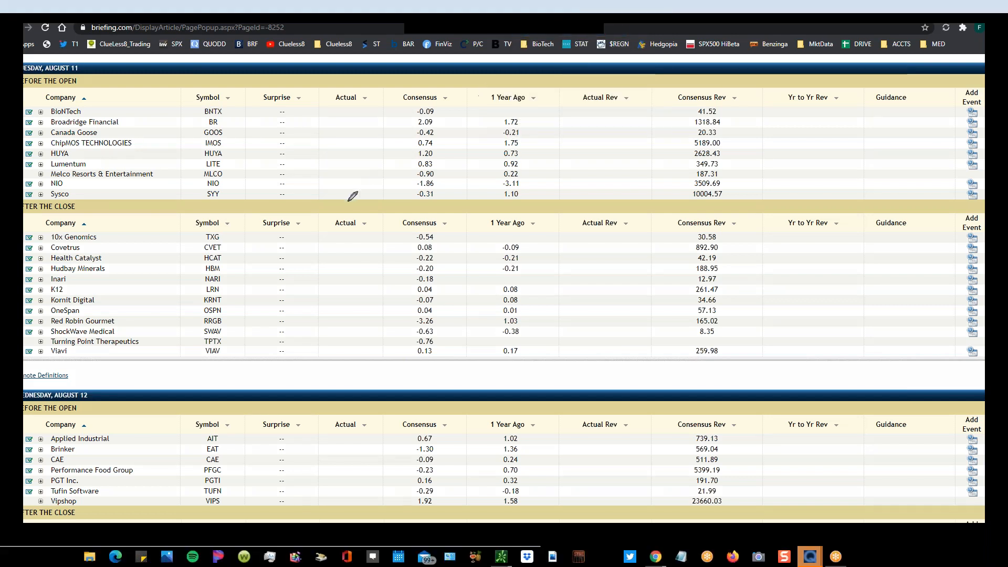
mouse_move(212, 116)
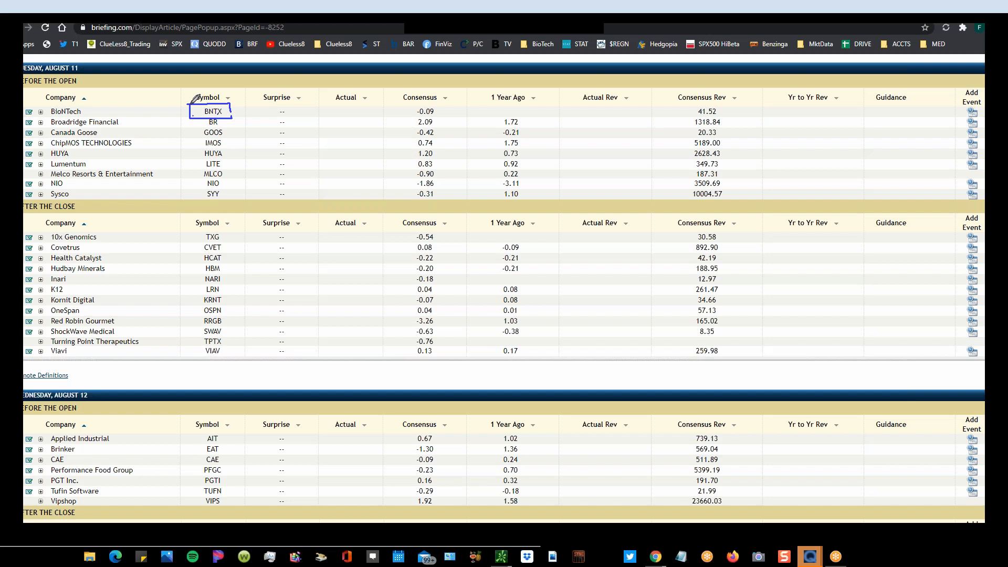
mouse_move(203, 132)
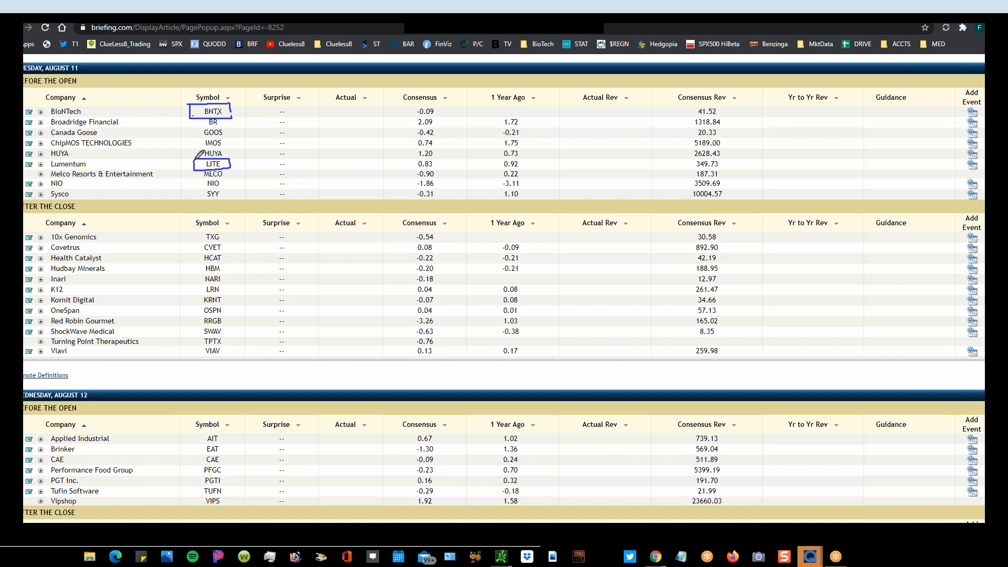
mouse_move(222, 175)
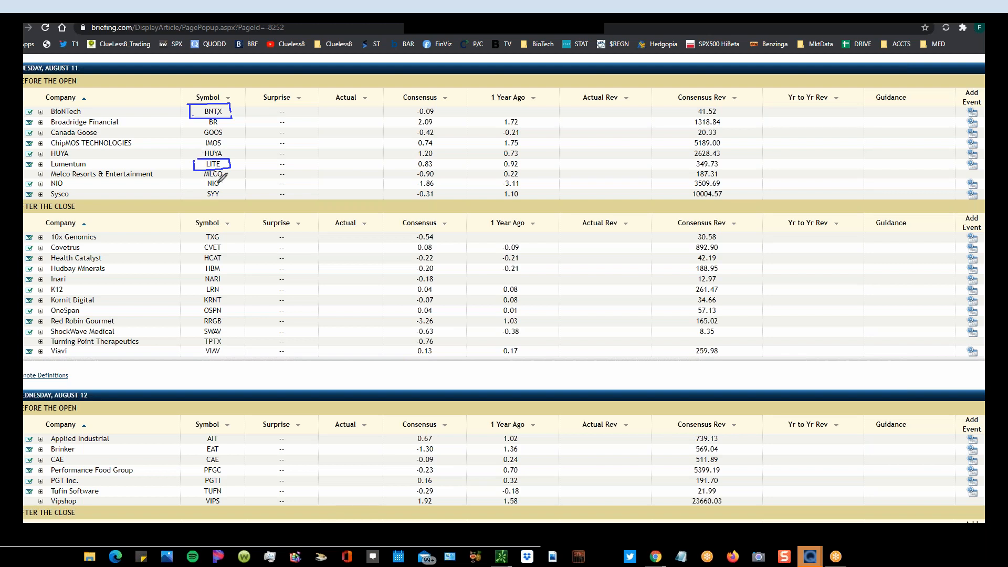
mouse_move(235, 175)
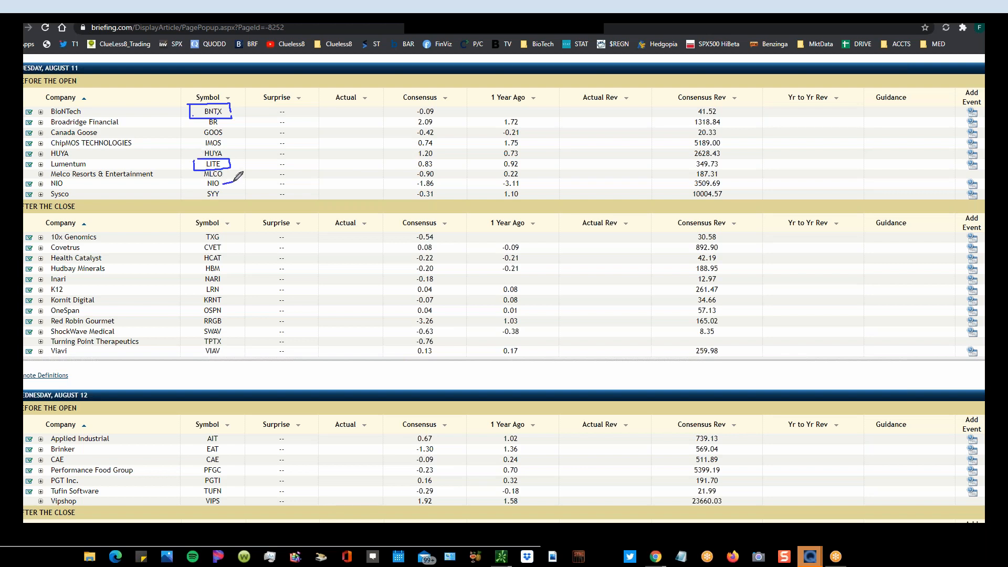
mouse_move(35, 297)
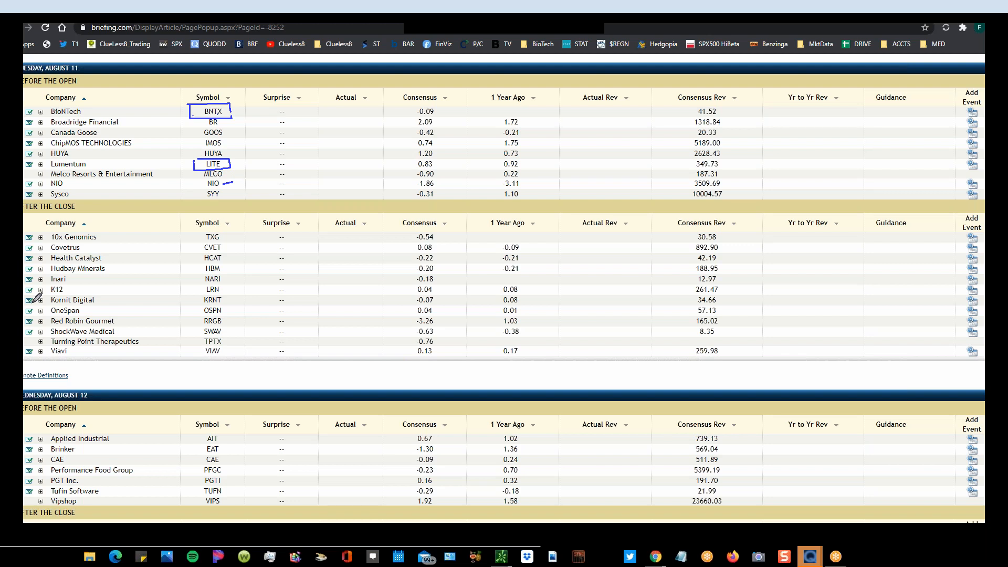
mouse_move(153, 195)
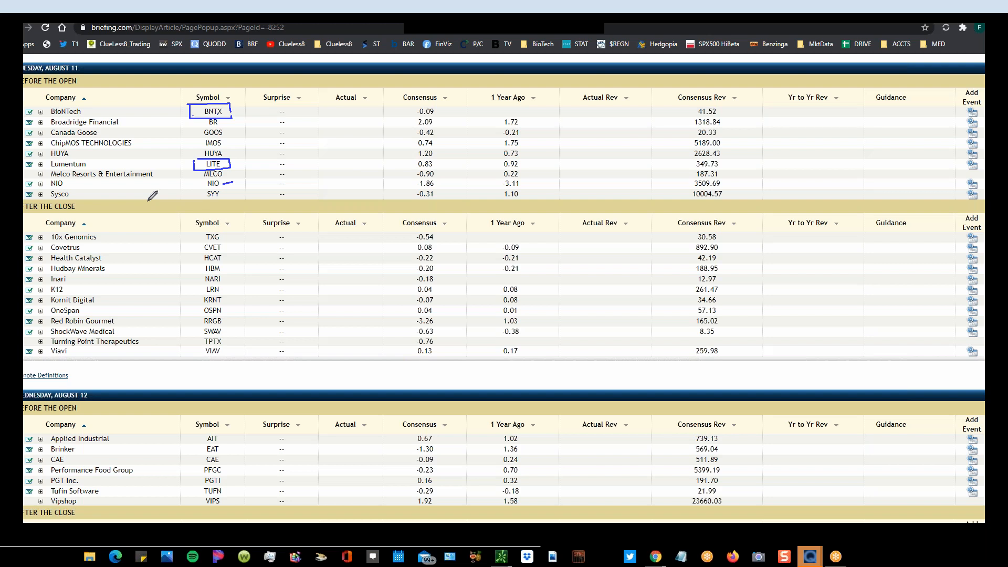
mouse_move(153, 225)
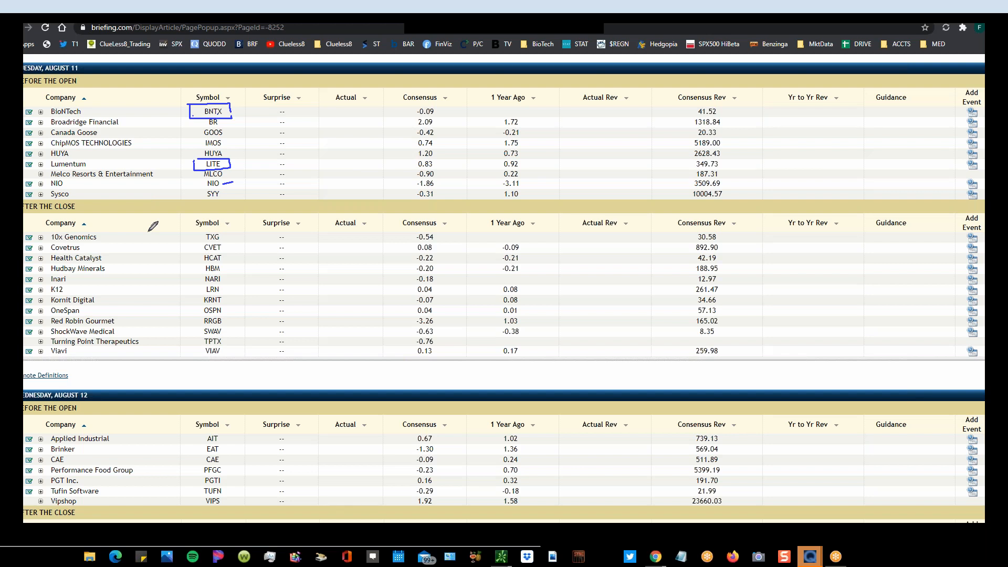
mouse_move(213, 278)
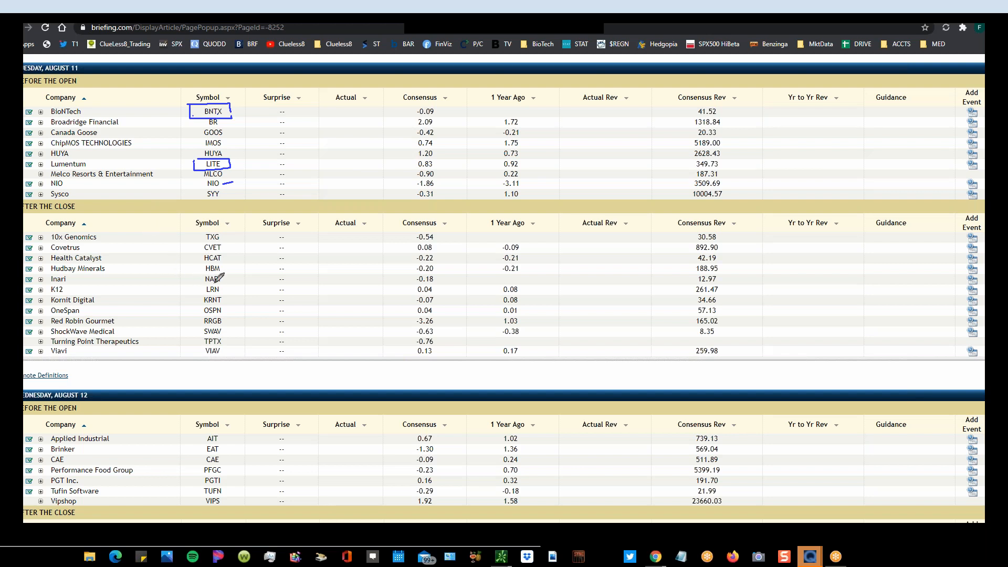
mouse_move(225, 302)
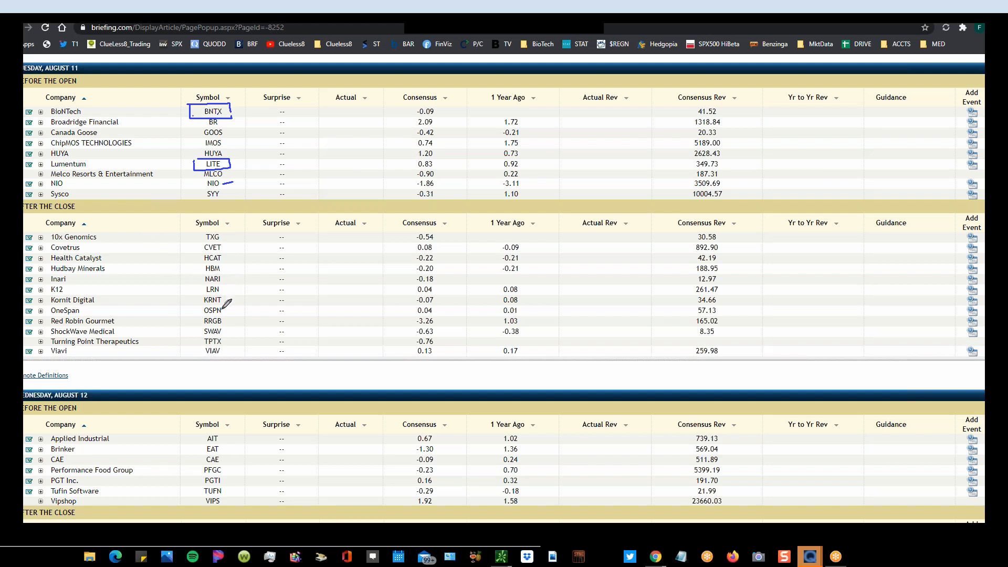
mouse_move(224, 310)
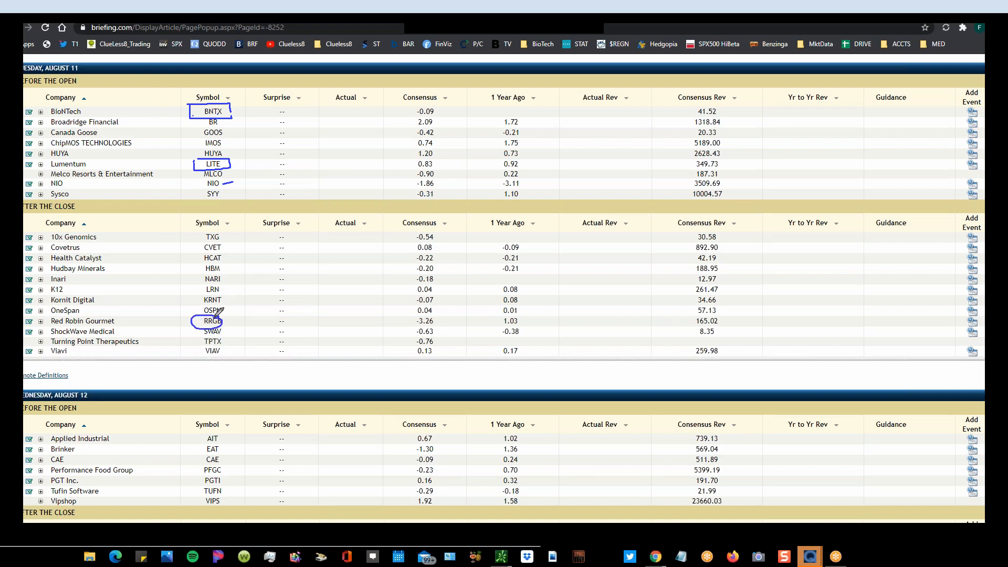
mouse_move(221, 257)
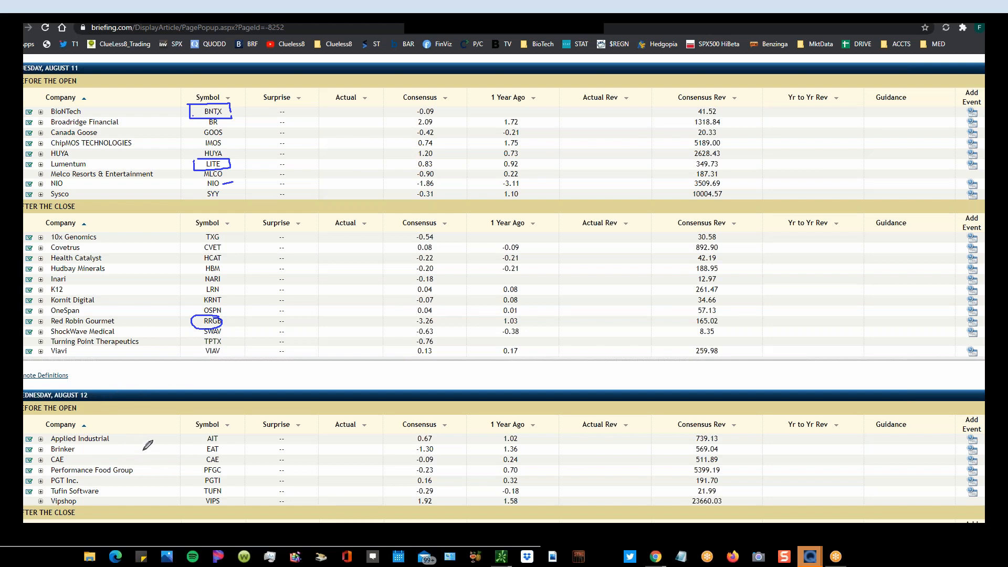
mouse_move(228, 444)
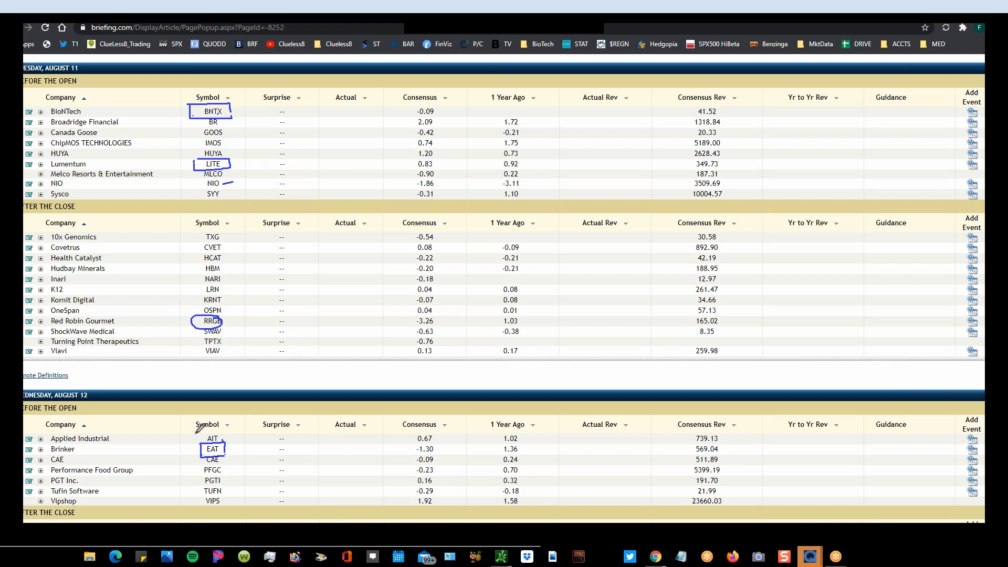
mouse_move(201, 430)
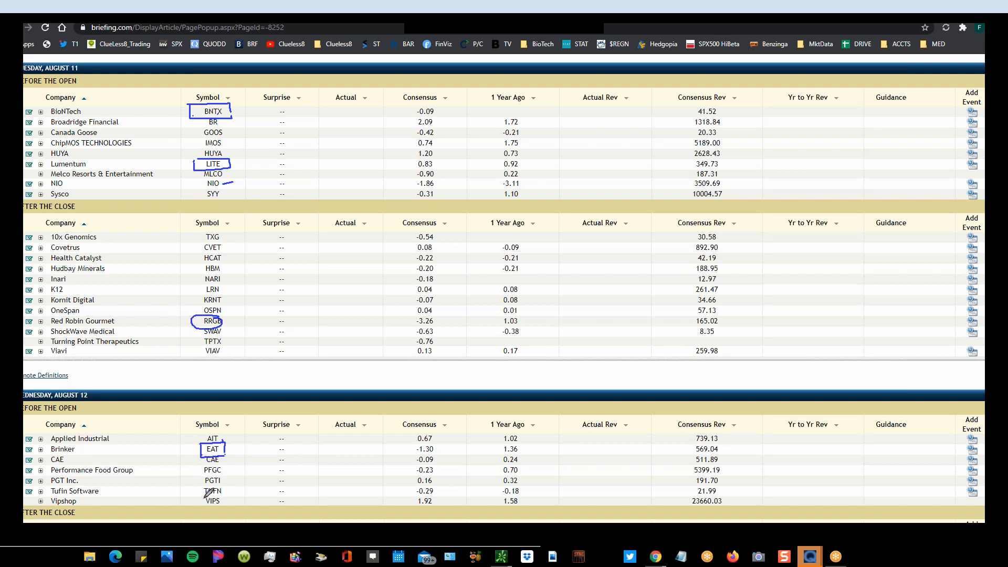
mouse_move(728, 30)
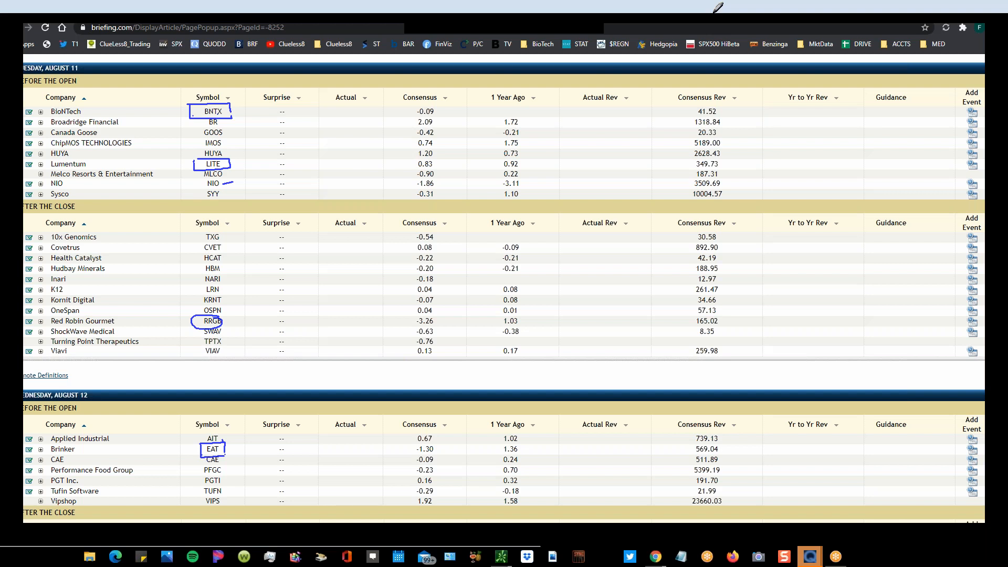
mouse_move(576, 16)
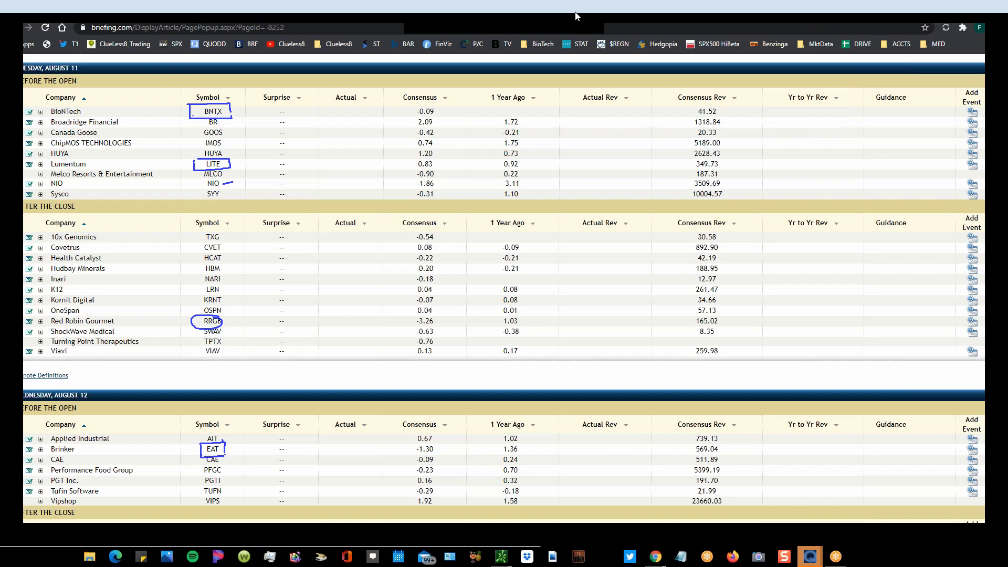
Scroll to Wednesday August 12 after-close and Thursday August 13 pre-open reporters.
scroll(down, 3)
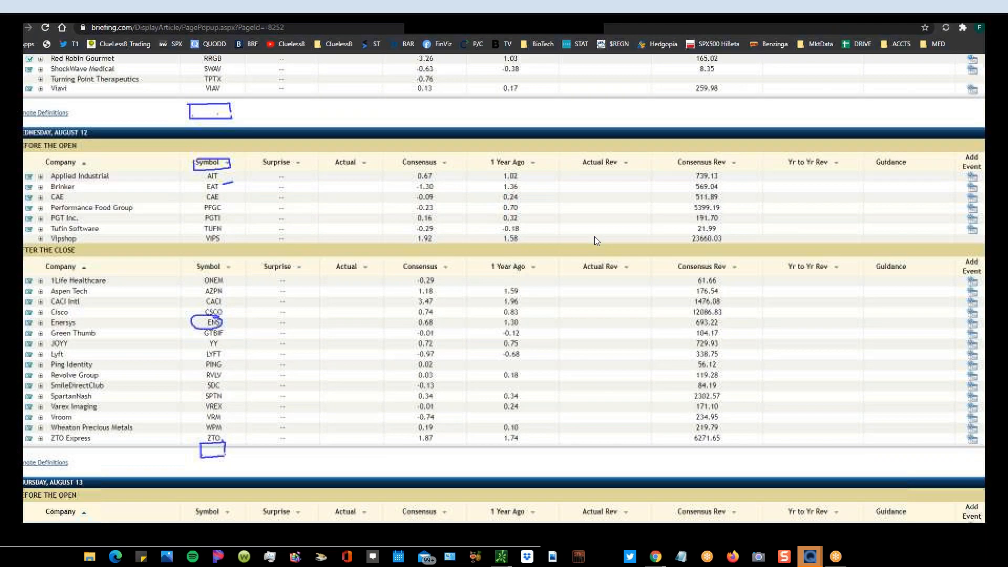
scroll(down, 3)
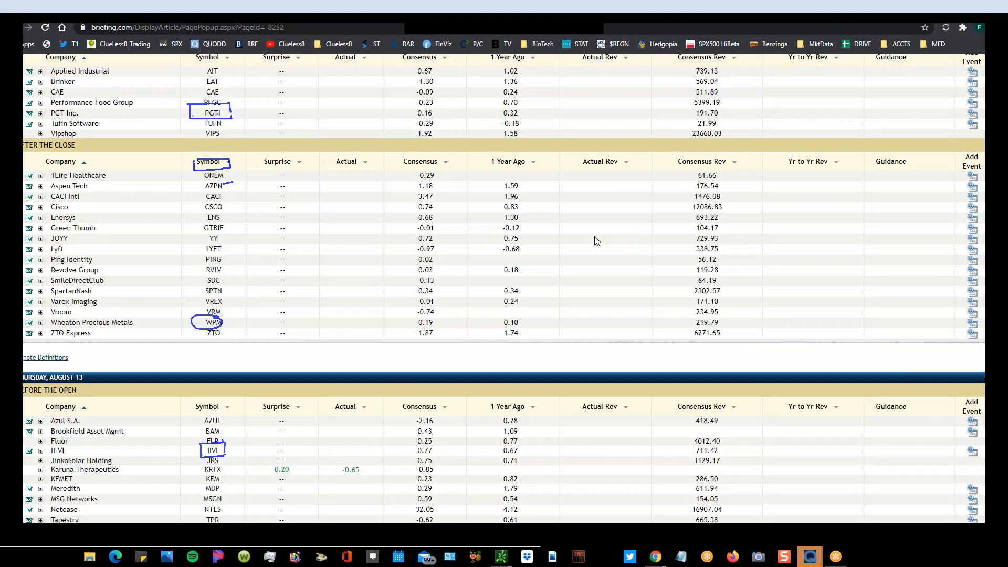
scroll(down, 3)
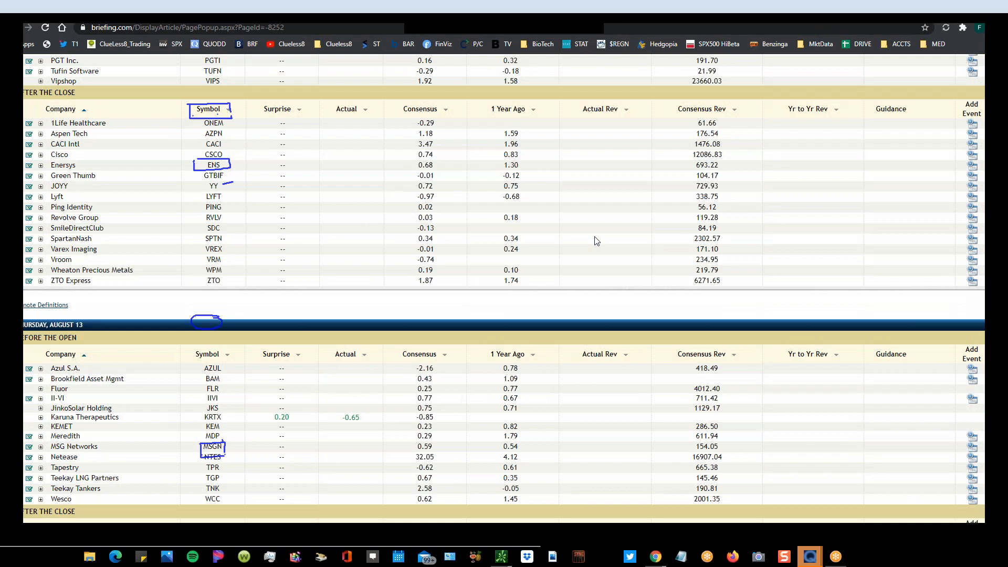
mouse_move(615, 5)
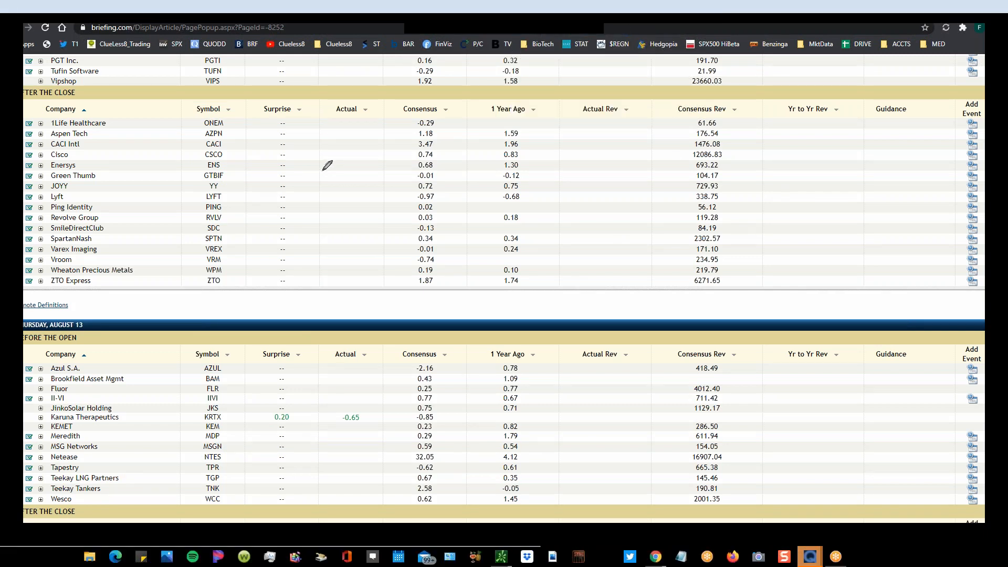
mouse_move(195, 135)
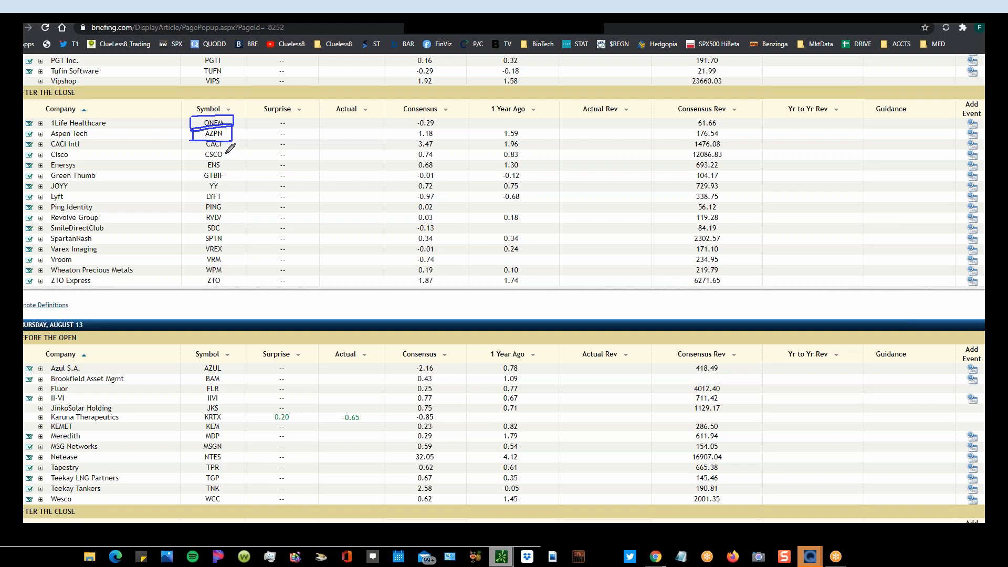
mouse_move(229, 204)
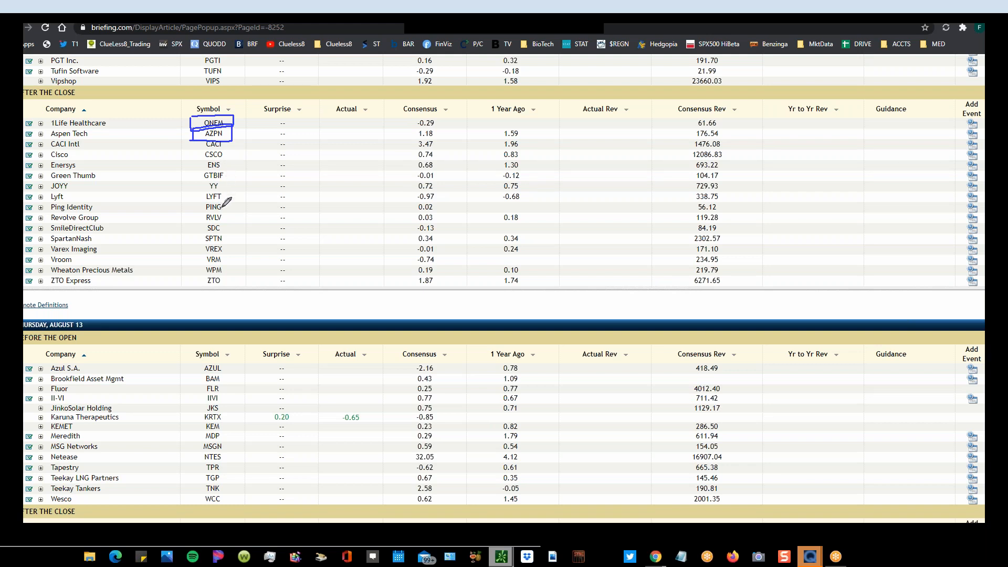
mouse_move(212, 218)
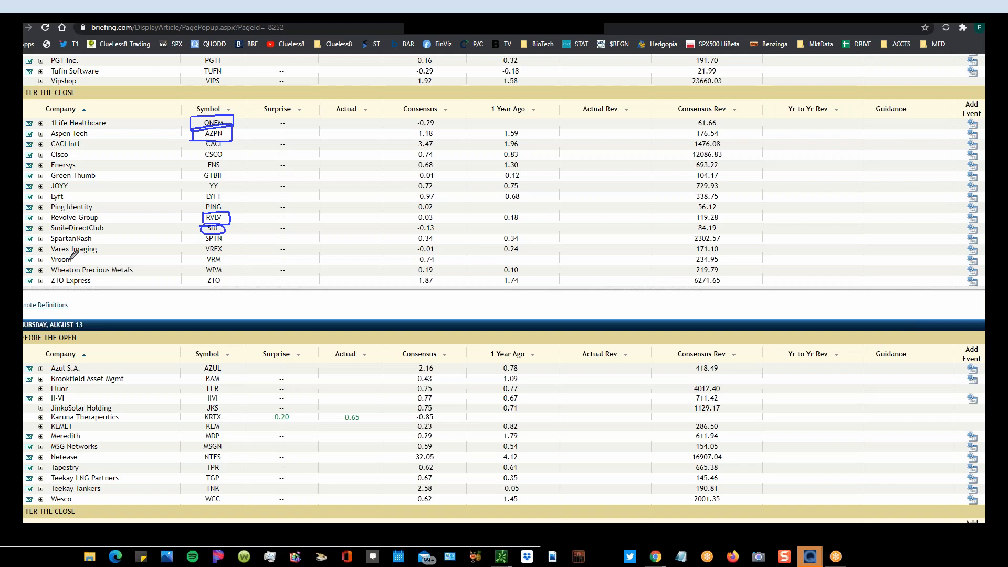
mouse_move(96, 241)
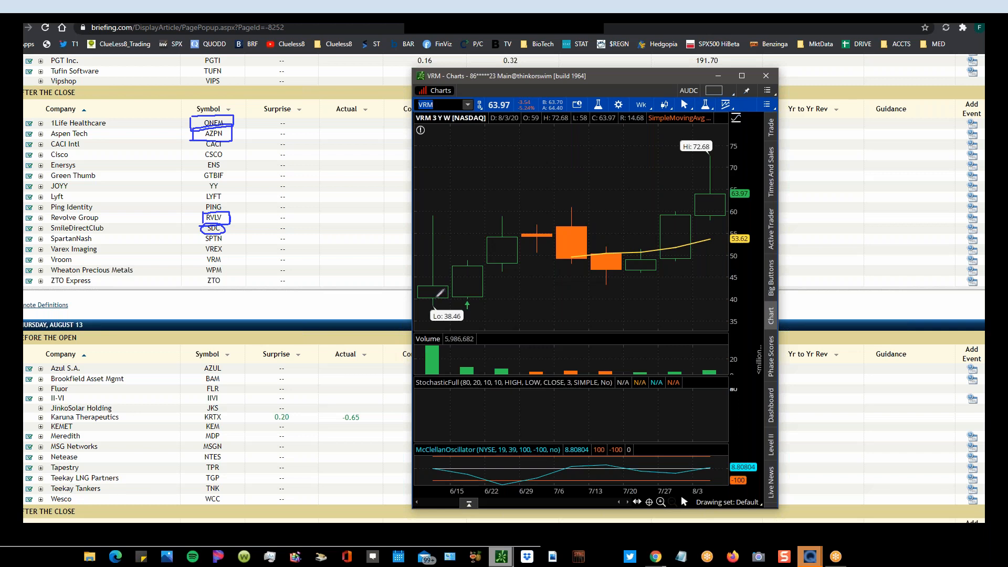
mouse_move(642, 200)
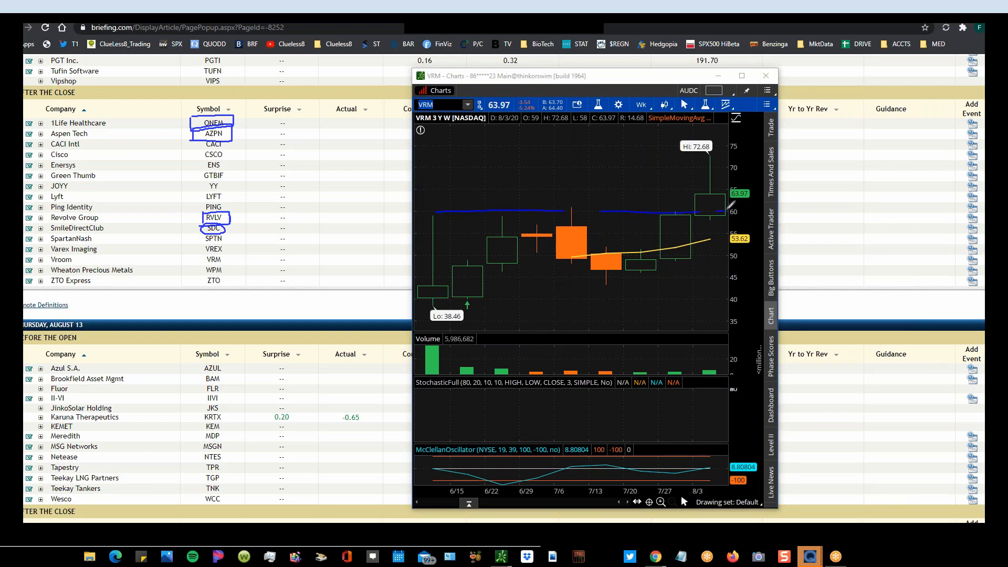
mouse_move(609, 343)
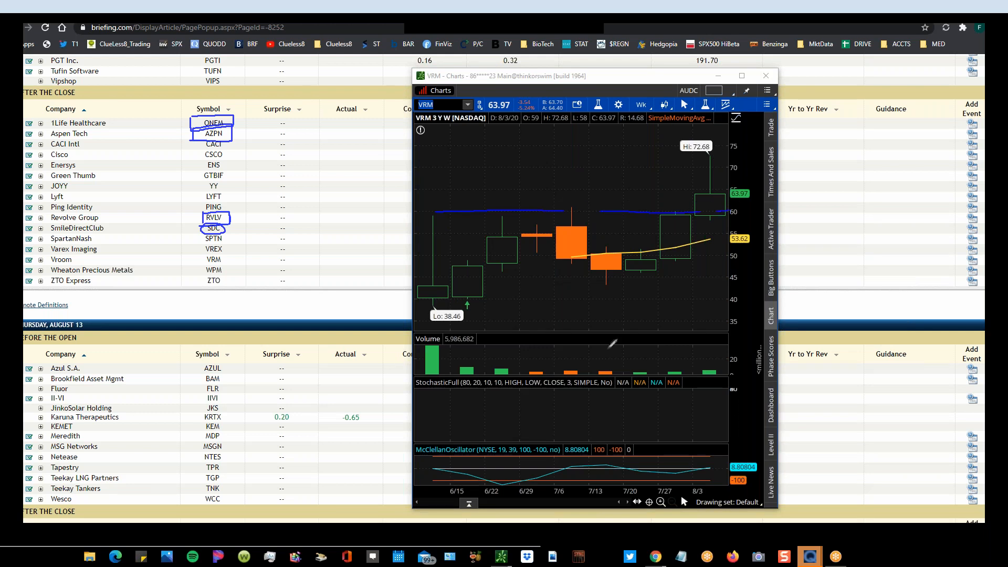
mouse_move(630, 263)
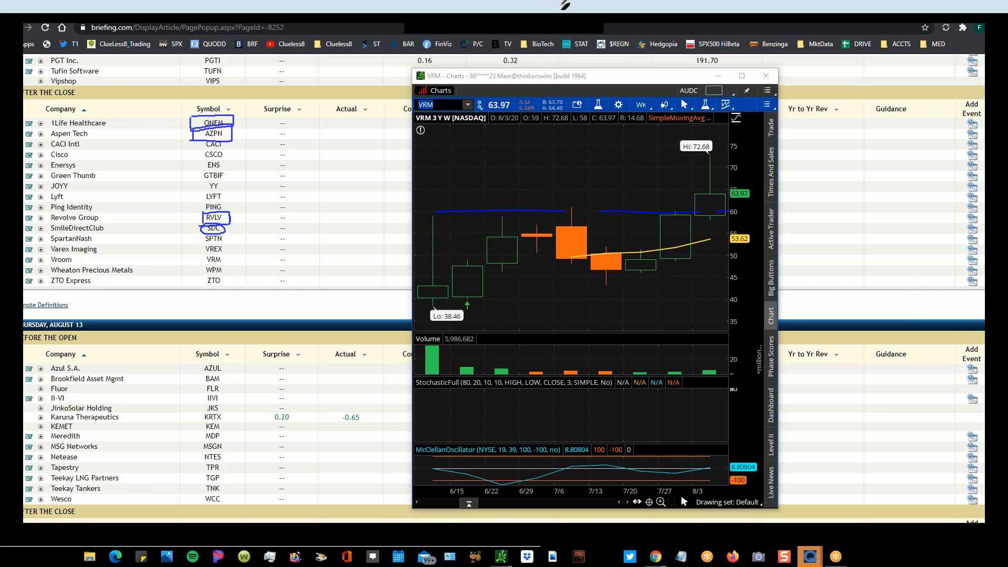
mouse_move(654, 76)
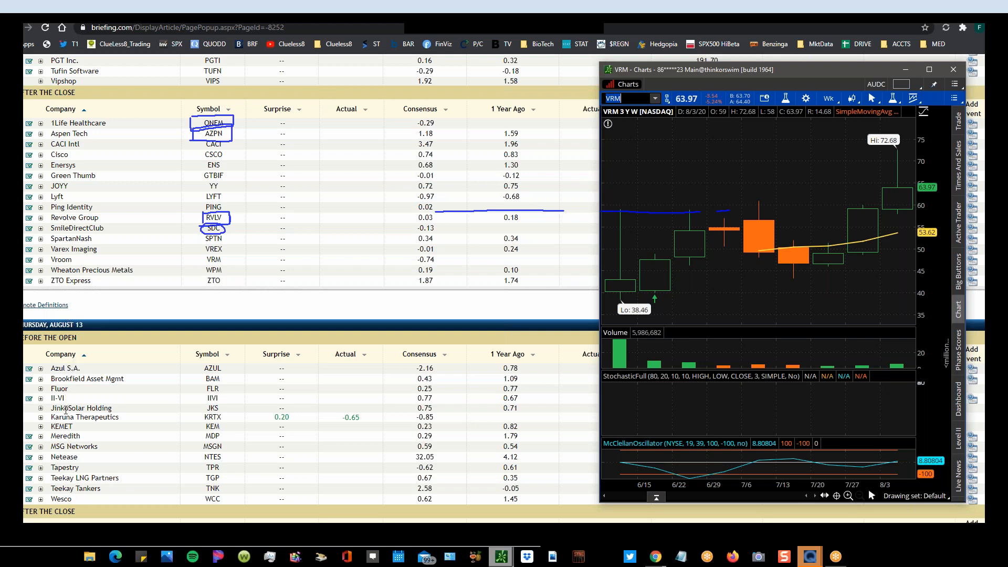
Type a new ticker, expand the NTES chart full screen, and switch to one-year daily.
click(613, 98)
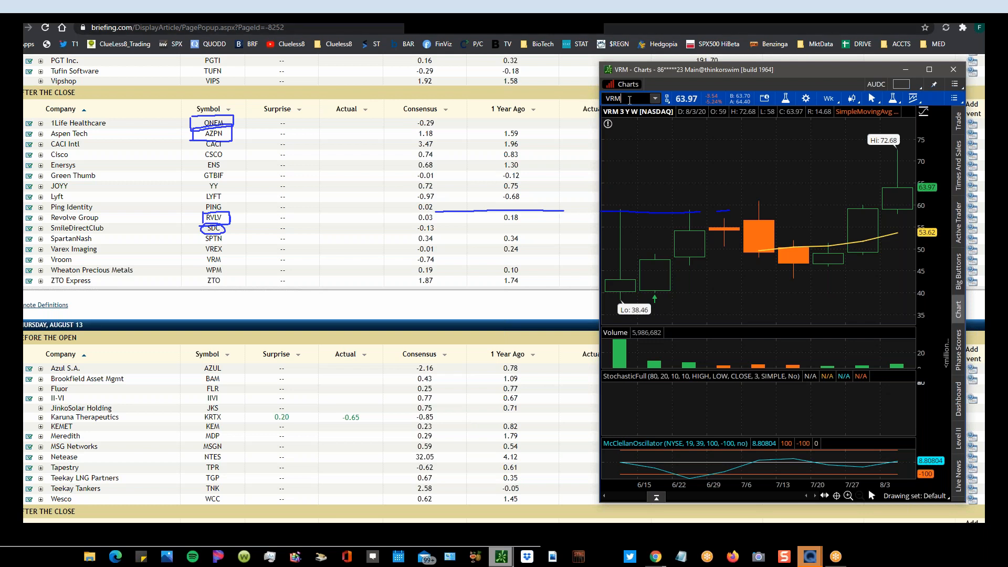
text(VN)
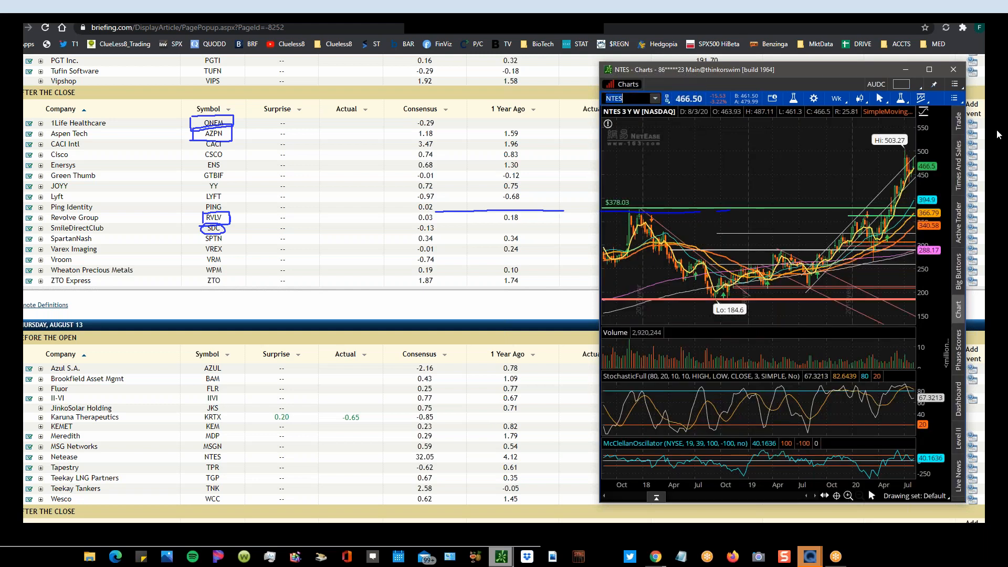
click(928, 69)
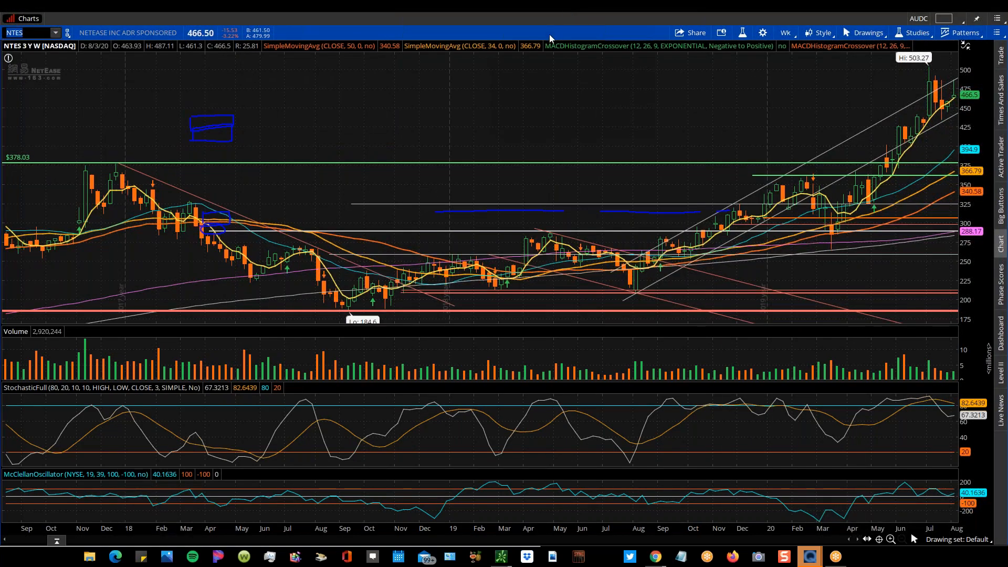
mouse_move(550, 80)
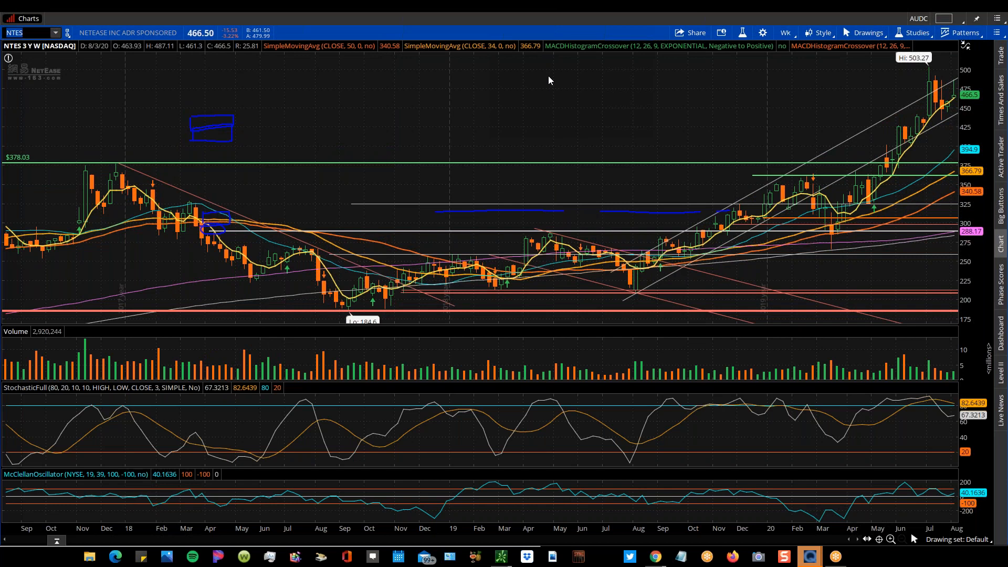
mouse_move(873, 124)
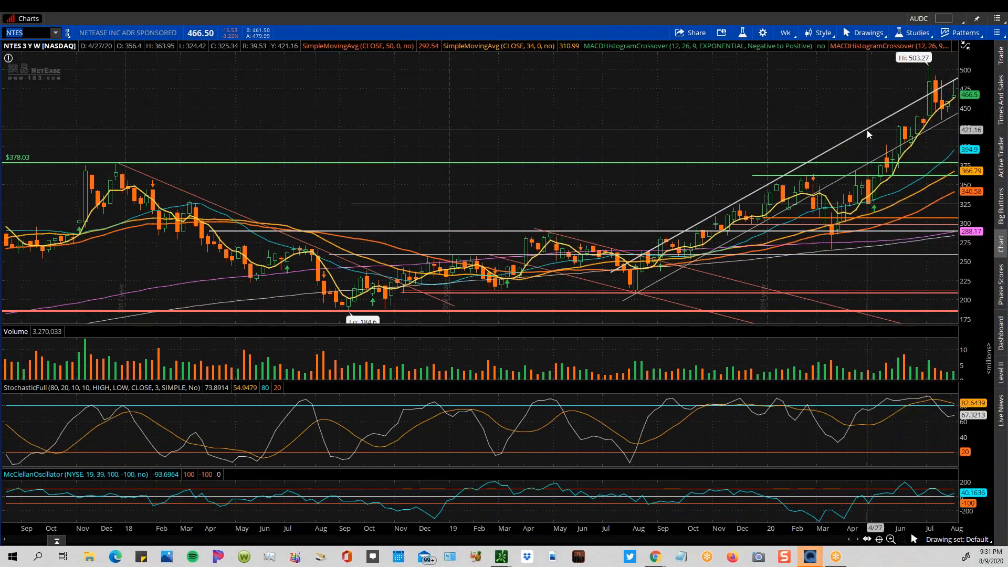
right_click(845, 129)
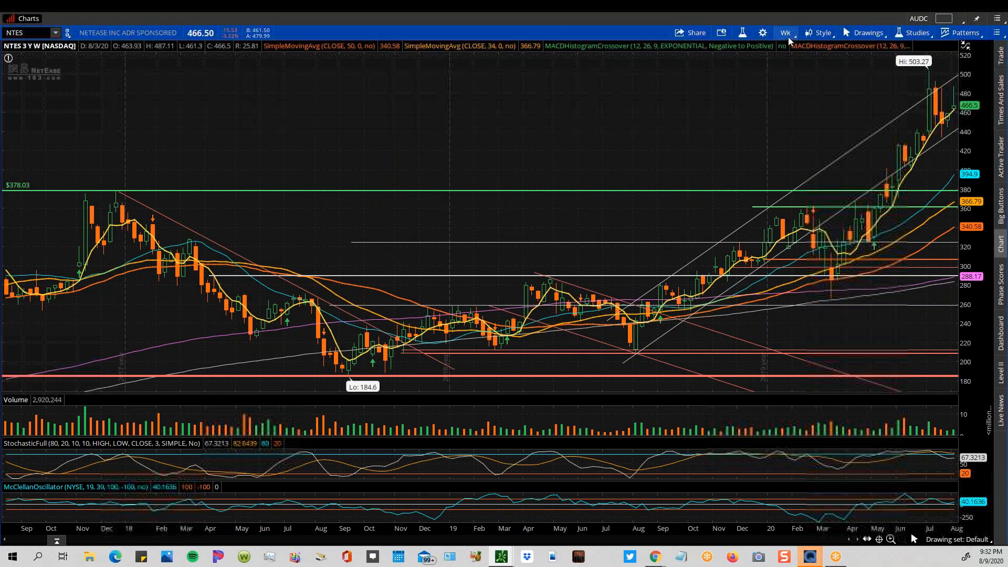
click(785, 33)
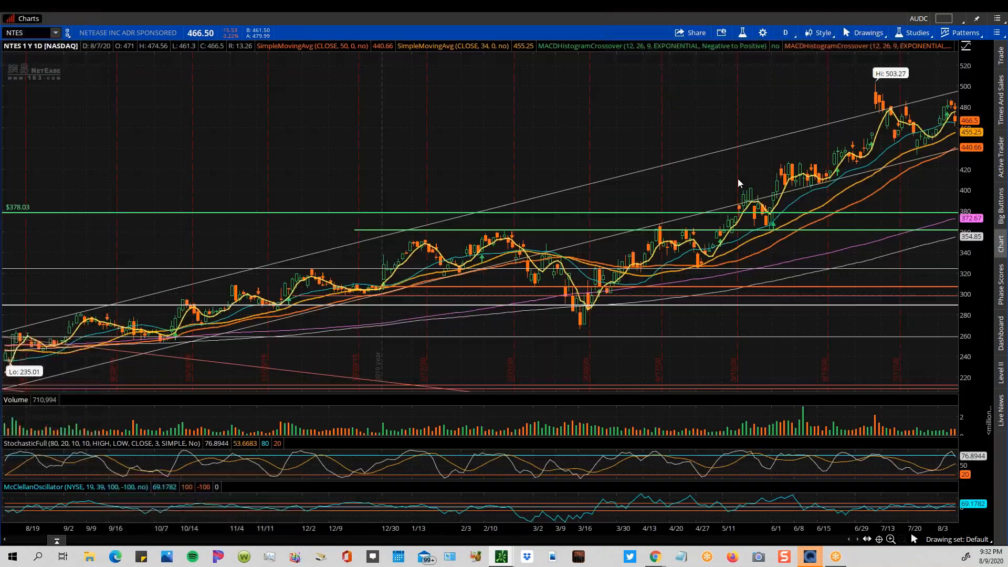
mouse_move(871, 153)
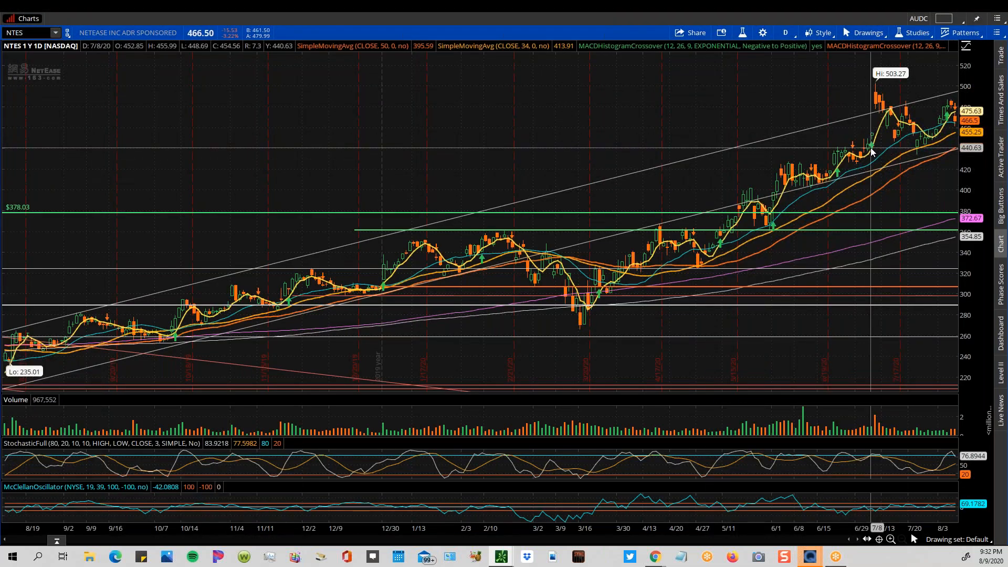
mouse_move(870, 106)
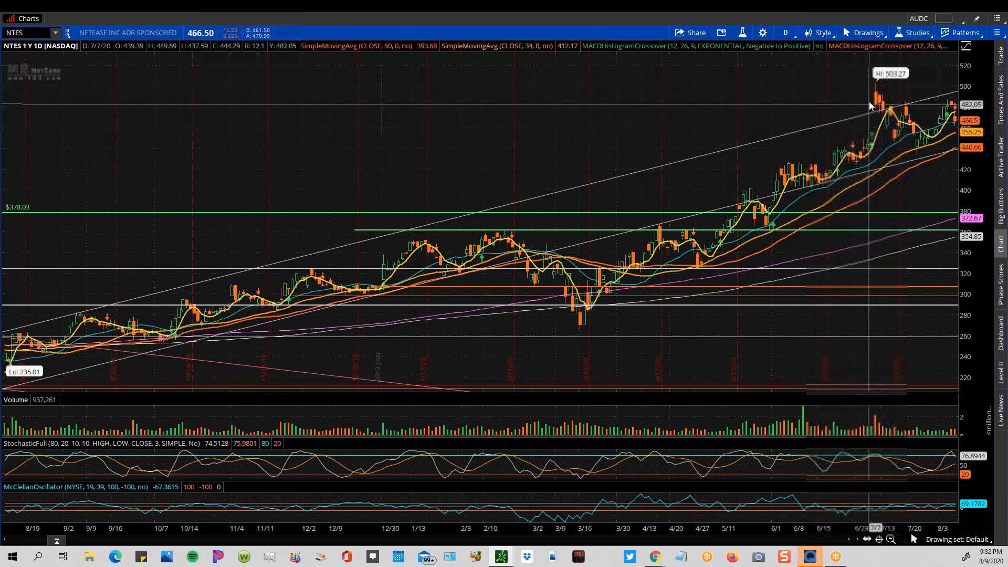
mouse_move(873, 140)
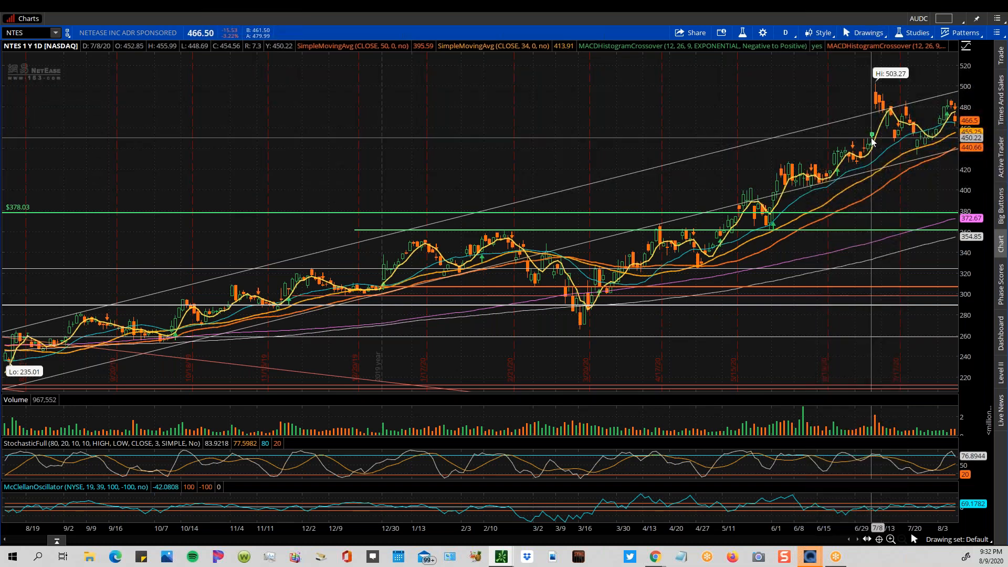
mouse_move(874, 90)
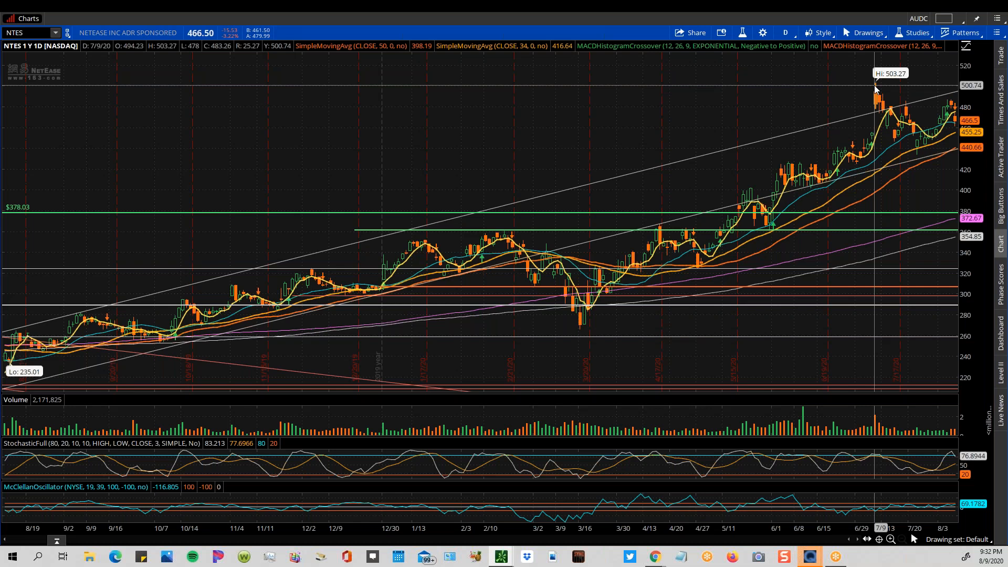
mouse_move(926, 135)
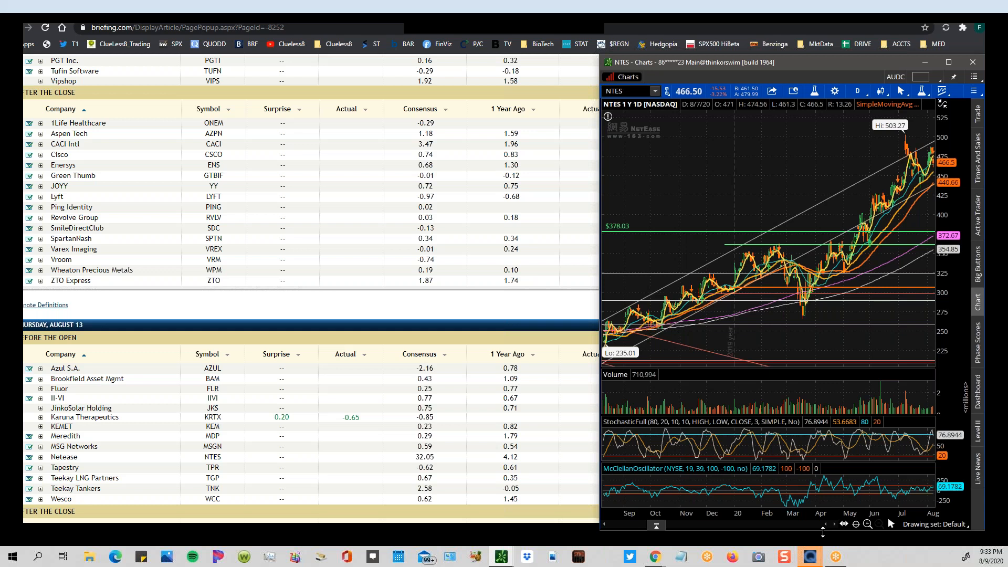
mouse_move(736, 342)
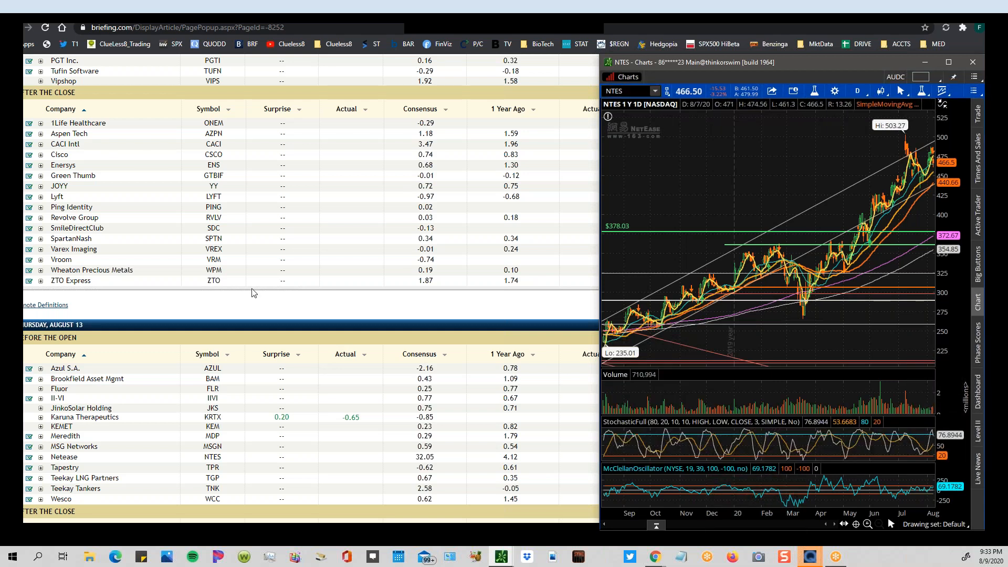
mouse_move(275, 255)
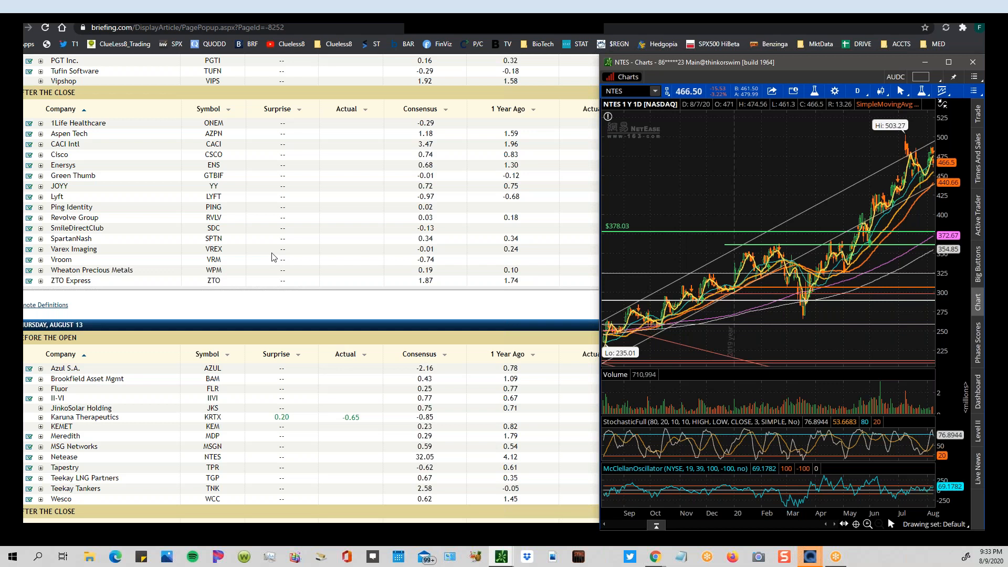
mouse_move(84, 474)
text(TPR)
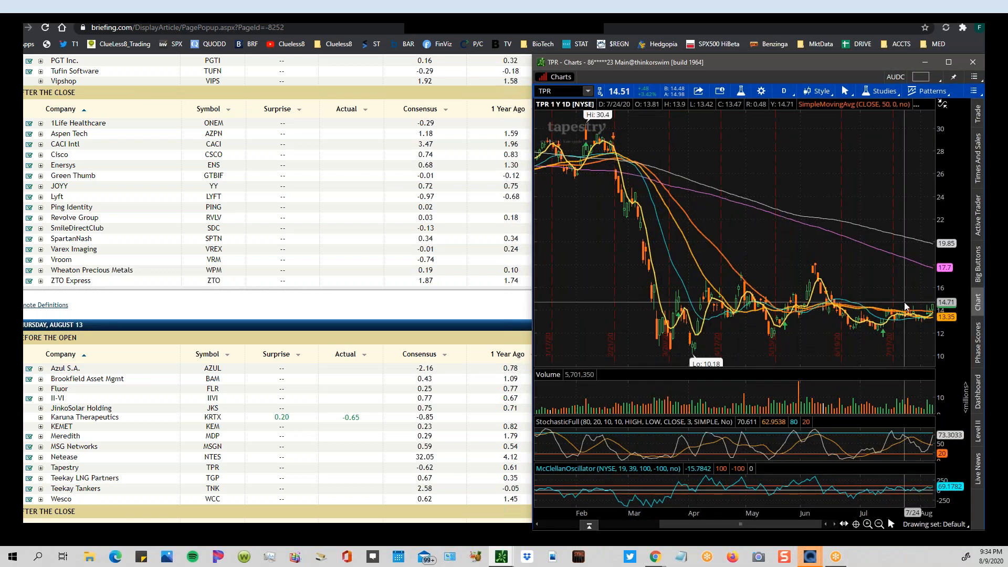
mouse_move(820, 266)
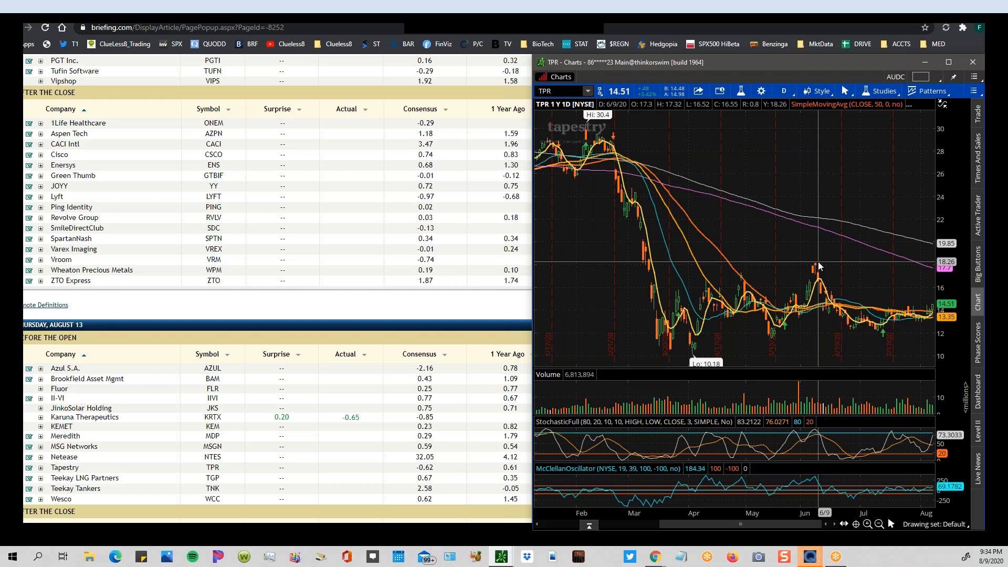
mouse_move(816, 269)
text(TNK)
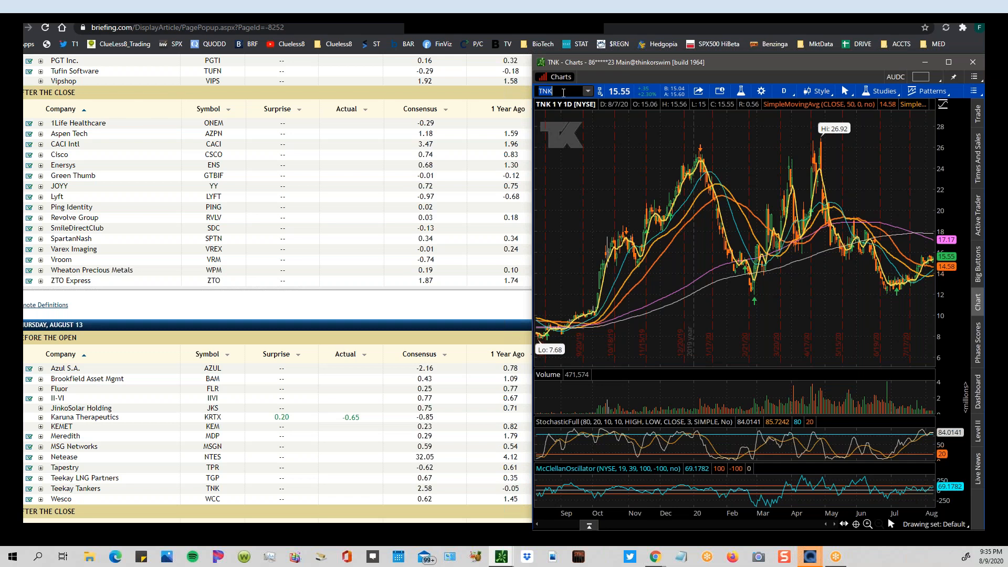
mouse_move(4, 273)
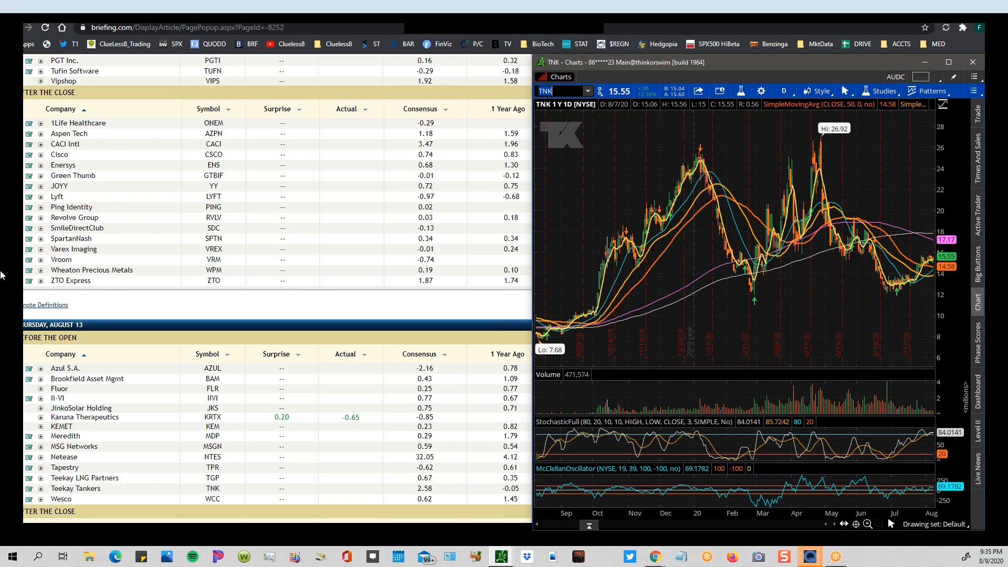
Show Thursday August 13 after-close reporters and switch the chart to Baidu (BIDU).
scroll(down, 3)
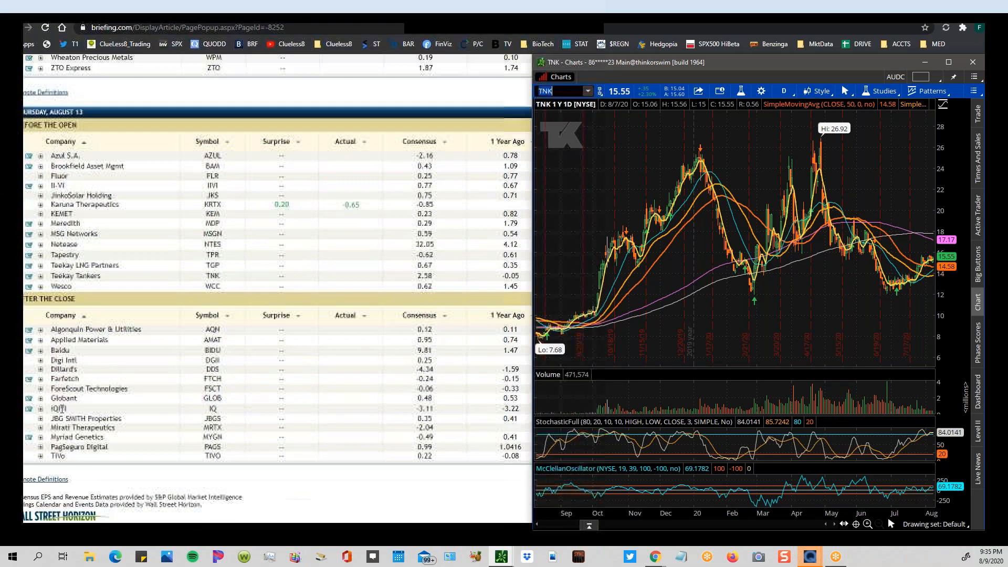
scroll(up, 3)
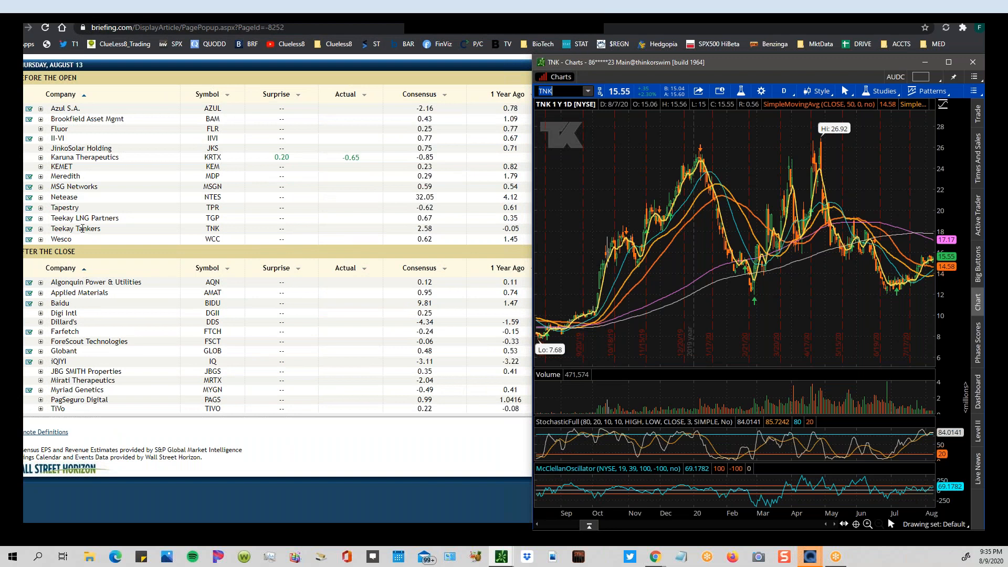
mouse_move(83, 201)
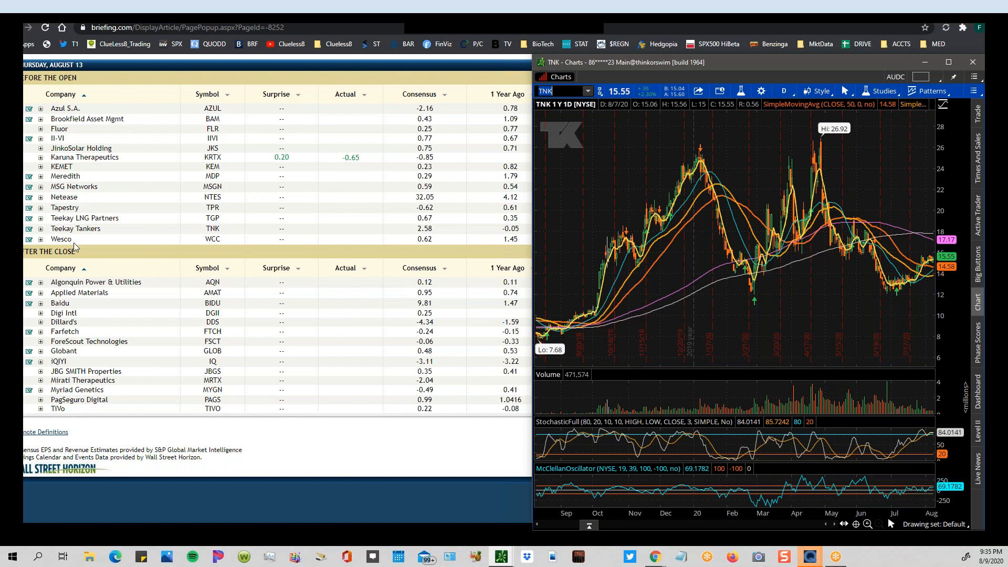
mouse_move(69, 276)
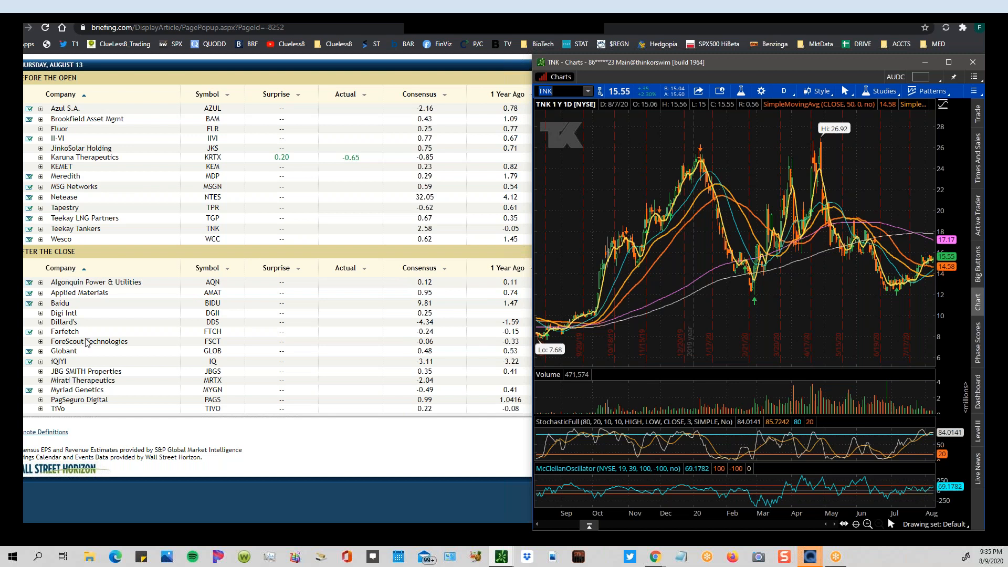
mouse_move(88, 343)
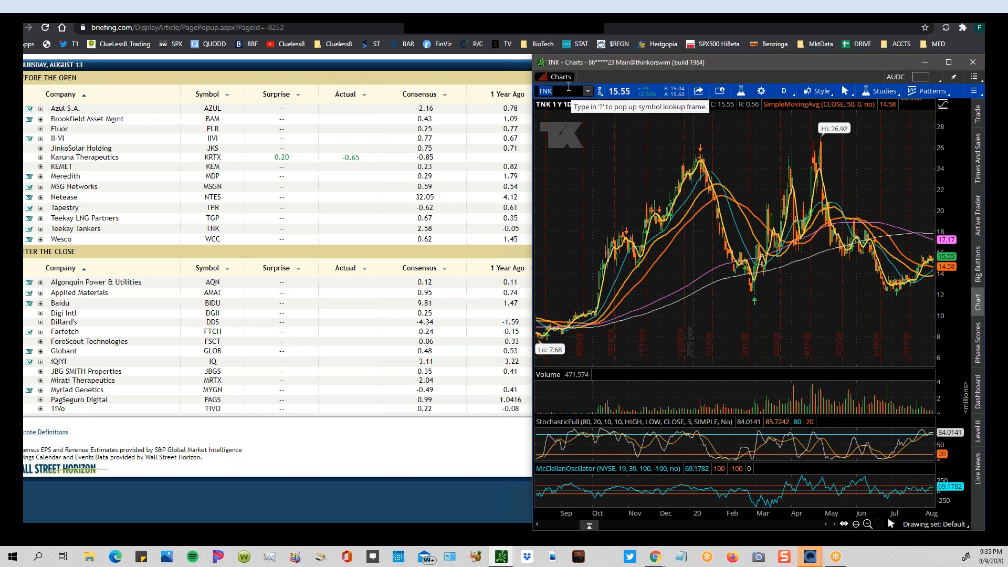
text(BIDU)
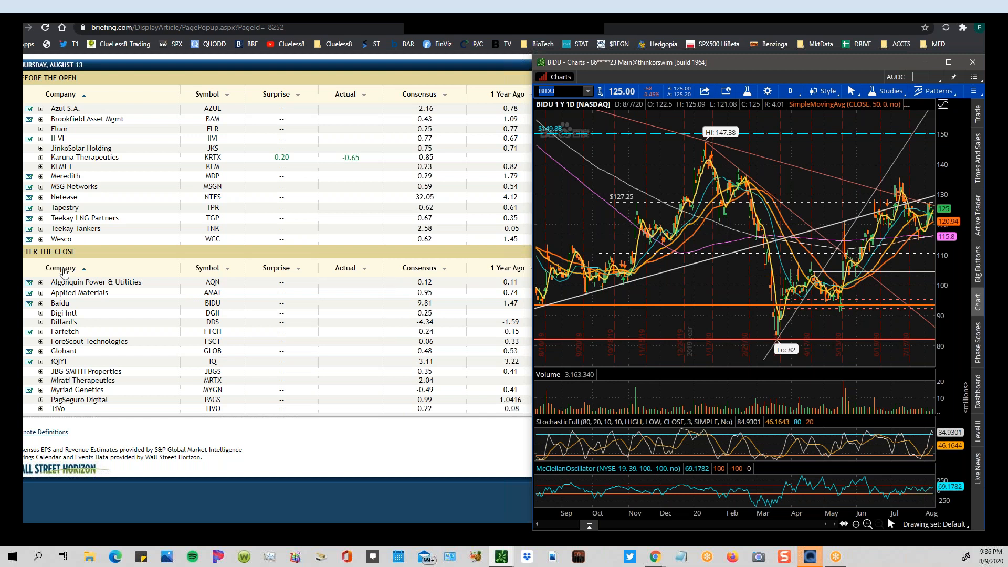
mouse_move(703, 154)
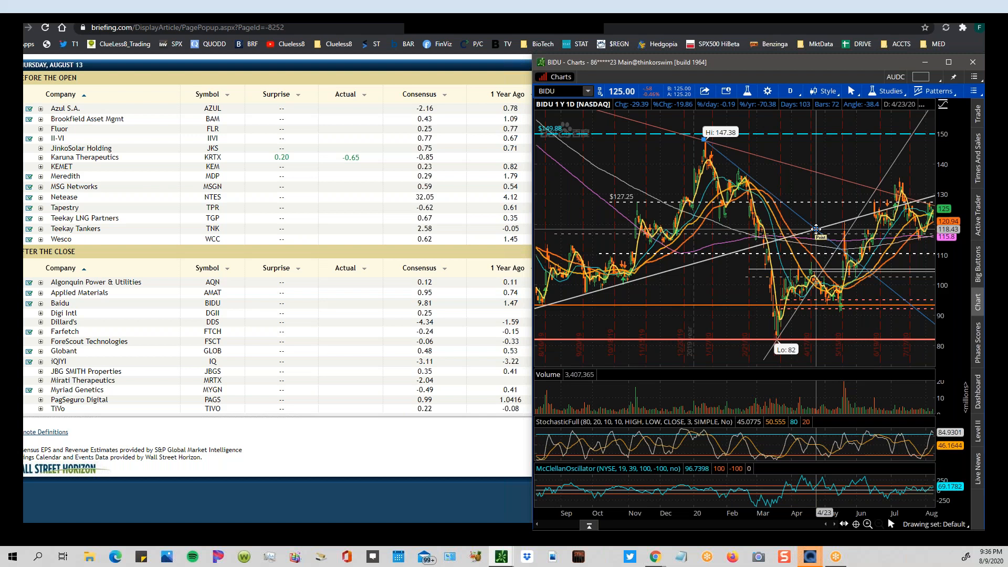
mouse_move(817, 230)
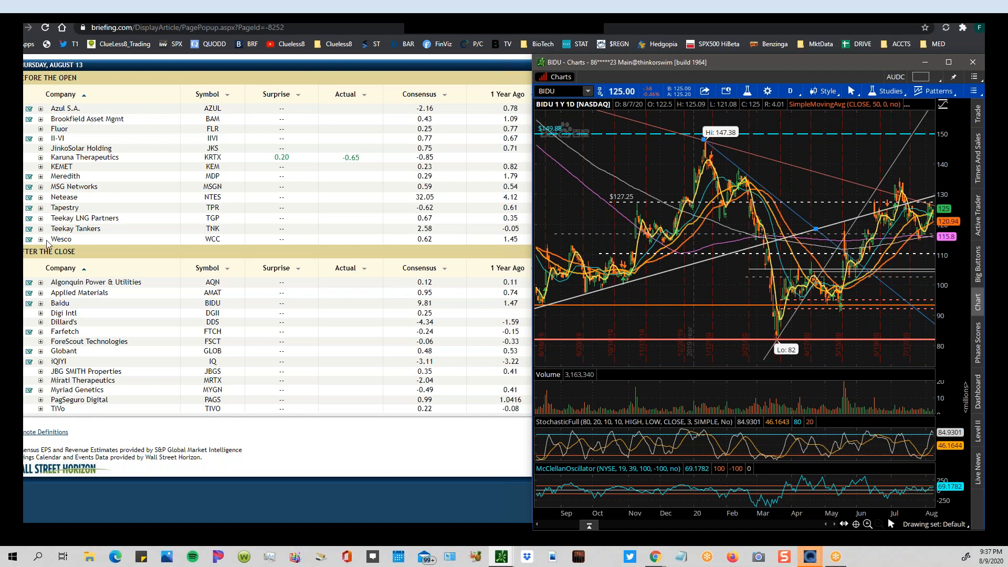
mouse_move(63, 228)
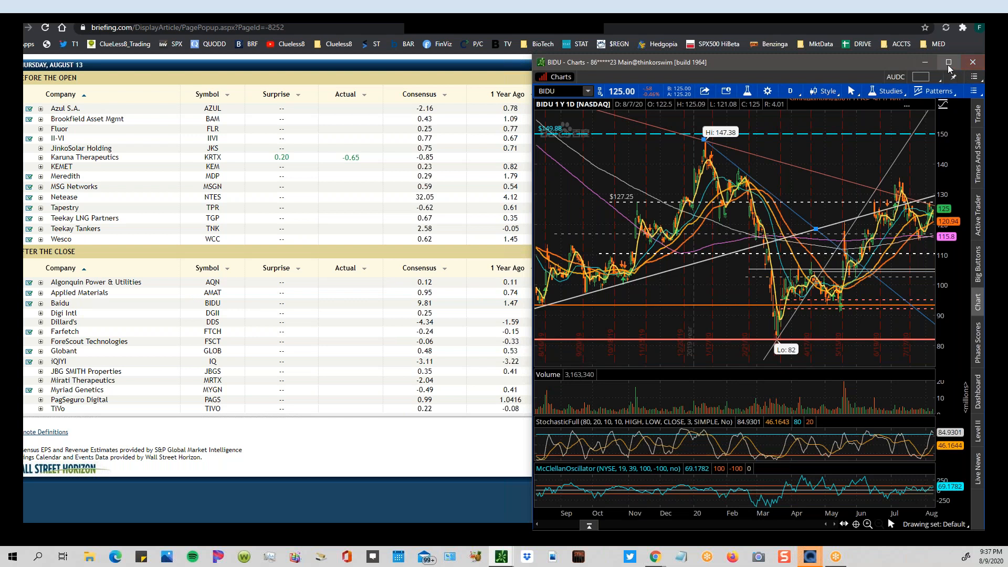
Maximize the BIDU chart and remove the dashed horizontal line near 149.88.
click(948, 62)
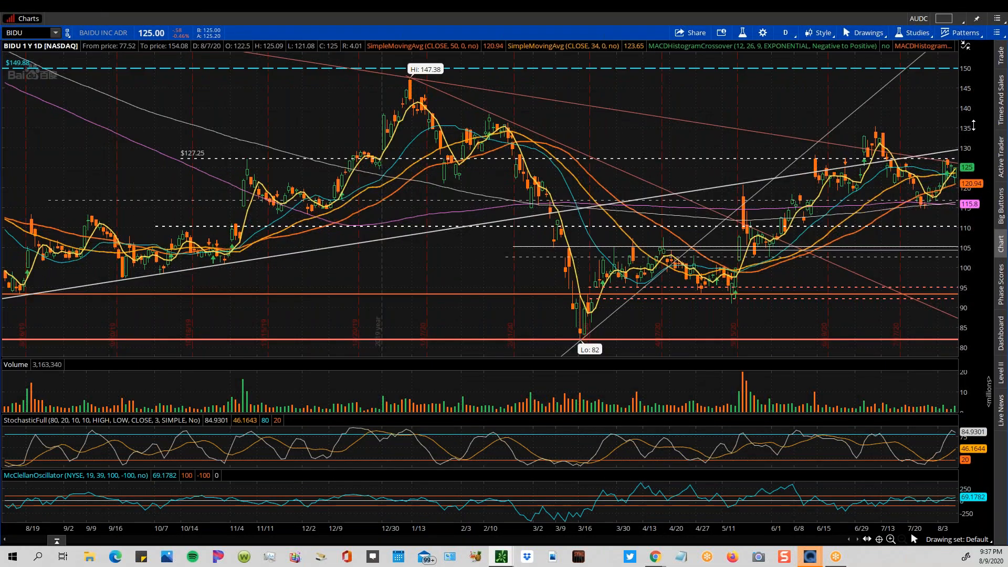
right_click(751, 71)
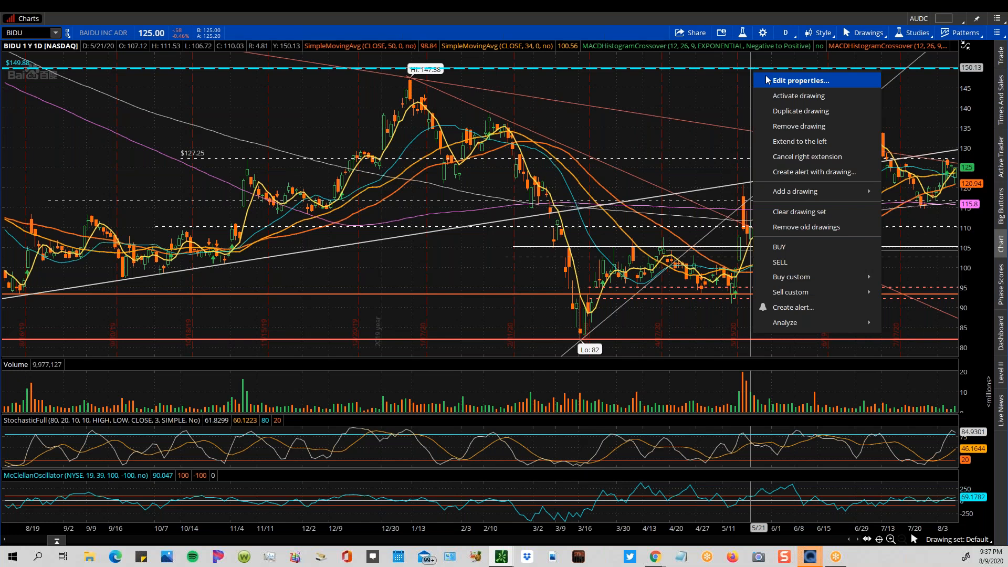
mouse_move(766, 81)
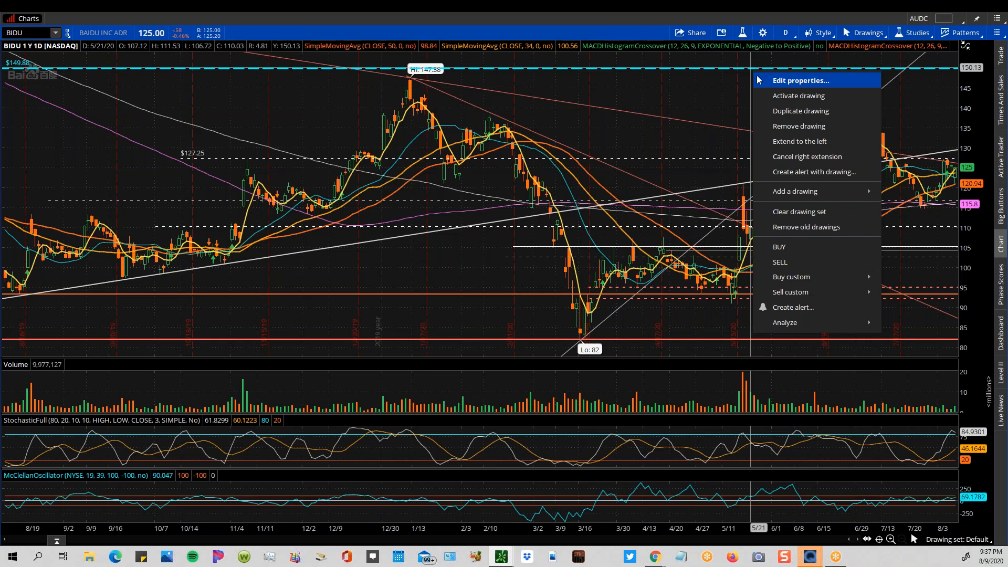
click(724, 74)
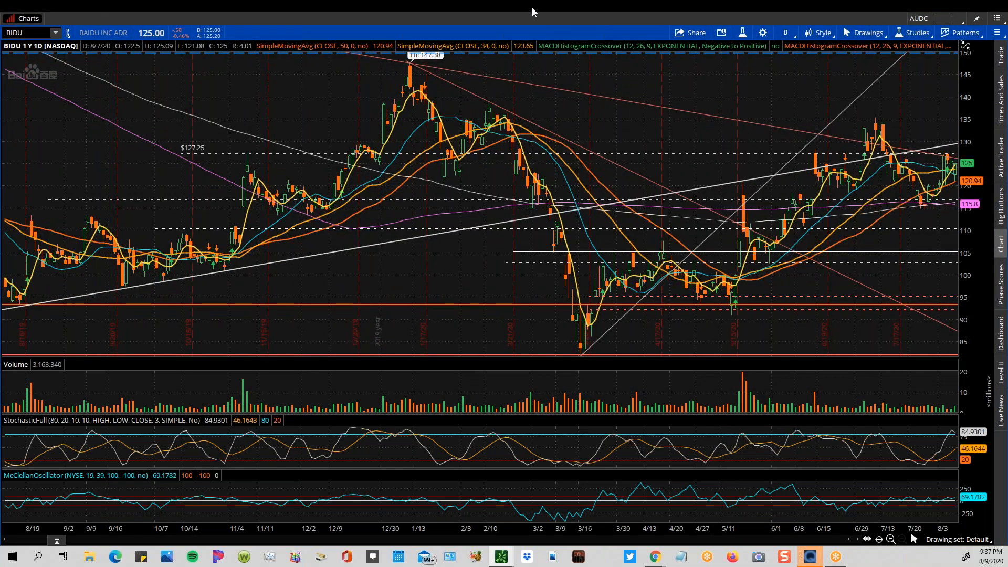
mouse_move(554, 114)
text(IQ)
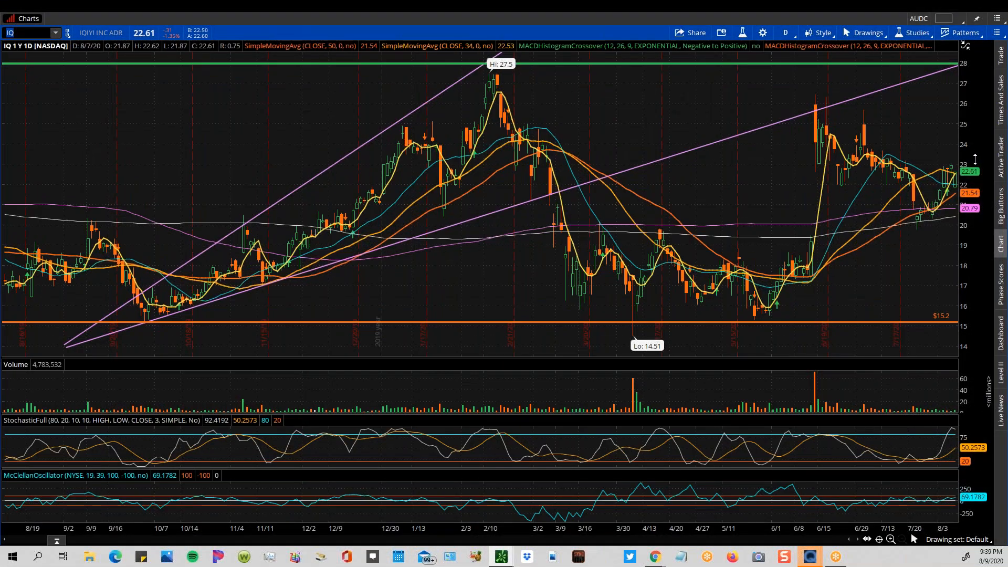
mouse_move(471, 232)
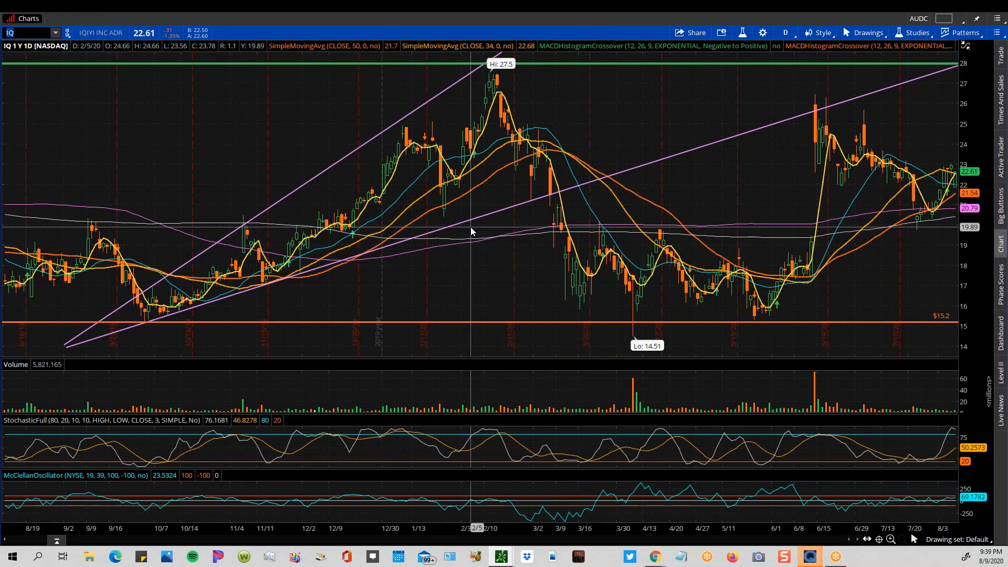
mouse_move(473, 231)
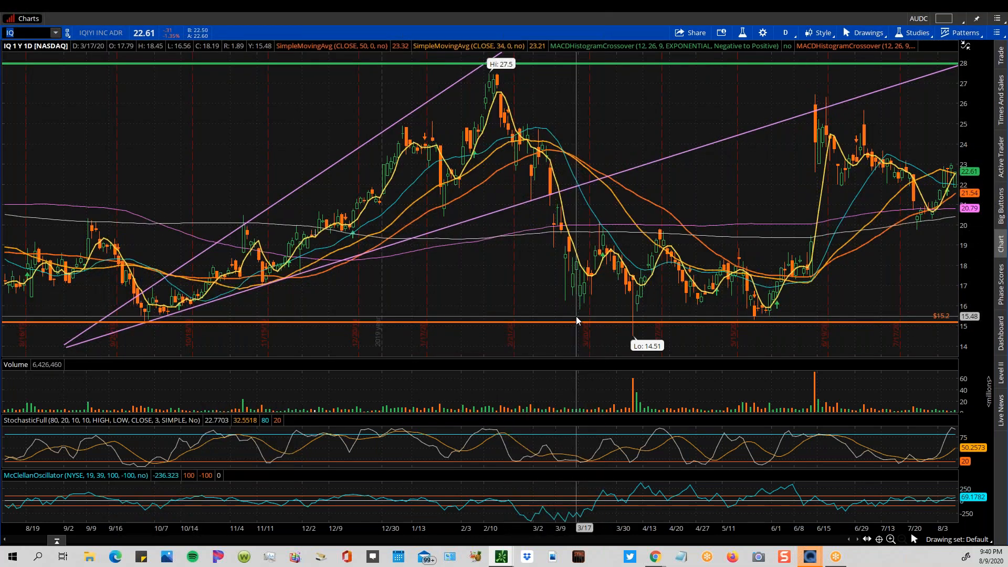
mouse_move(622, 312)
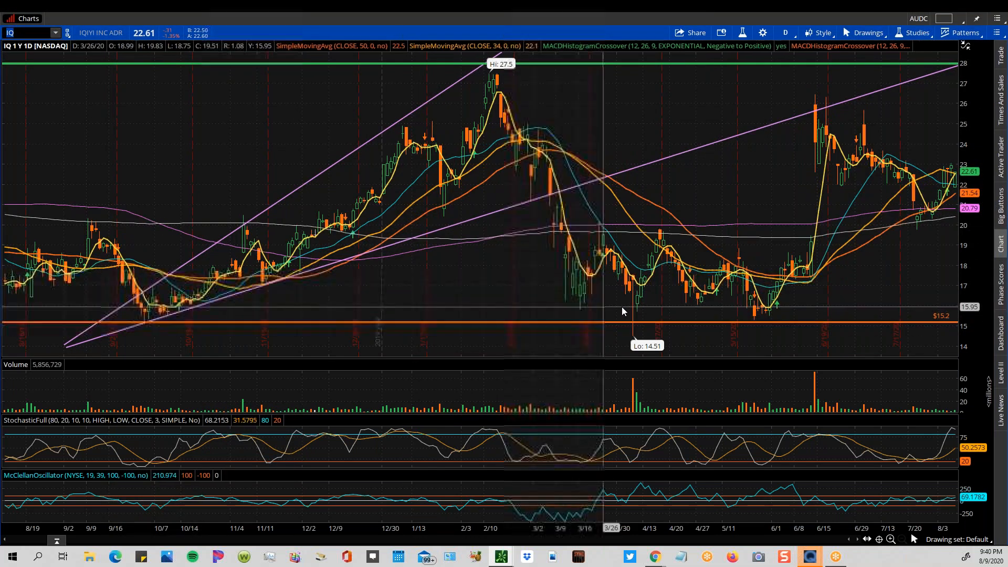
mouse_move(765, 321)
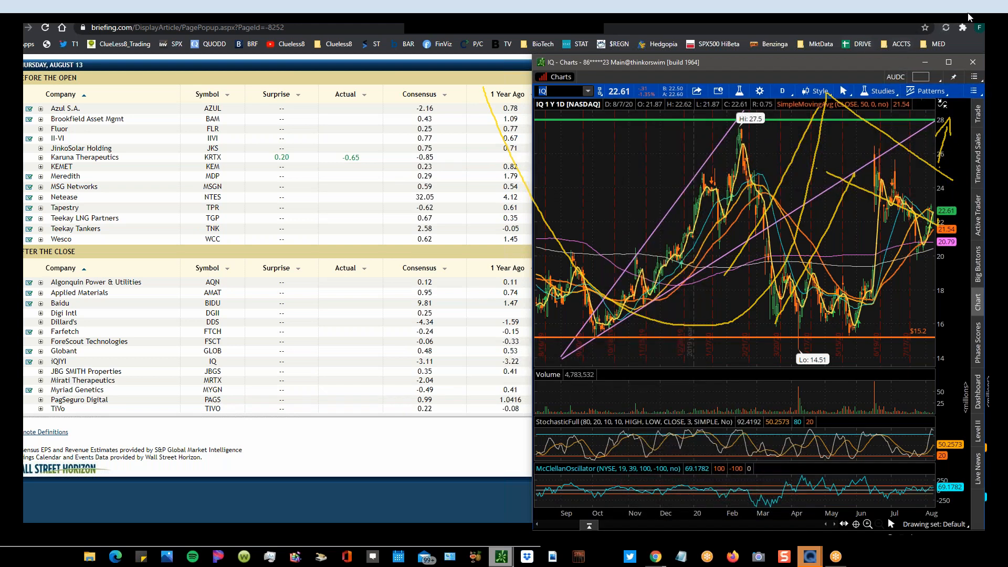
mouse_move(831, 67)
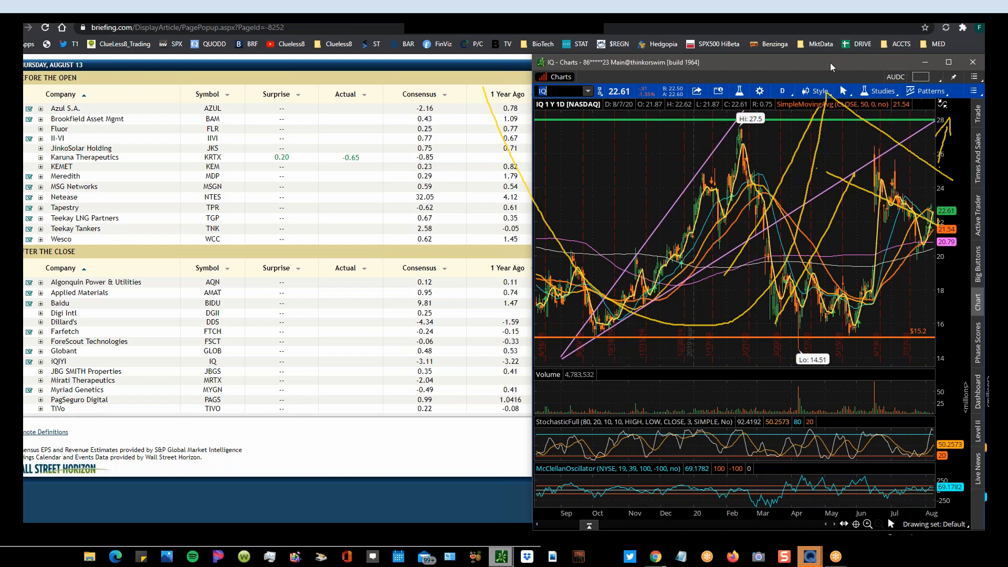
Load PagSeguro Digital (PAGS) into the maximized chart and open the time frame list.
click(948, 62)
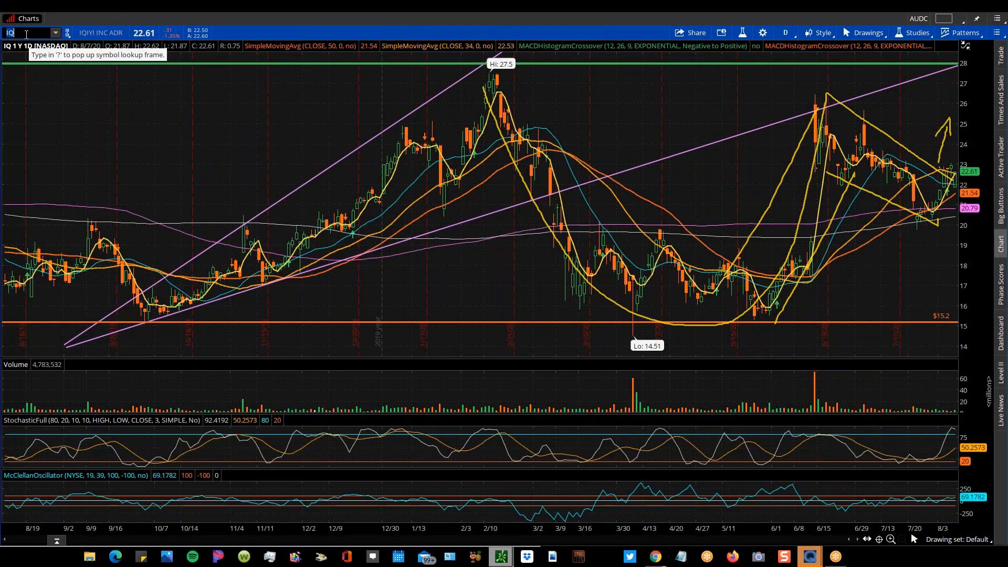
text(PAGS)
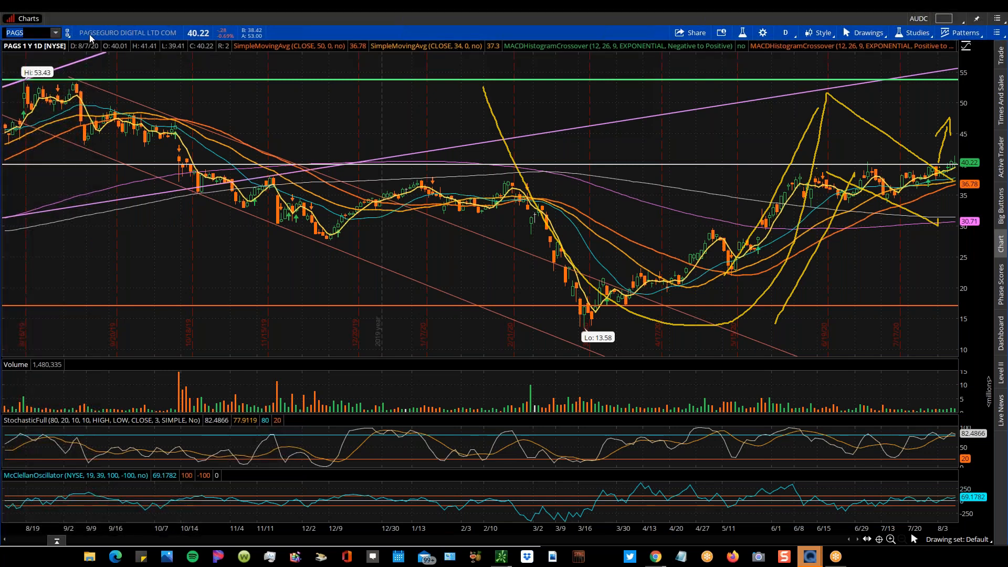
mouse_move(105, 38)
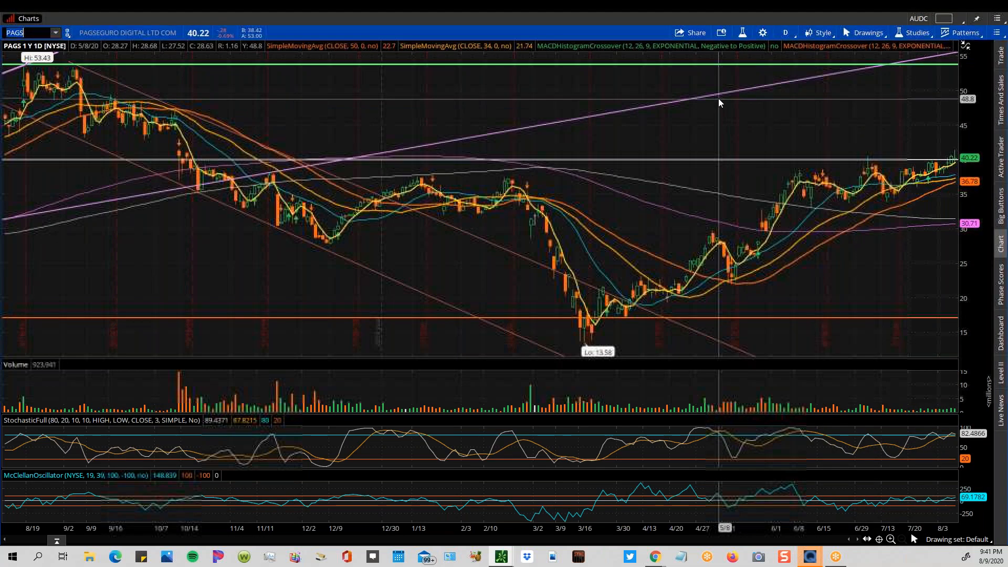
click(784, 32)
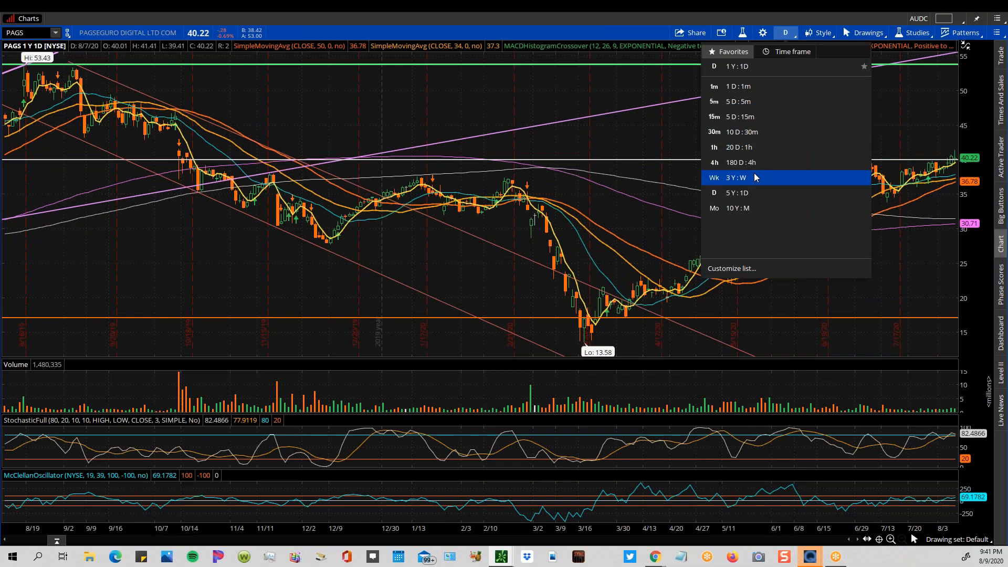
Switch the PAGS chart to the 3 Y : W weekly time frame.
click(737, 177)
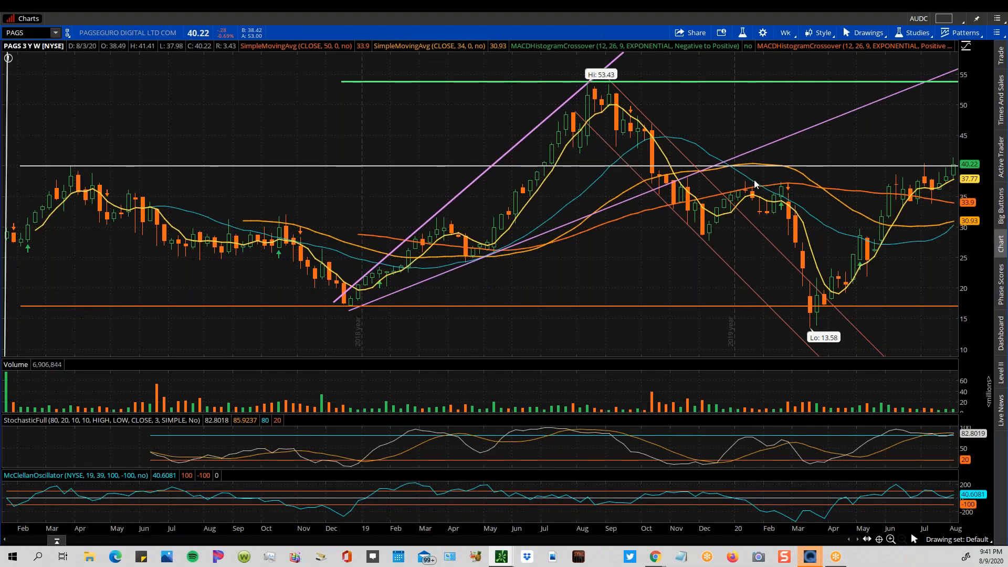
mouse_move(71, 170)
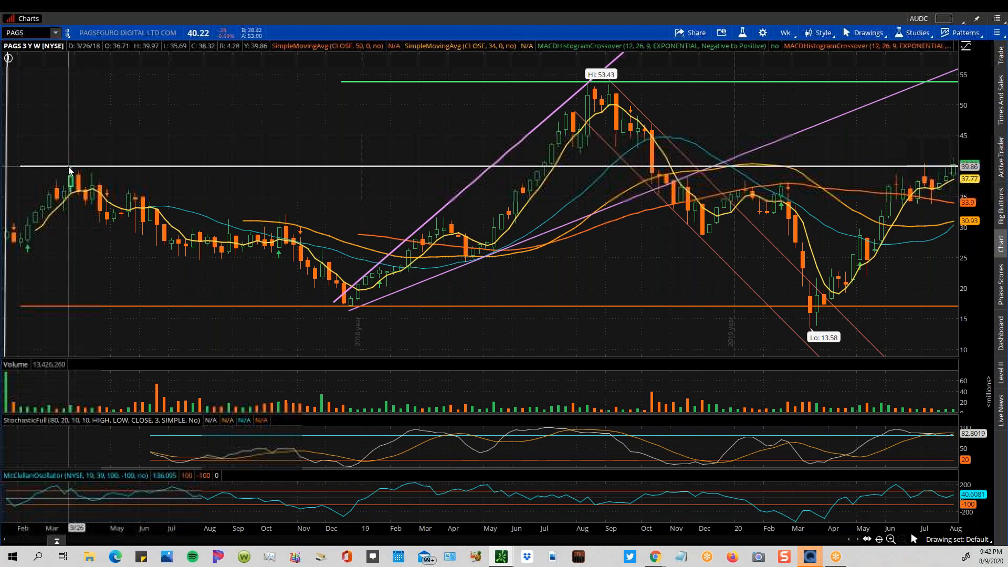
mouse_move(71, 168)
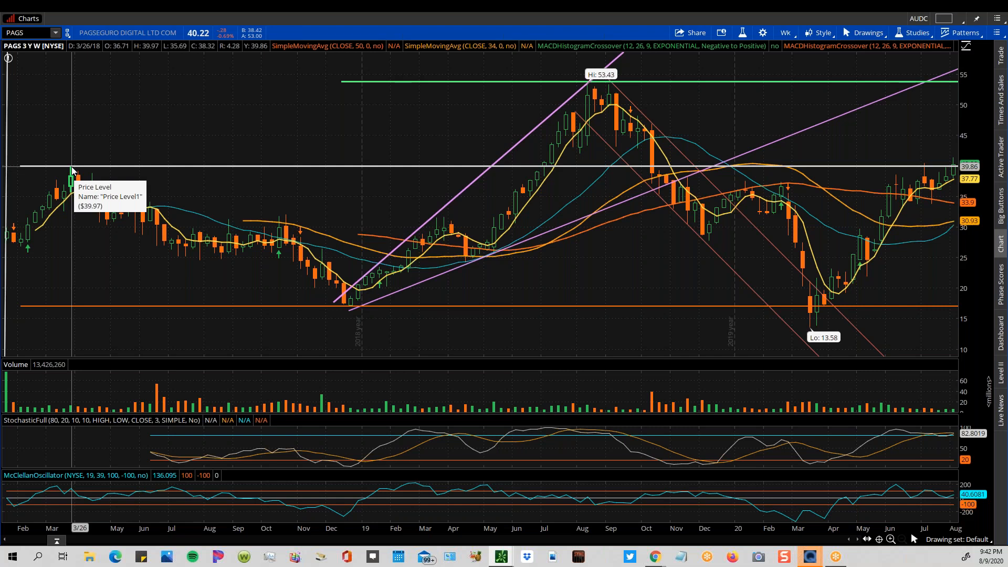
mouse_move(75, 168)
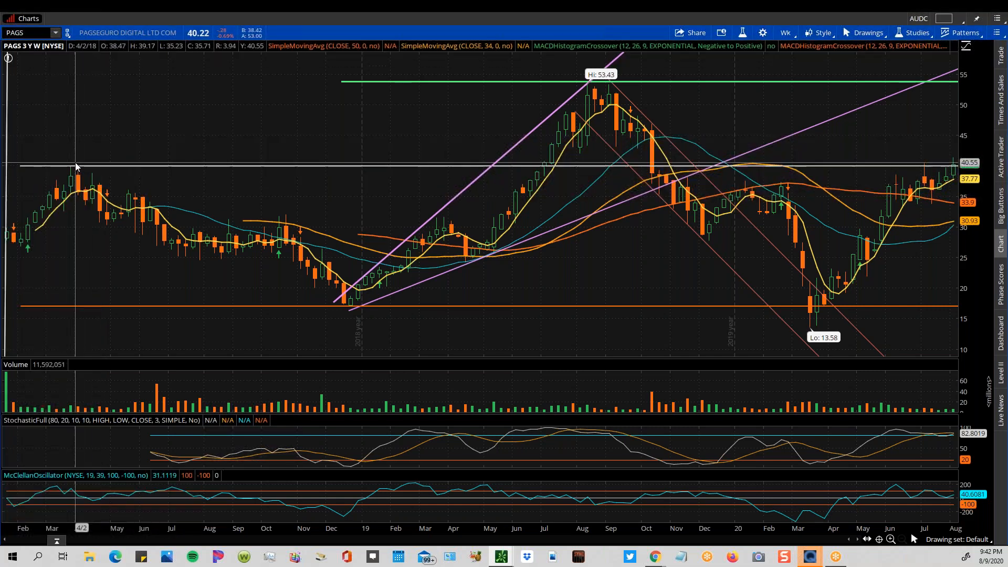
mouse_move(71, 170)
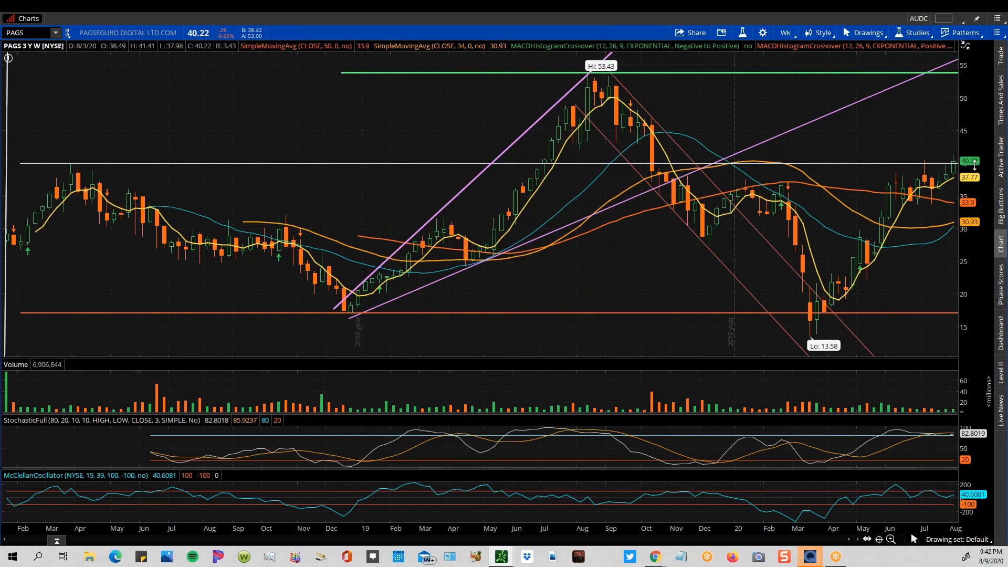
mouse_move(958, 161)
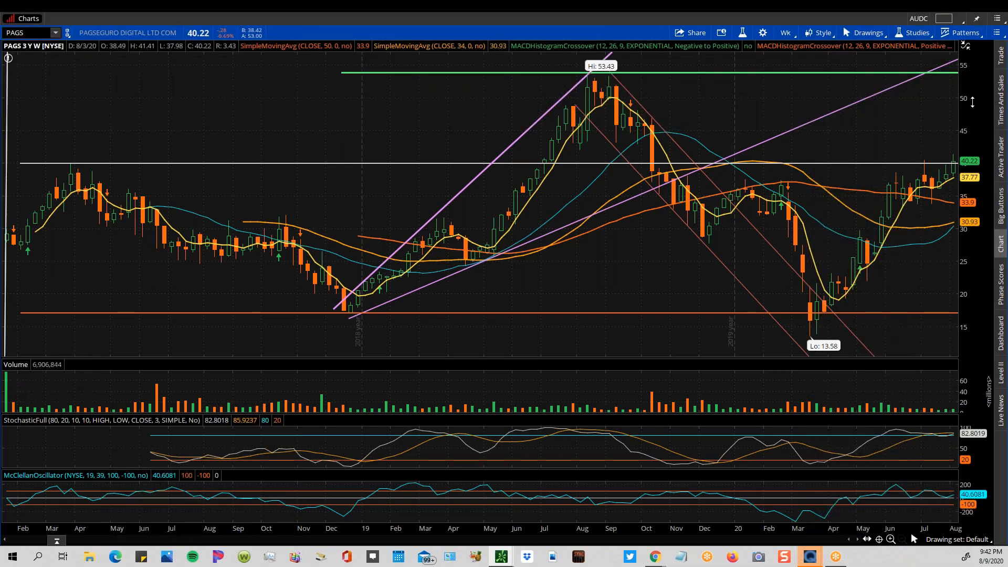
mouse_move(903, 169)
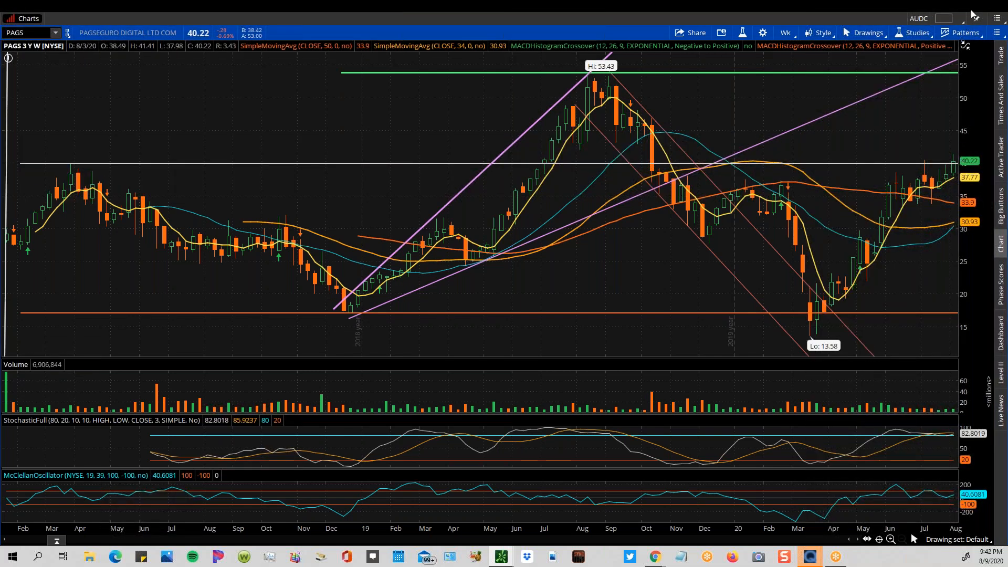
mouse_move(974, 12)
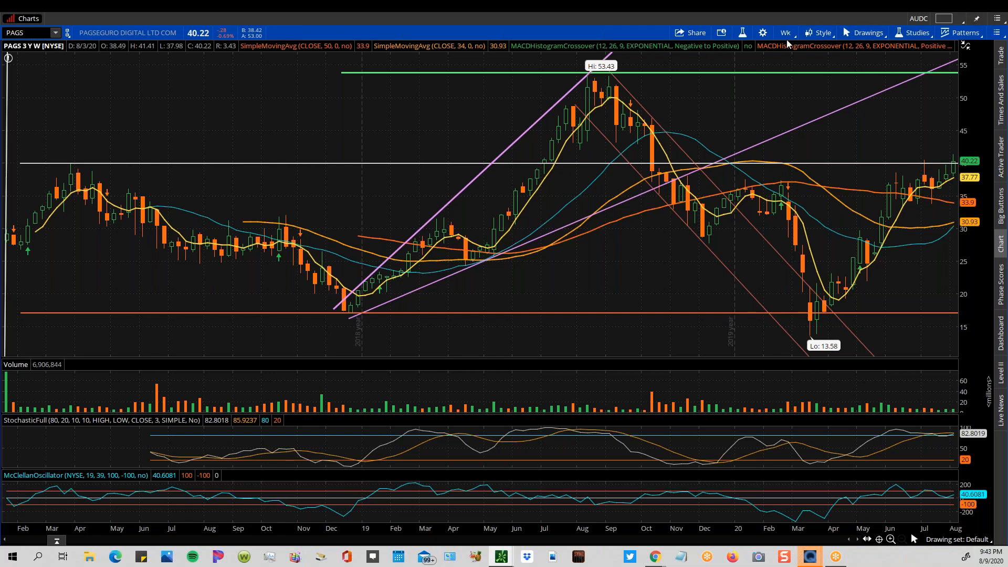
Return the PAGS chart to the 1 Y : 1D daily time frame.
click(783, 32)
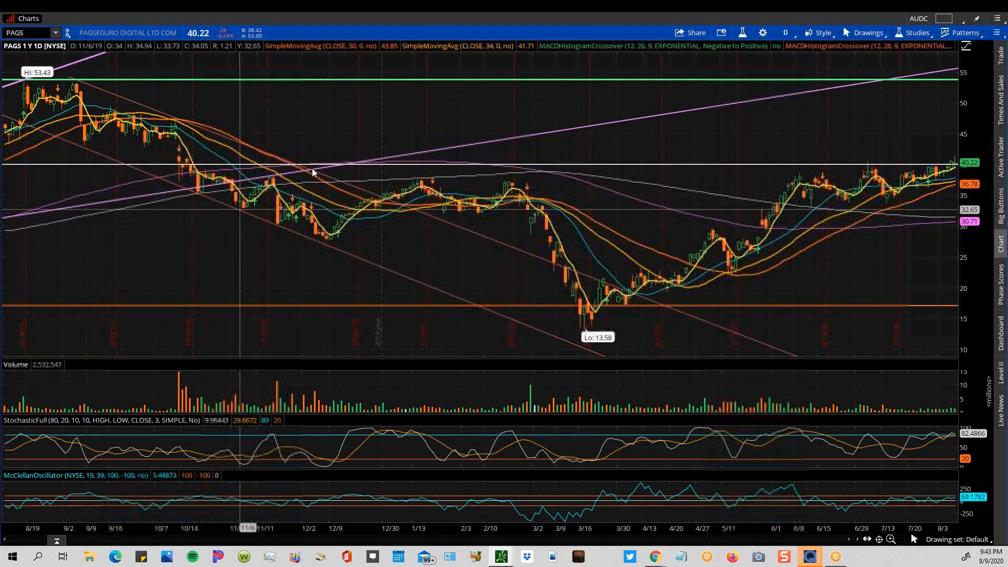
mouse_move(867, 209)
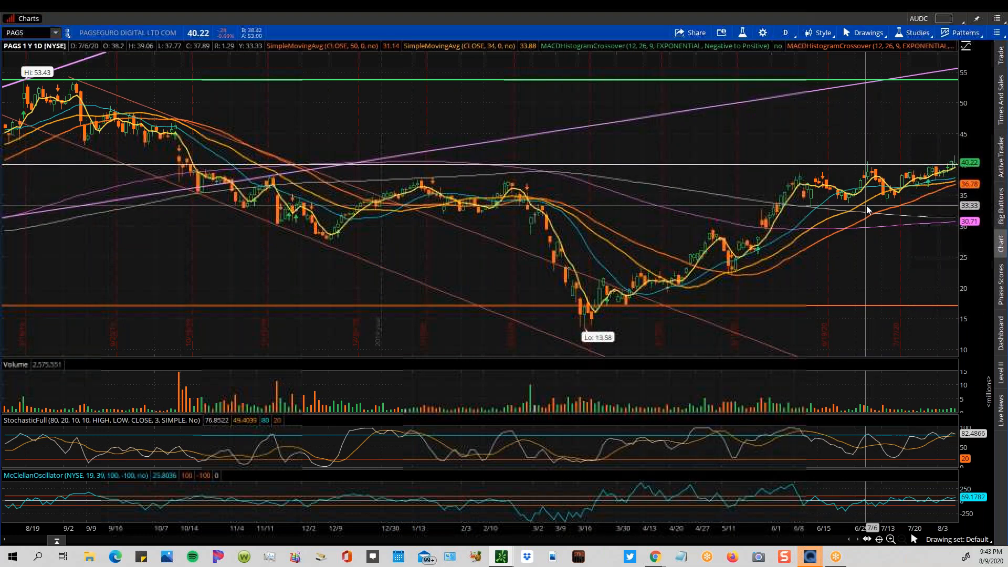
mouse_move(345, 223)
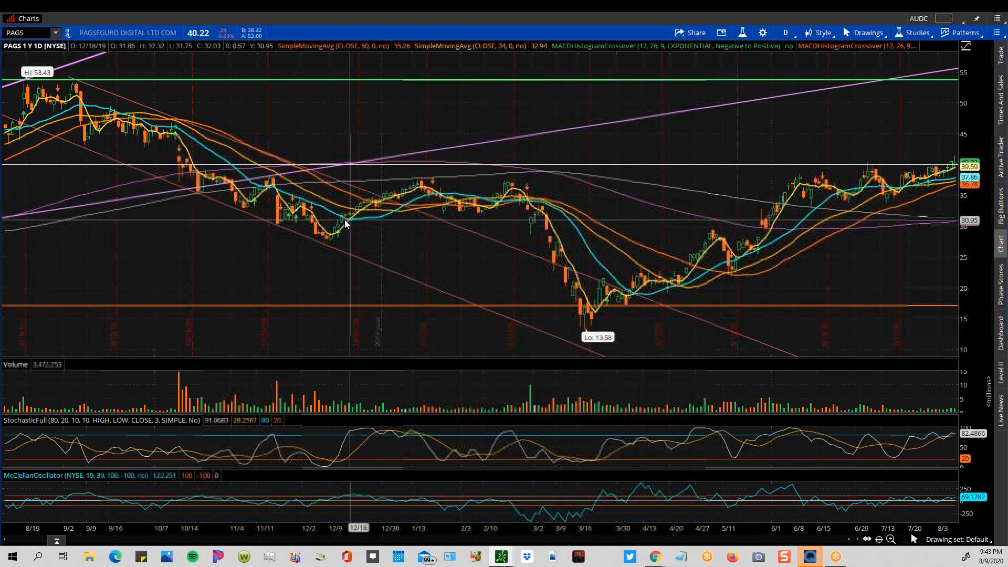